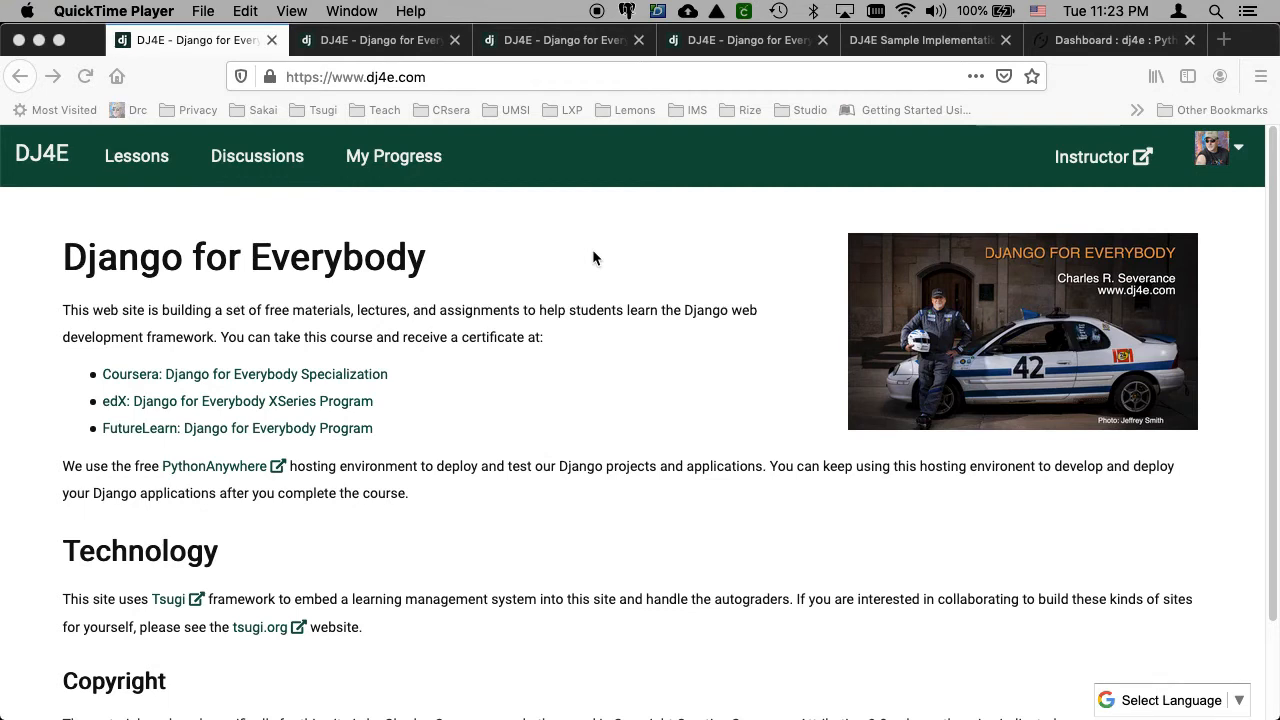
pyautogui.moveTo(384, 40)
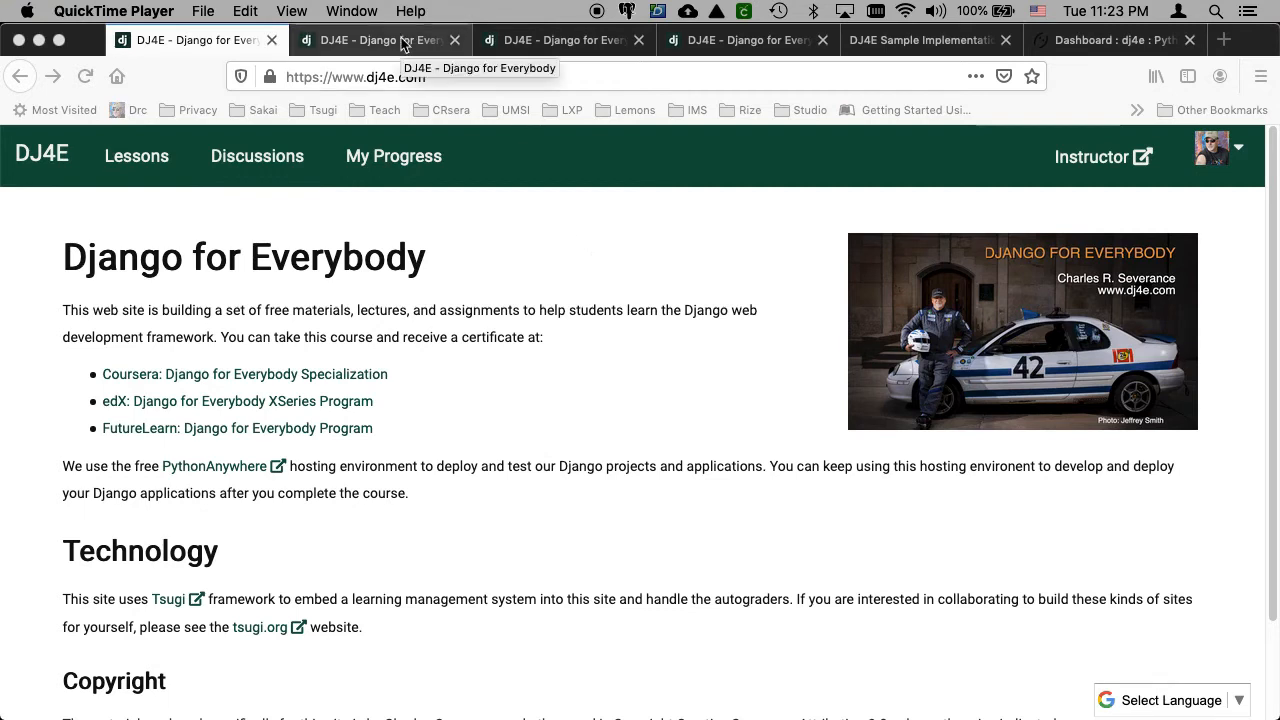
# - Review the Autos CRUD lesson, its assignment specification and the sample implementation site in turn
pyautogui.click(380, 40)
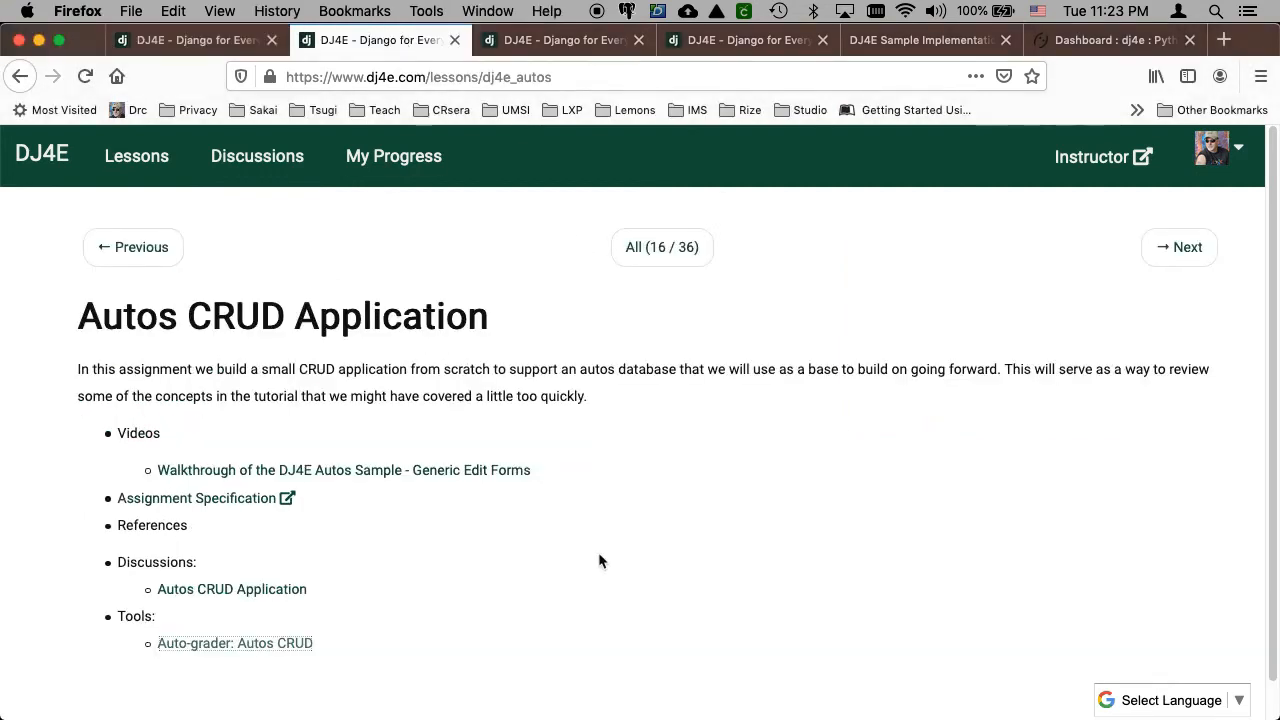
pyautogui.moveTo(662, 248)
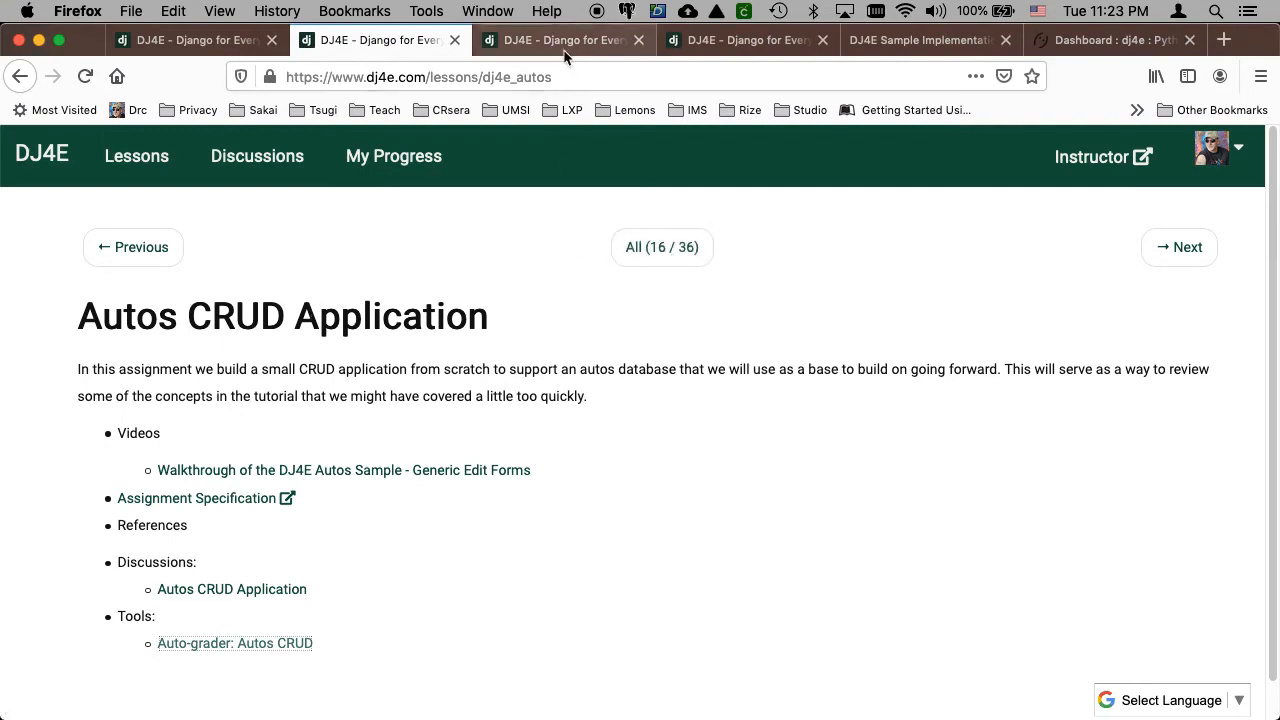
pyautogui.click(744, 40)
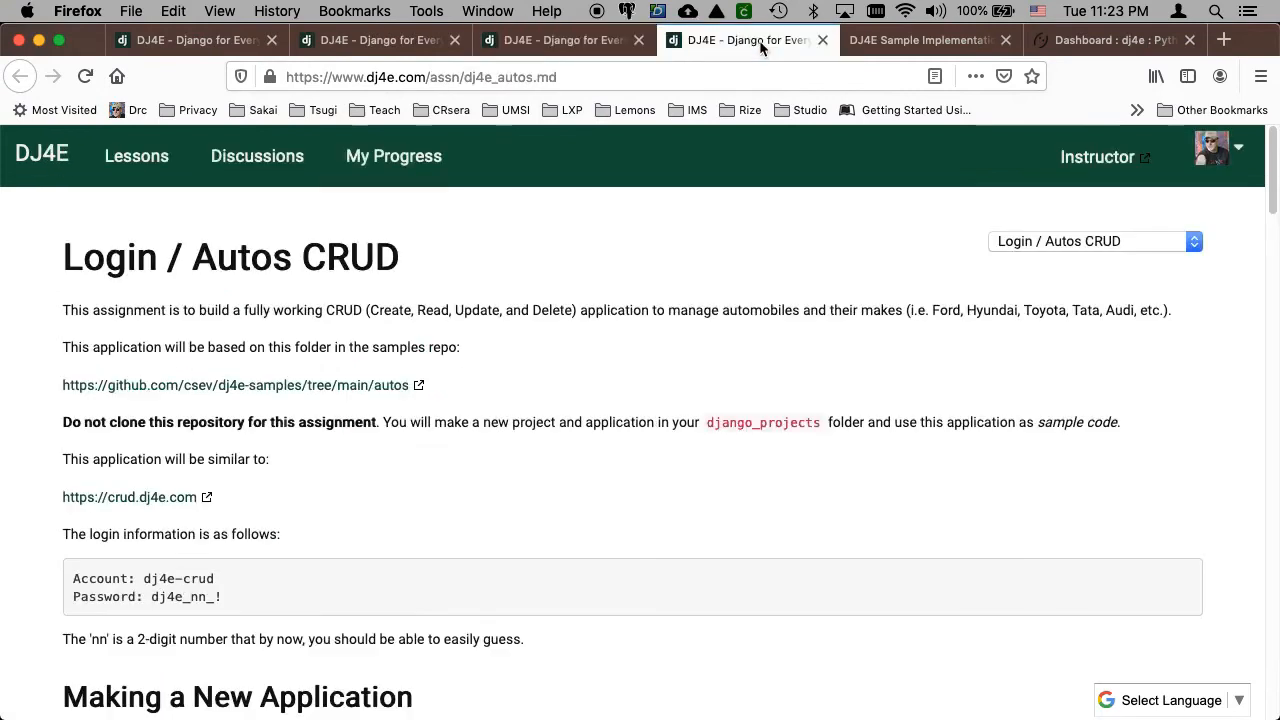
pyautogui.click(920, 40)
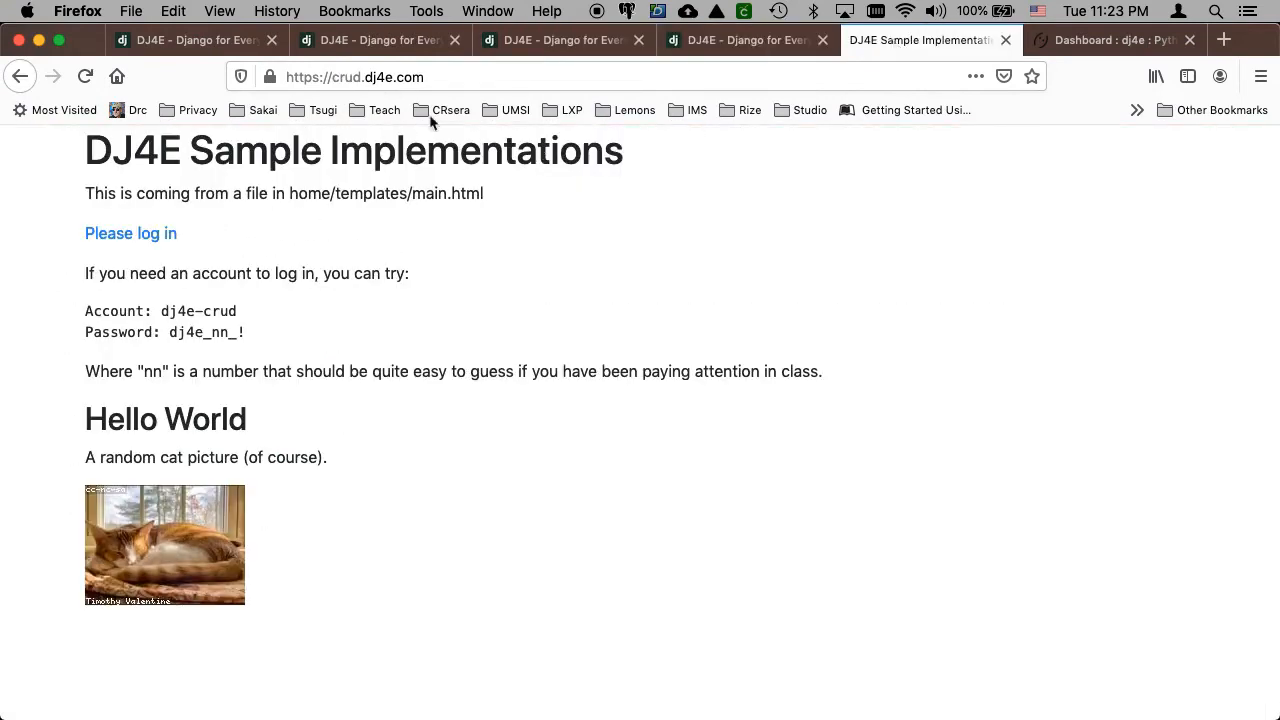
pyautogui.moveTo(122, 270)
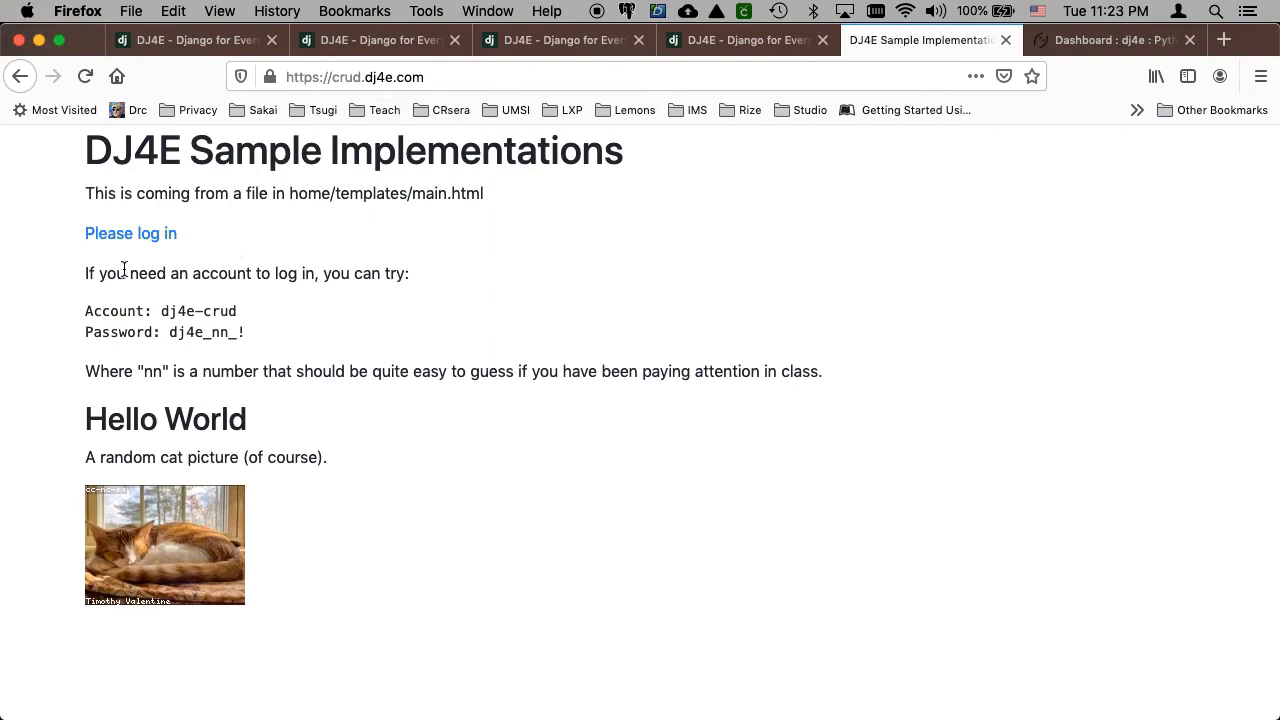
pyautogui.moveTo(288, 240)
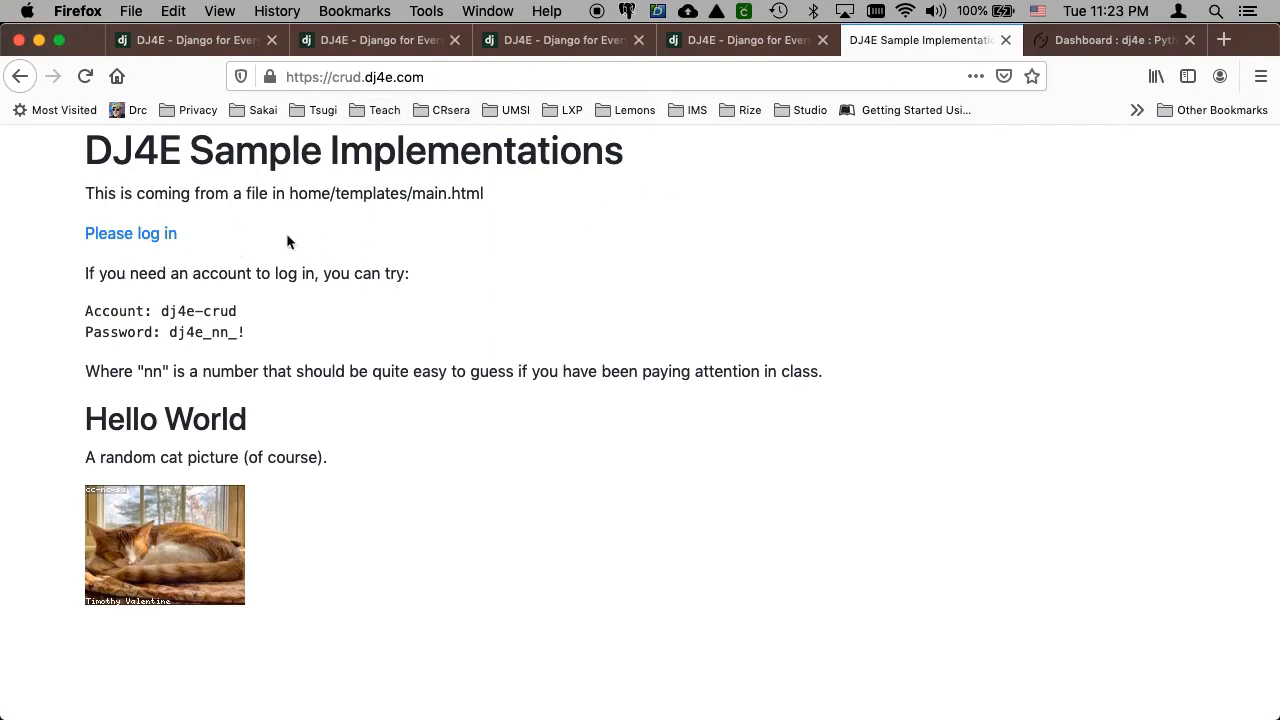
# - Glance at the autograder, then read the assignment spec down to its Manual Testing checklist
pyautogui.click(560, 40)
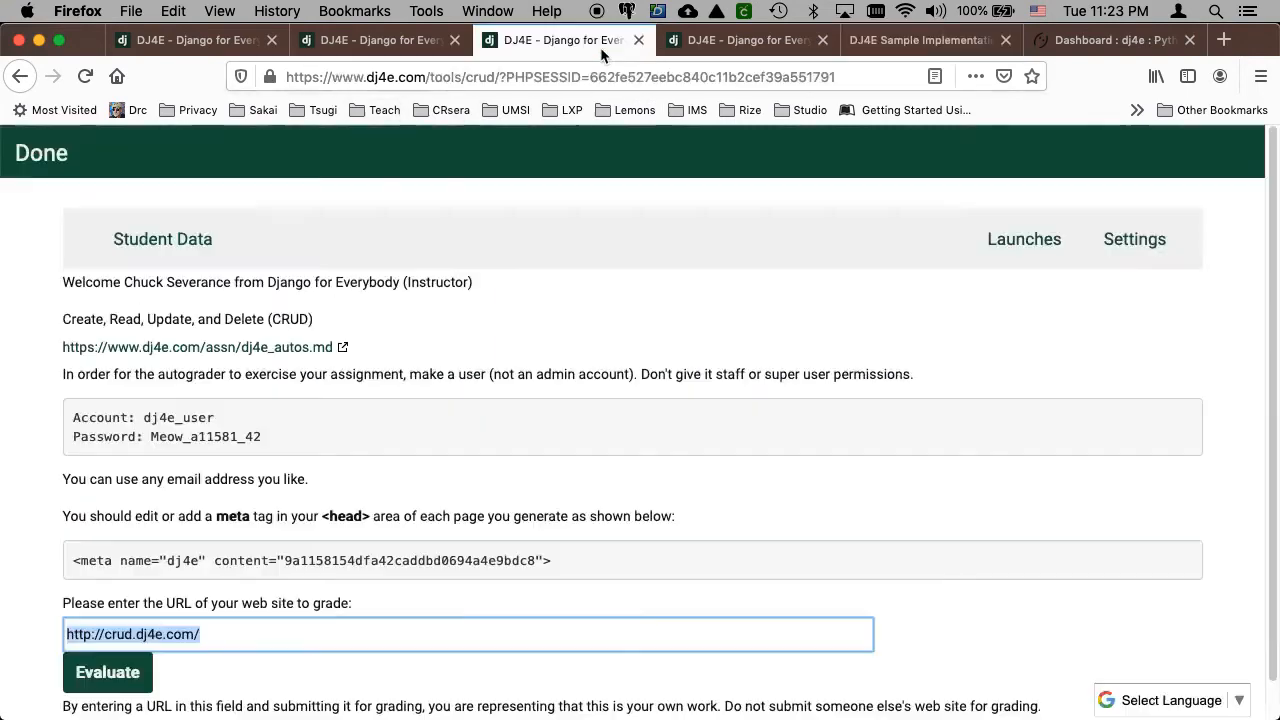
pyautogui.click(744, 40)
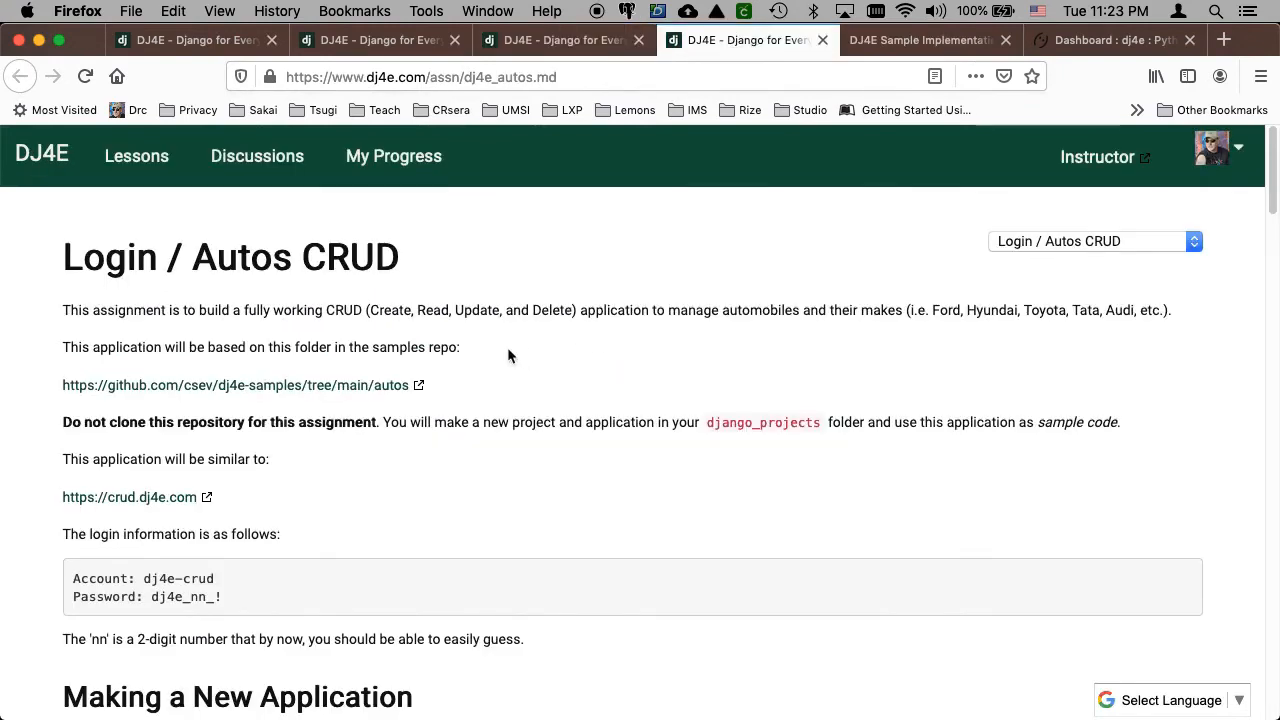
pyautogui.scroll(-3)
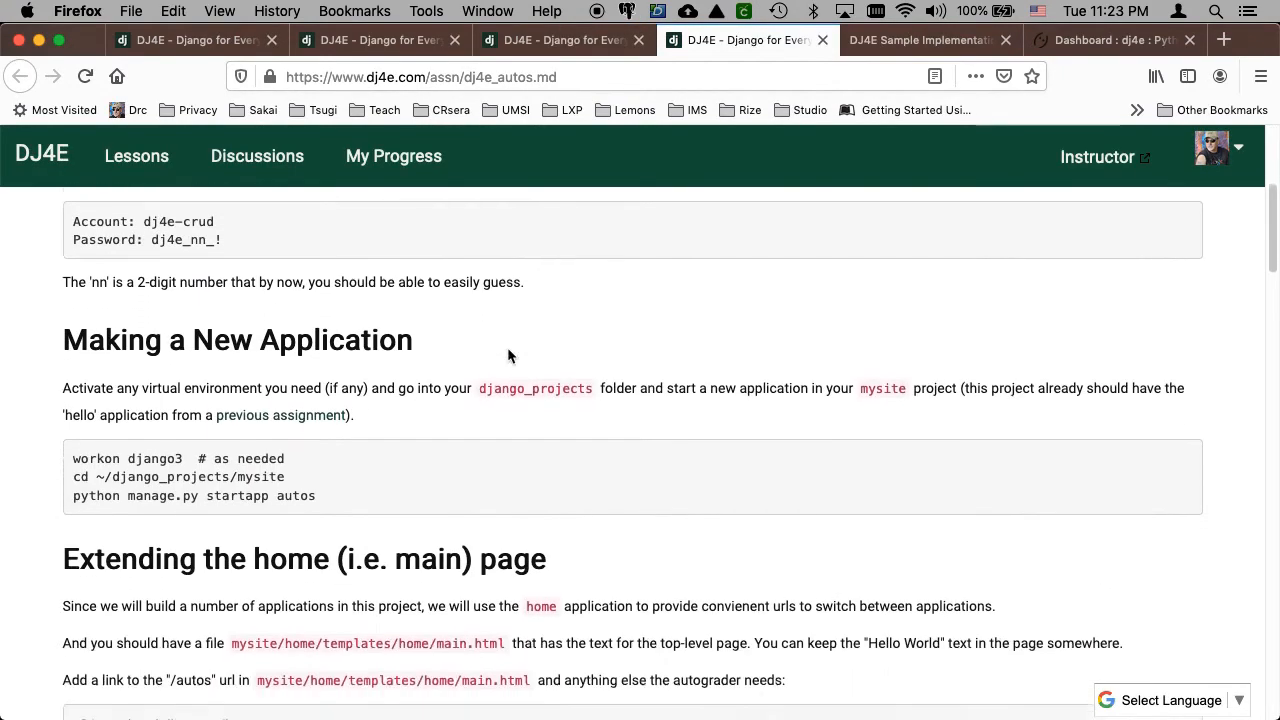
pyautogui.scroll(-3)
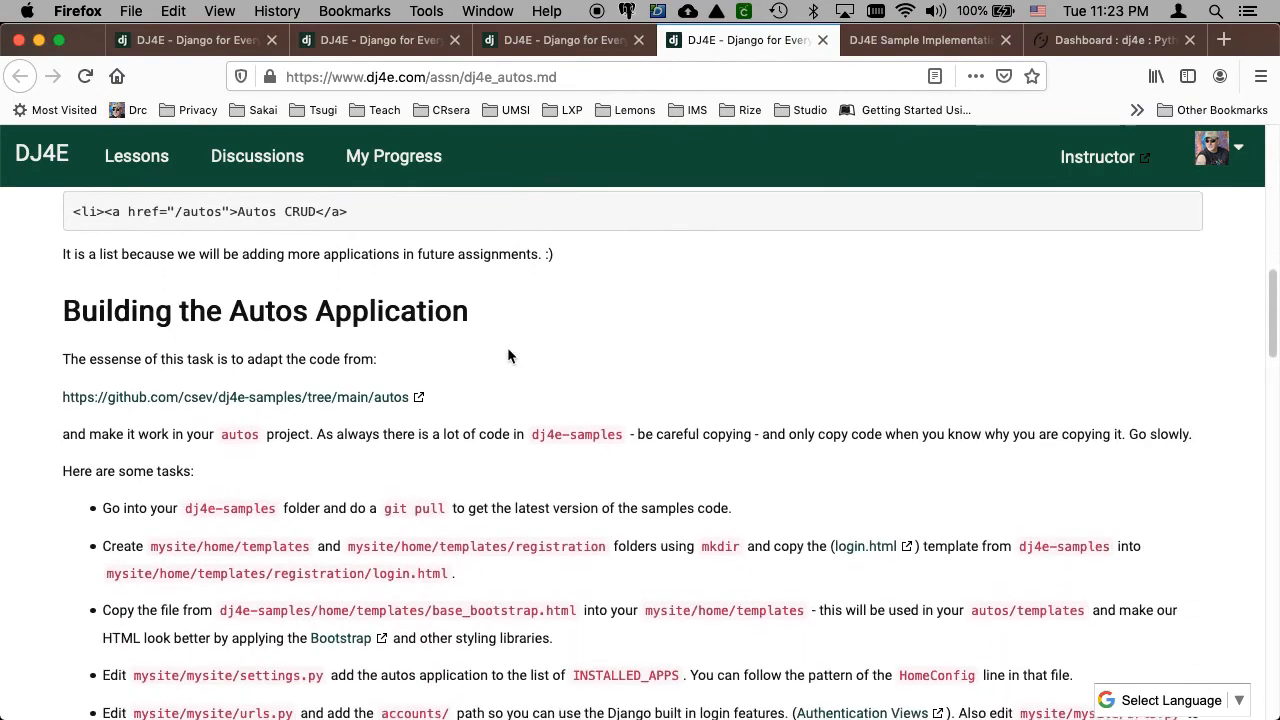
pyautogui.scroll(-3)
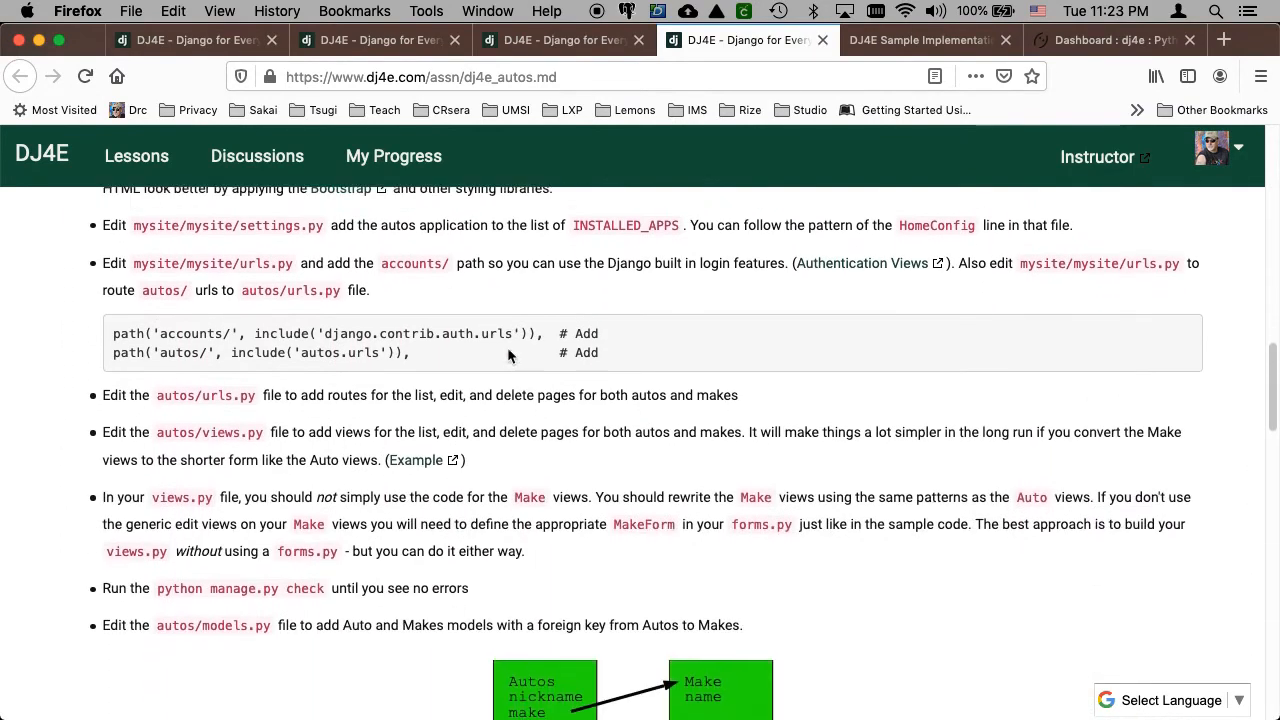
pyautogui.scroll(-3)
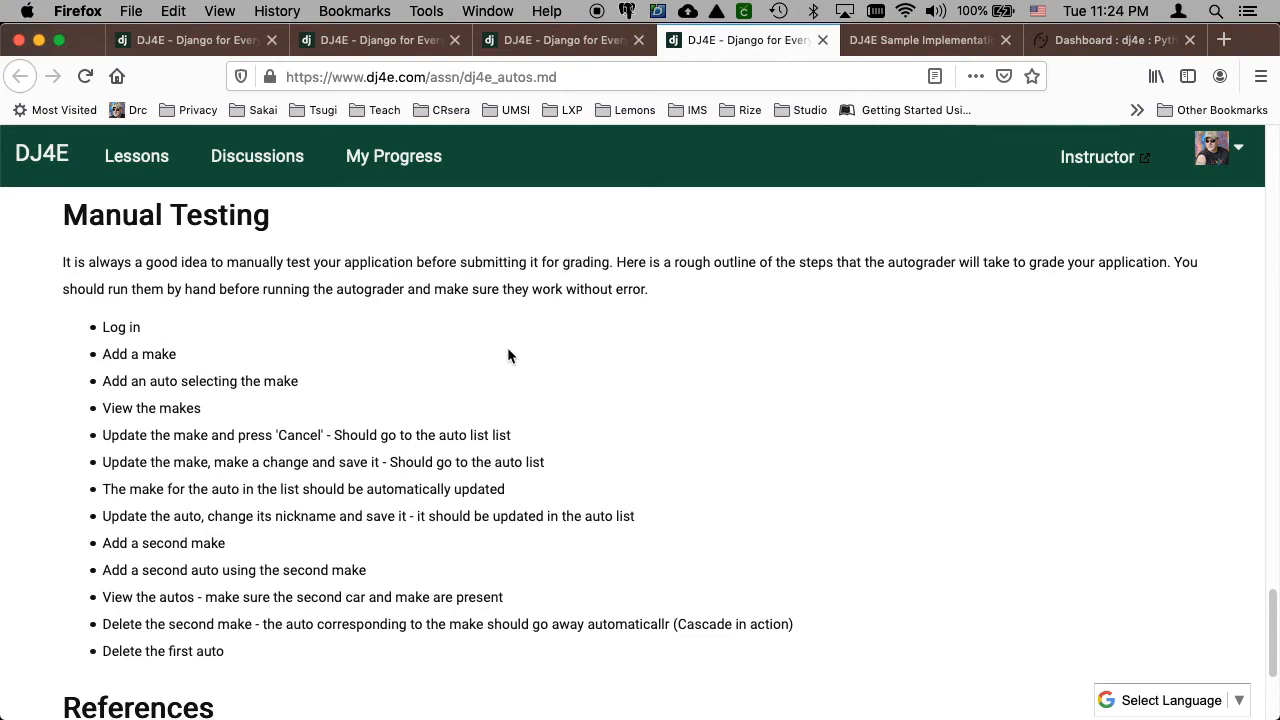
pyautogui.moveTo(178, 424)
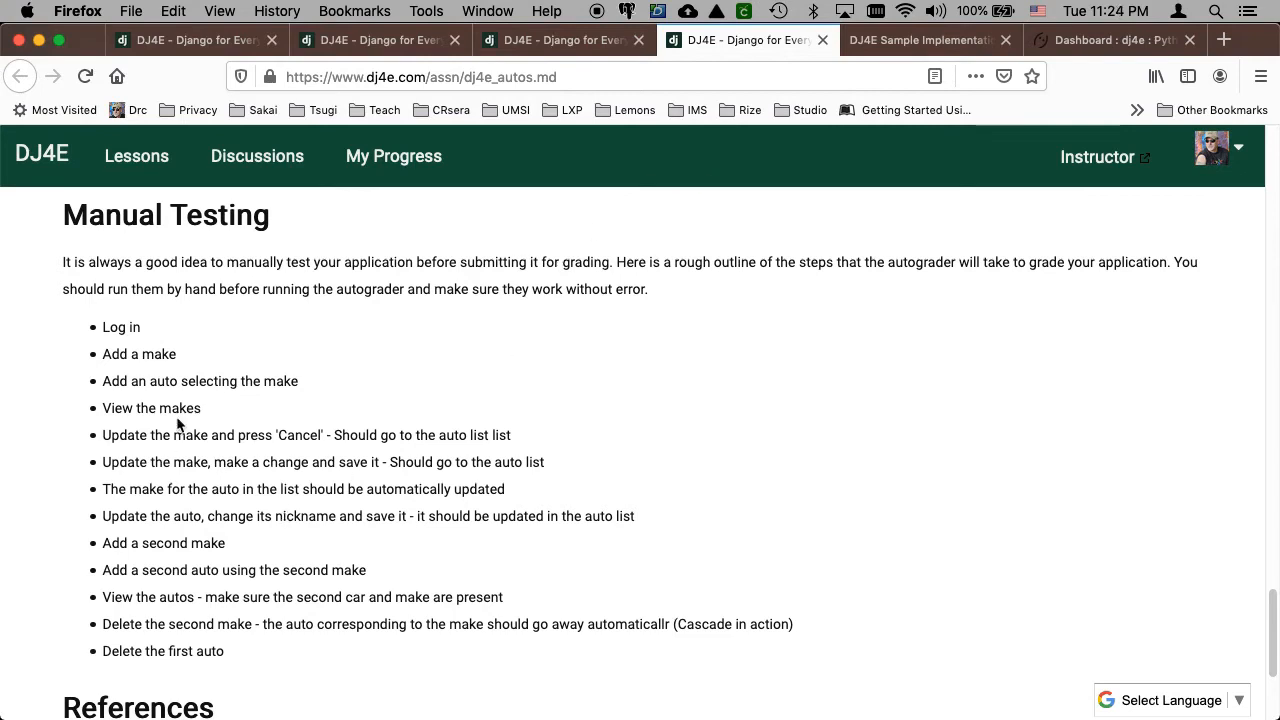
pyautogui.moveTo(912, 56)
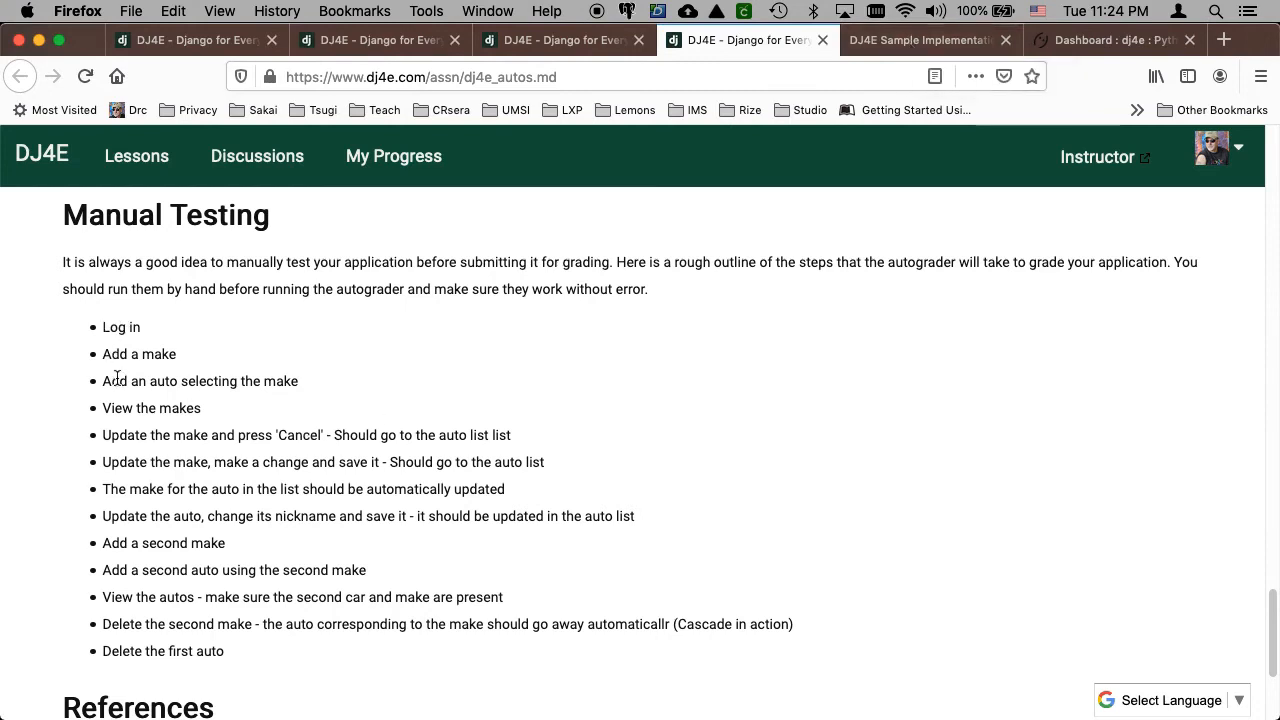
# - Log in to the sample site with the saved dj4e-crud credentials
pyautogui.click(920, 40)
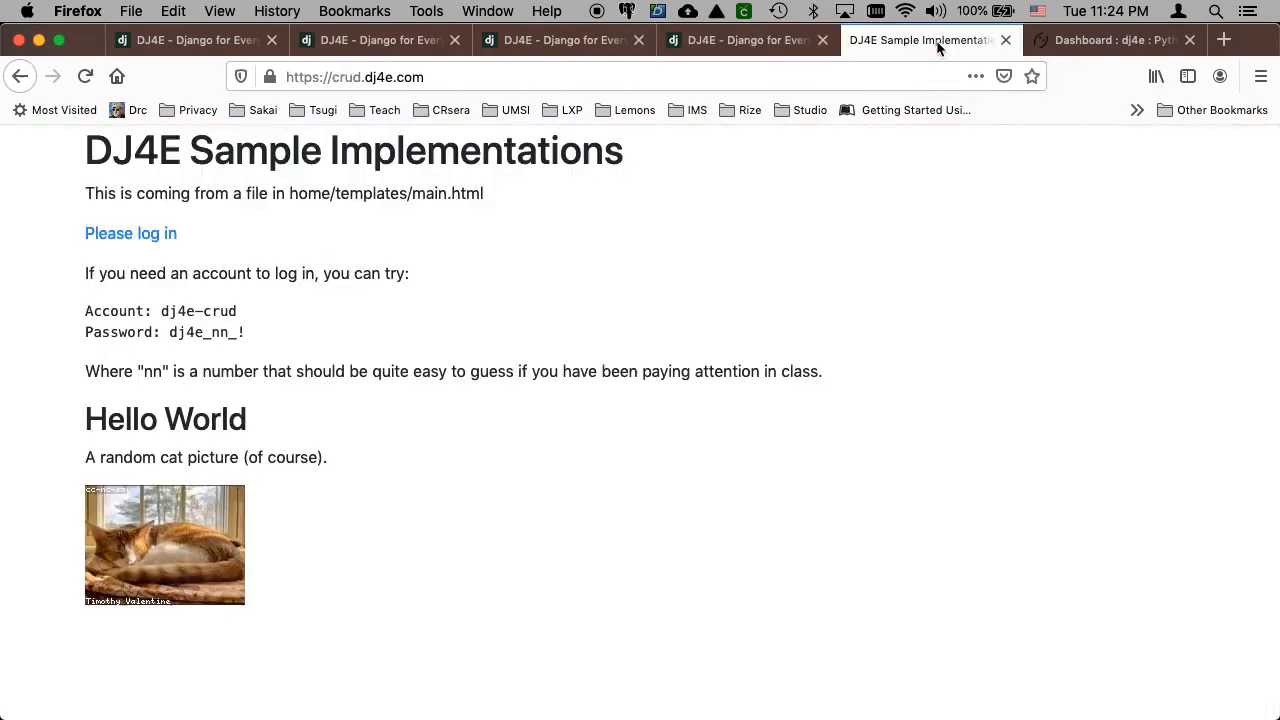
pyautogui.moveTo(132, 232)
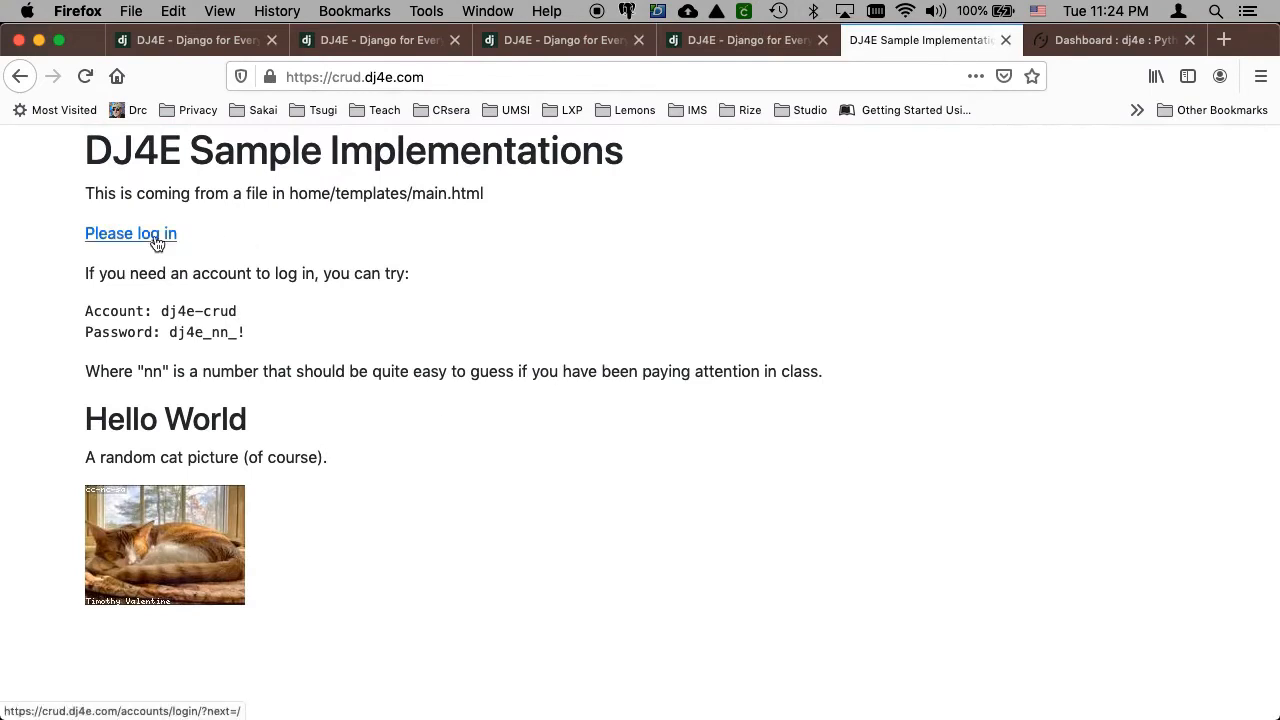
pyautogui.click(130, 232)
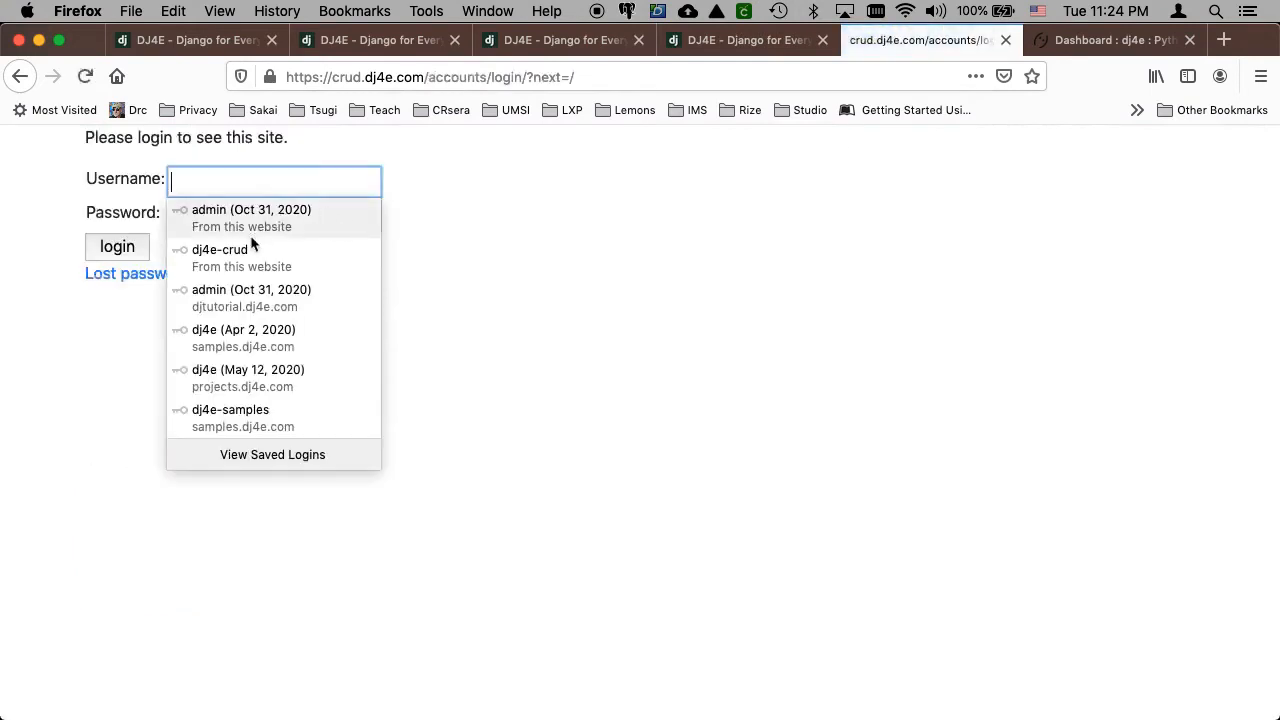
pyautogui.click(220, 256)
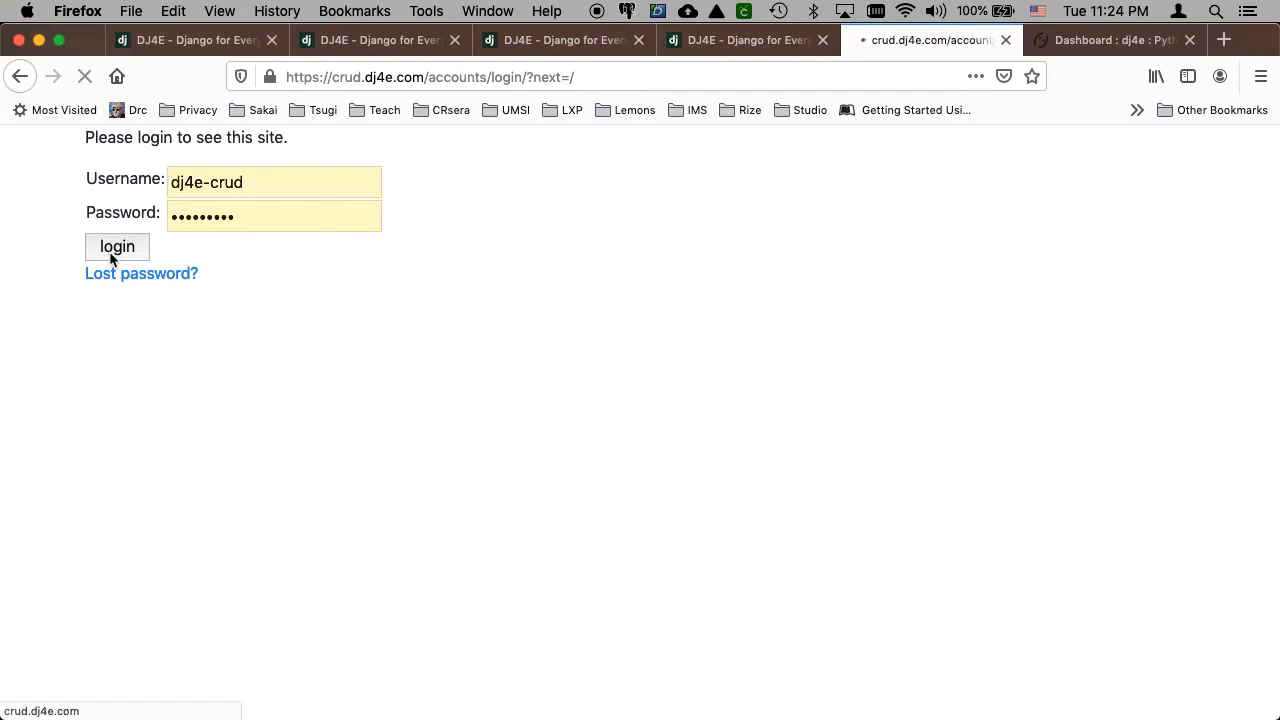
pyautogui.click(116, 246)
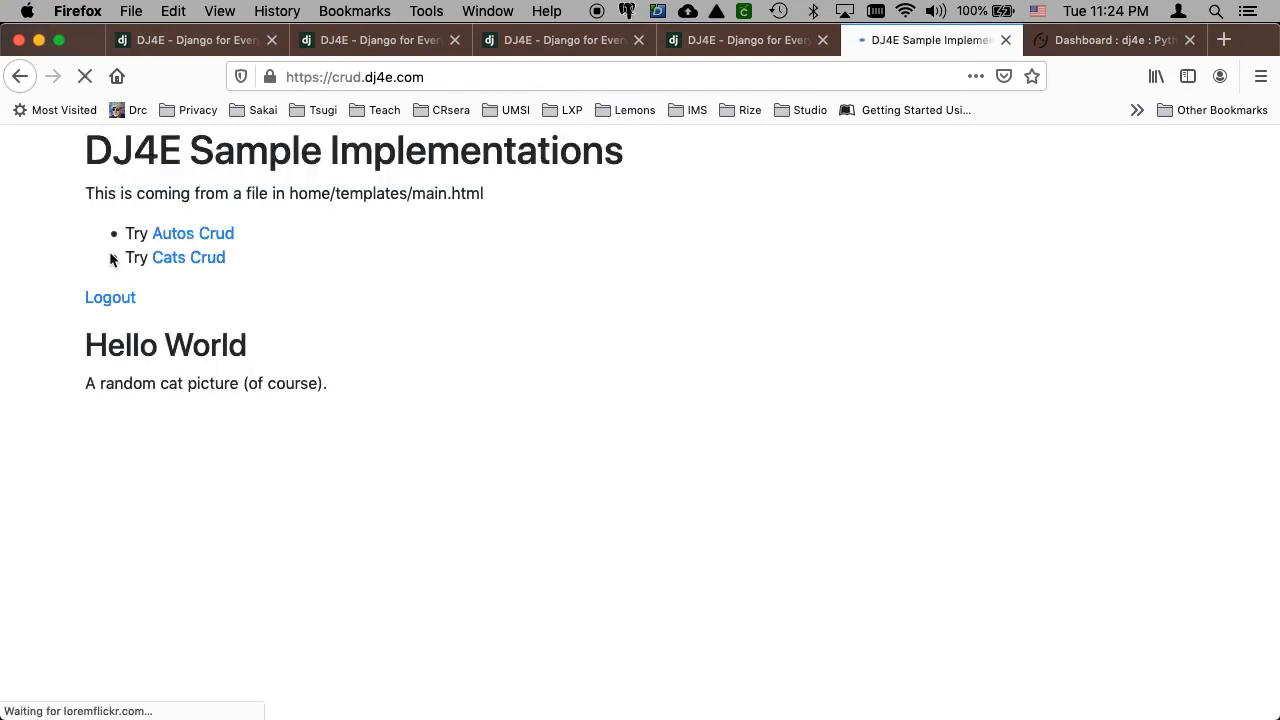
# - In Autos Crud, add a new make named Dodge
pyautogui.click(192, 232)
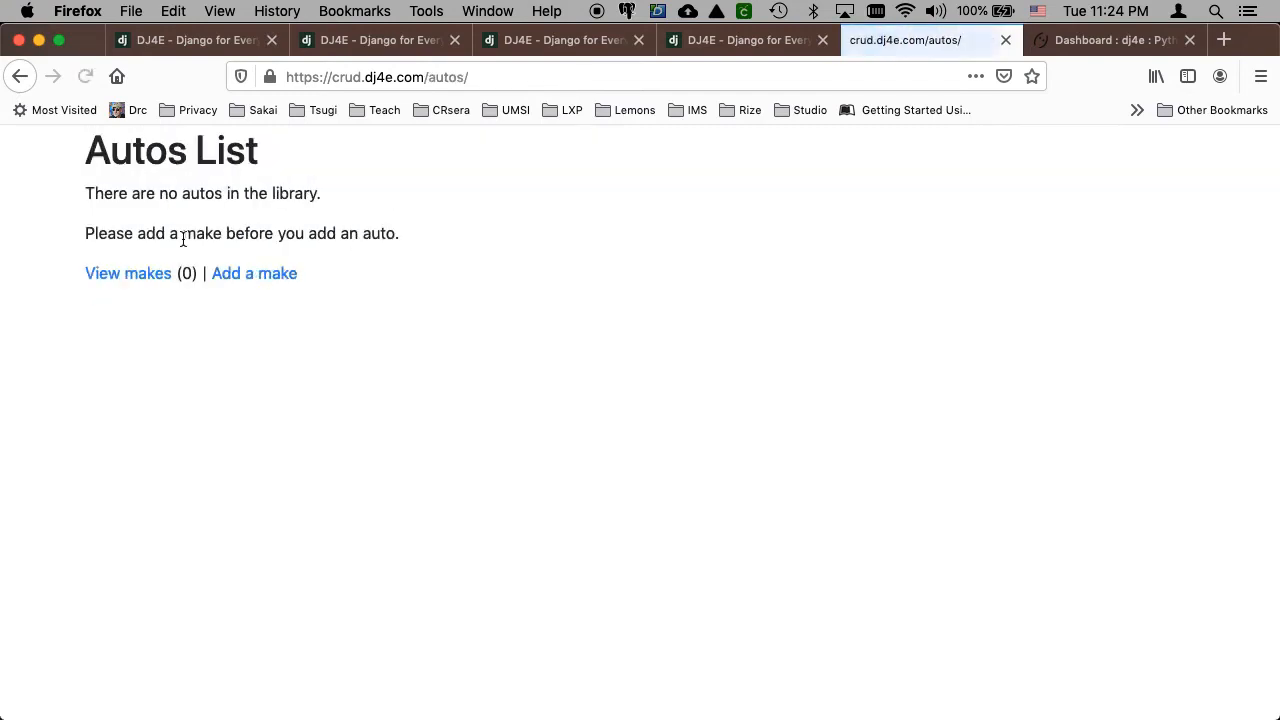
pyautogui.moveTo(254, 272)
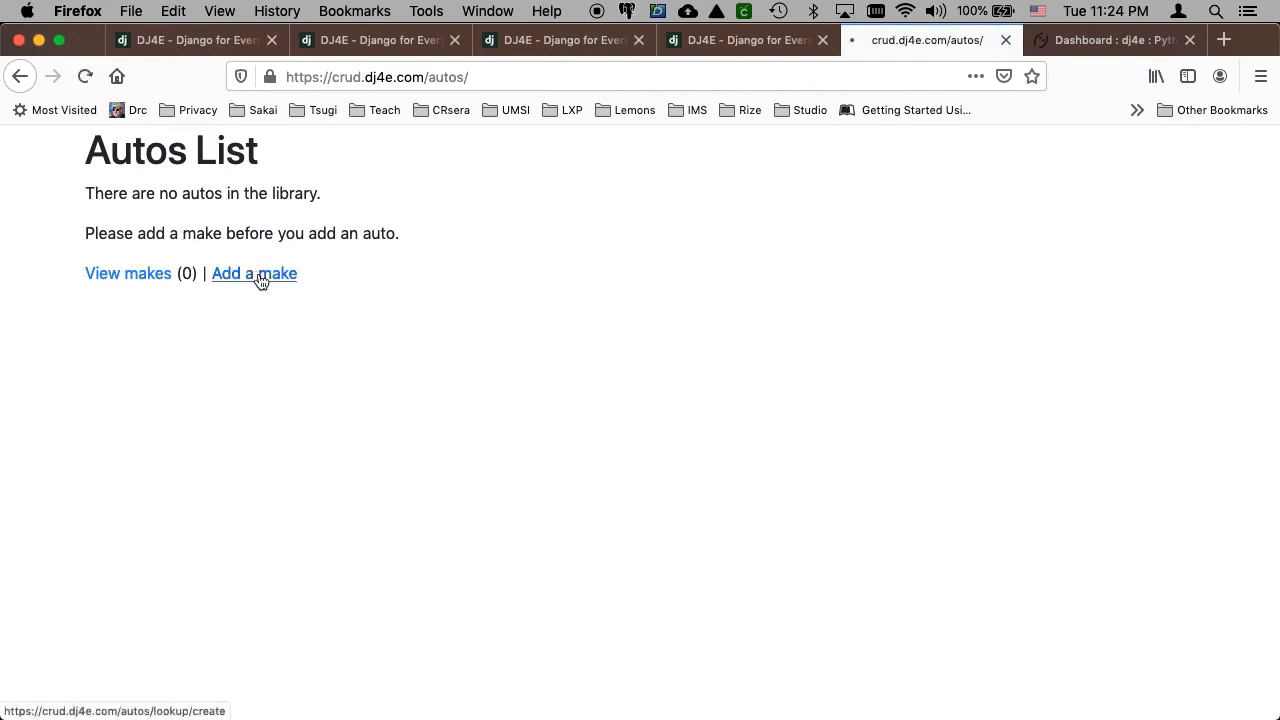
pyautogui.click(254, 272)
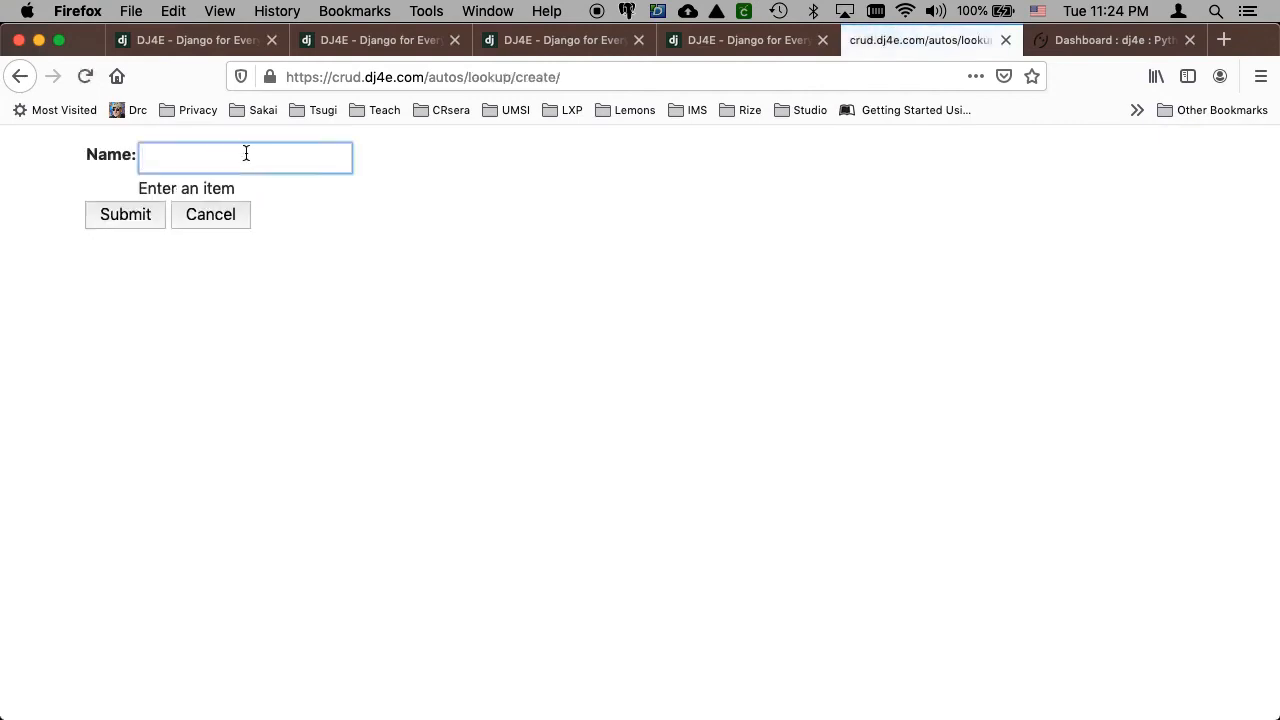
pyautogui.write('Dodge')
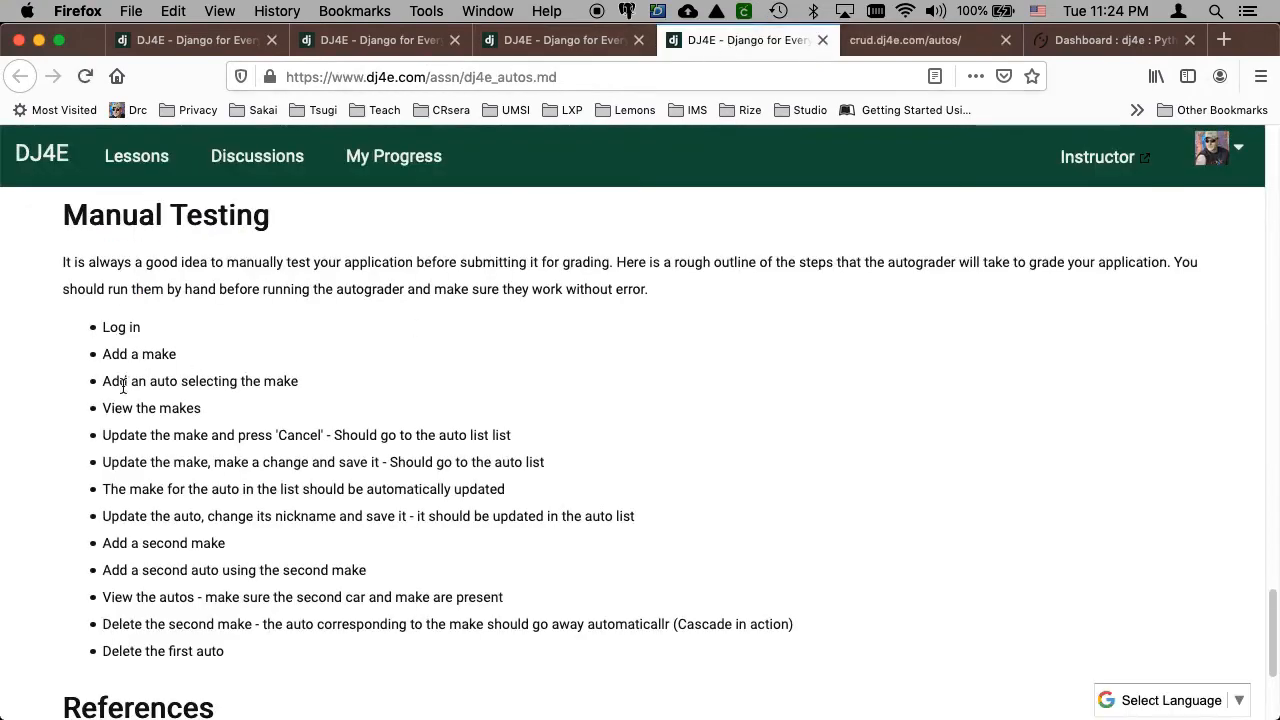
# - Add an auto Neon 1 with mileage 1234 and make Dodge, then consult the checklist
pyautogui.click(904, 40)
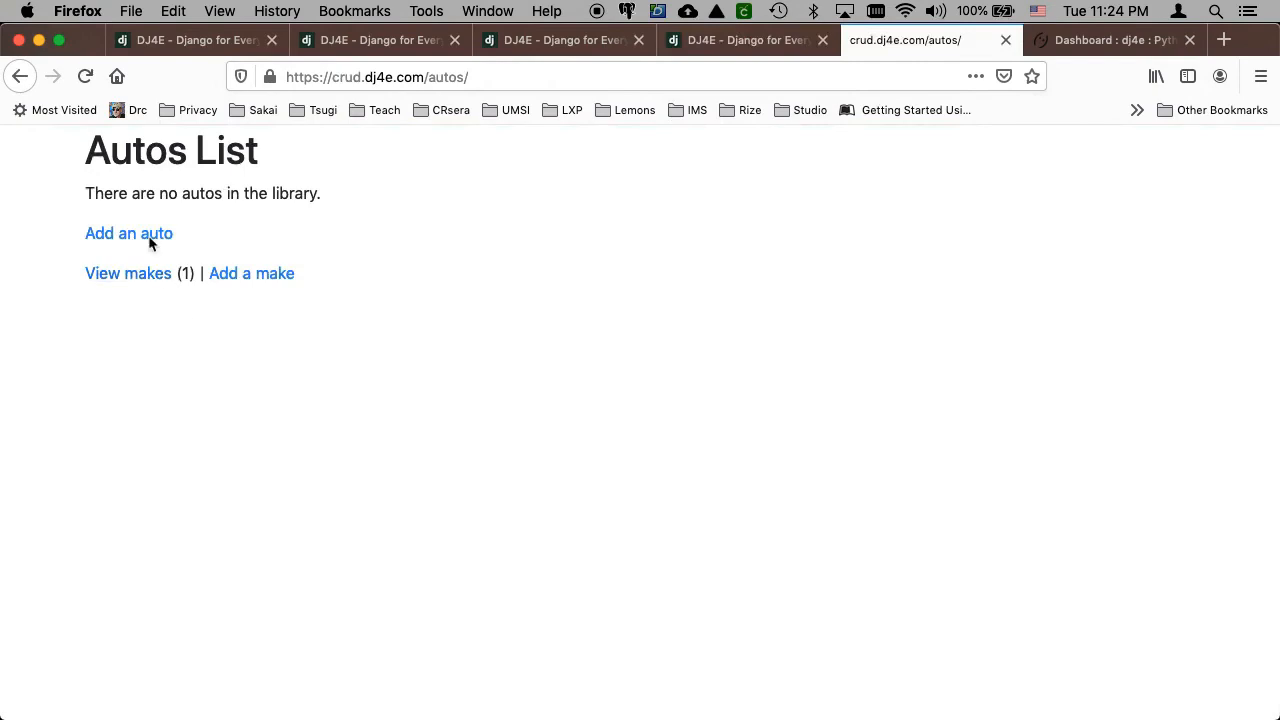
pyautogui.click(128, 232)
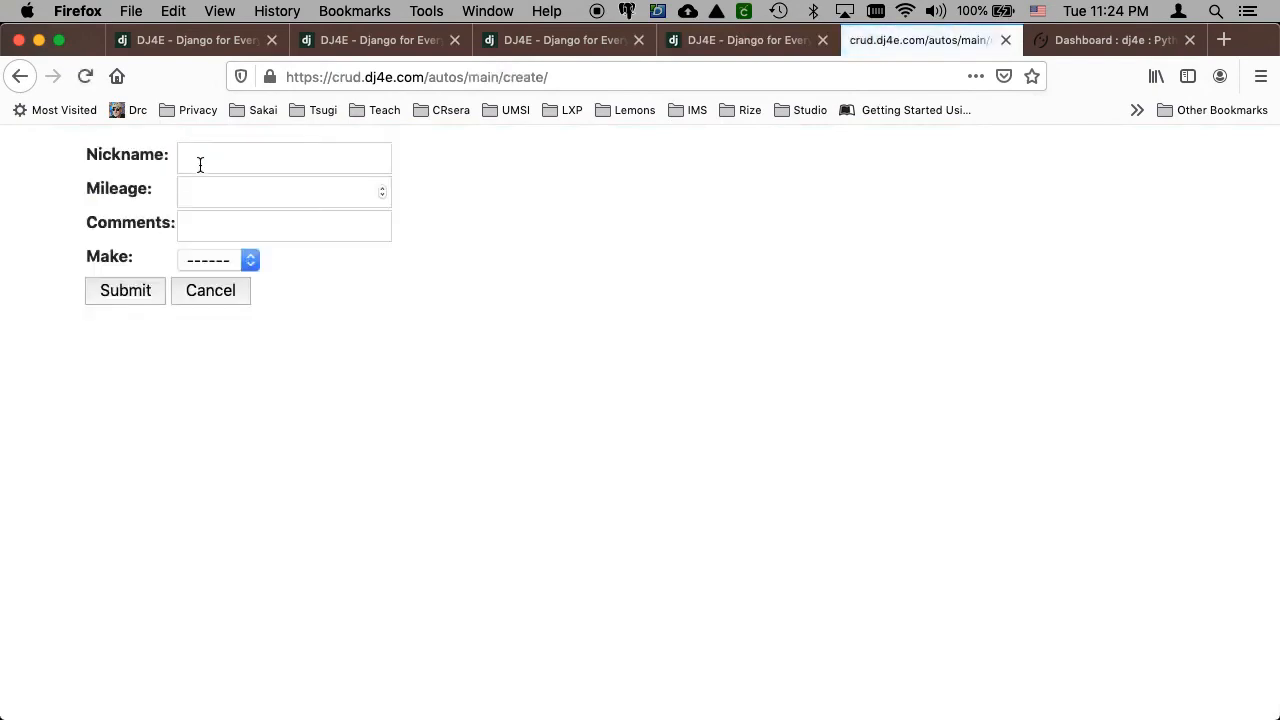
pyautogui.write('Neon 1')
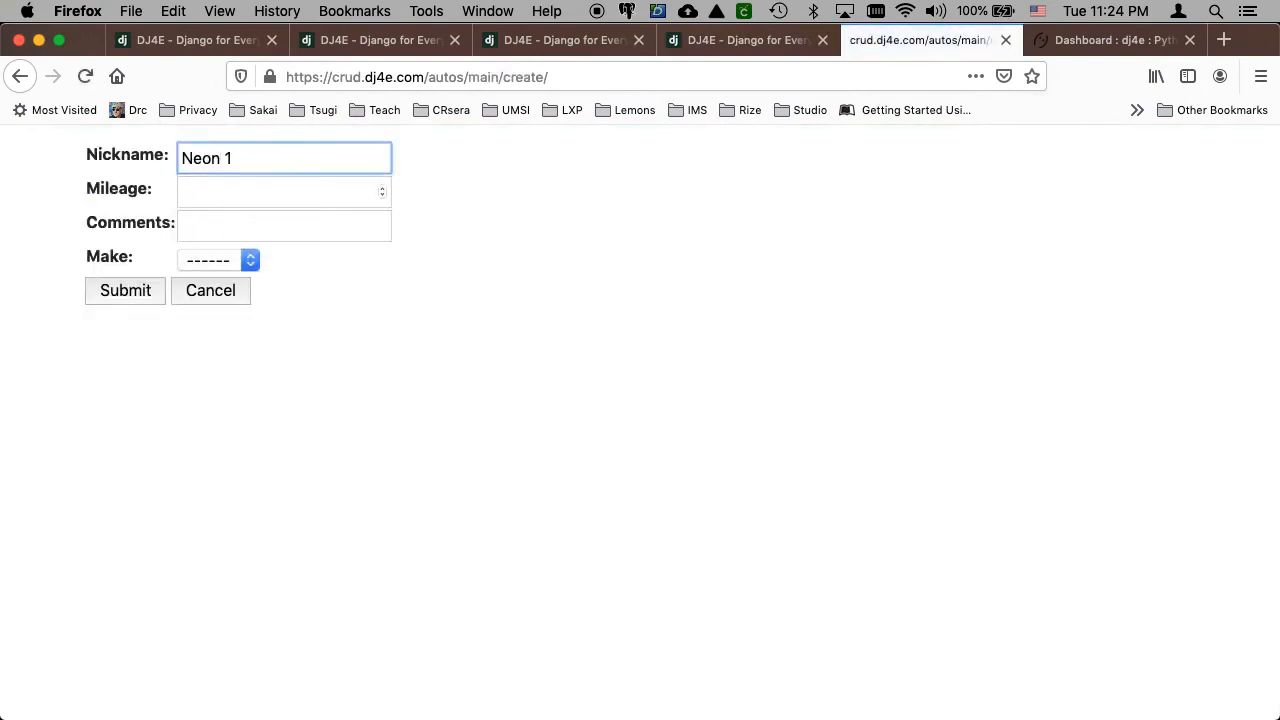
pyautogui.write('1234')
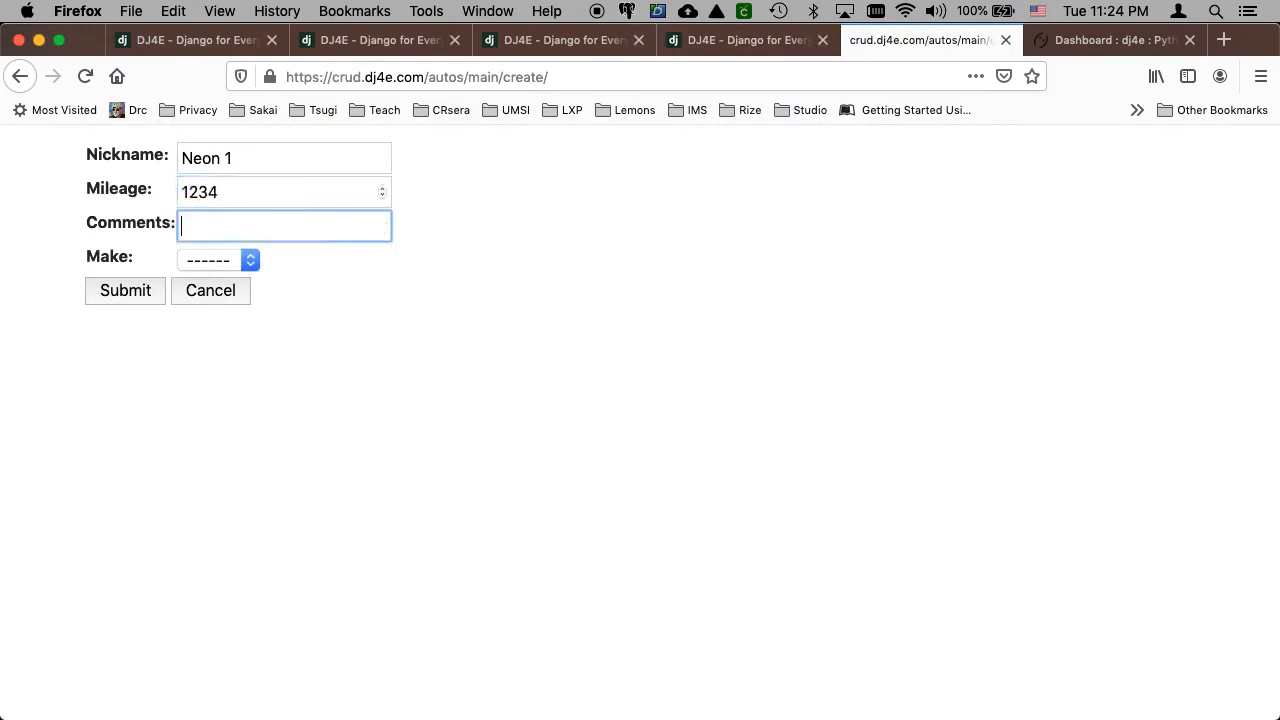
pyautogui.click(216, 260)
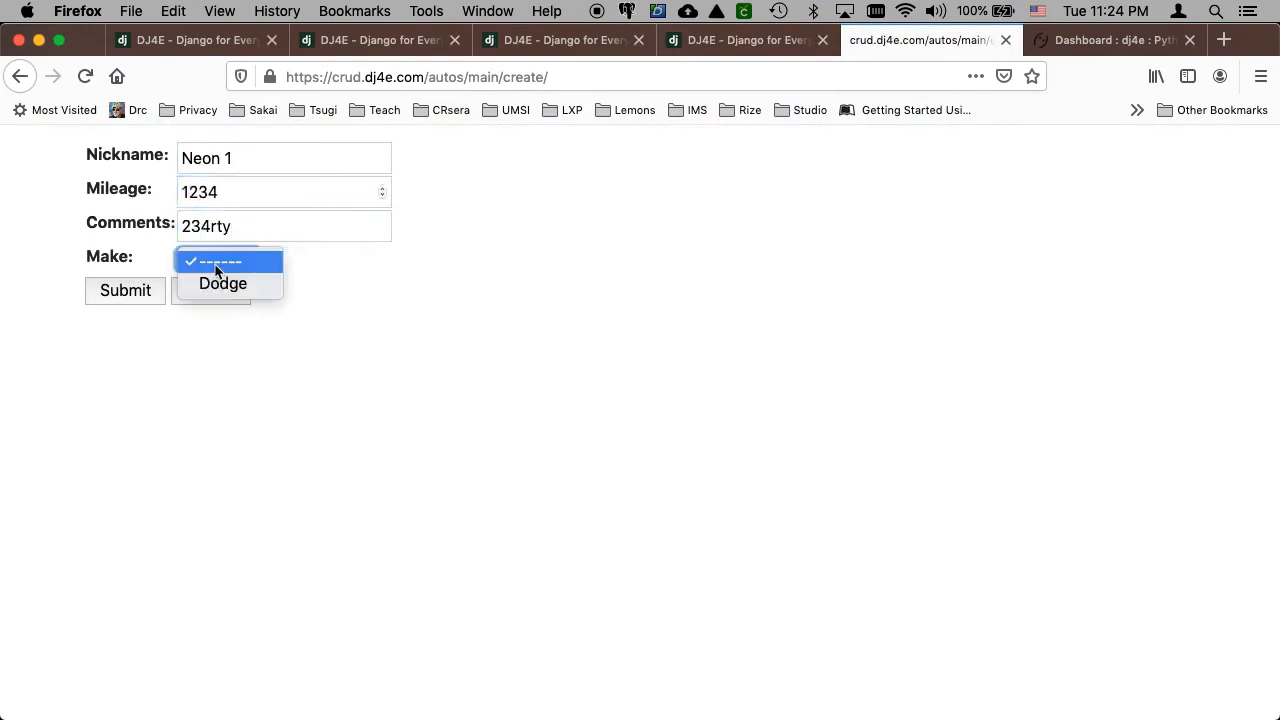
pyautogui.click(124, 290)
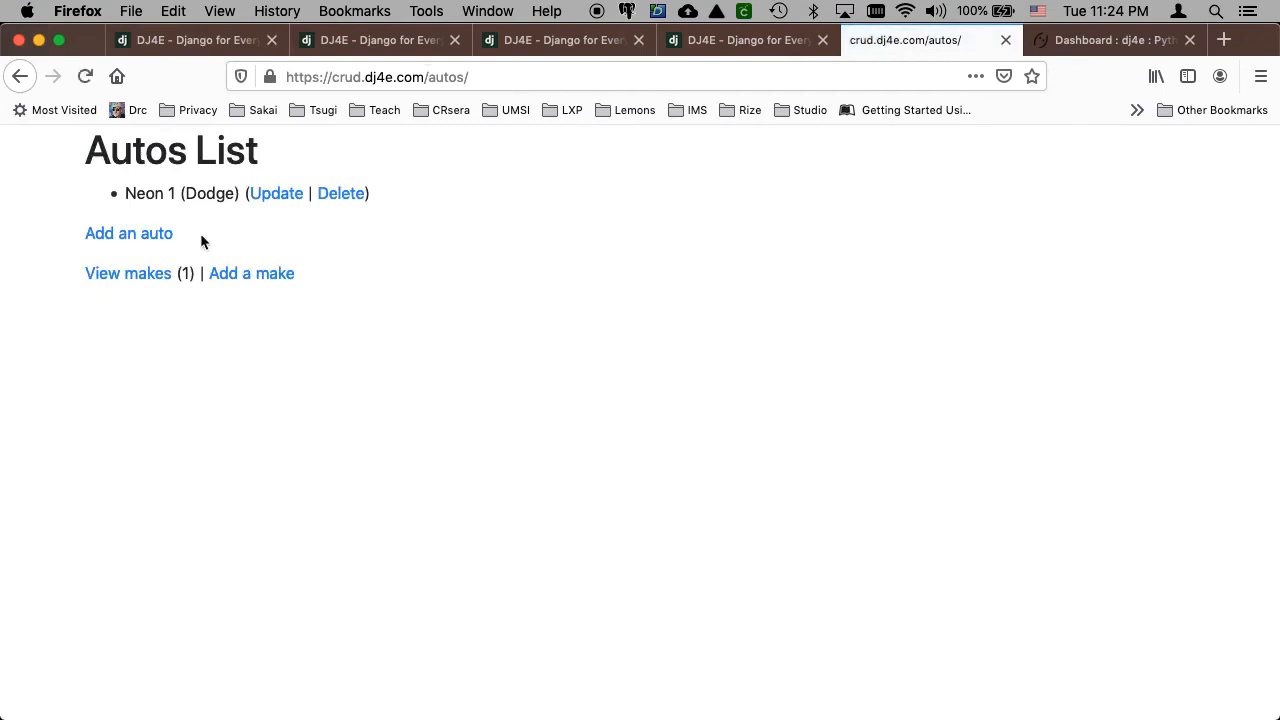
pyautogui.click(744, 40)
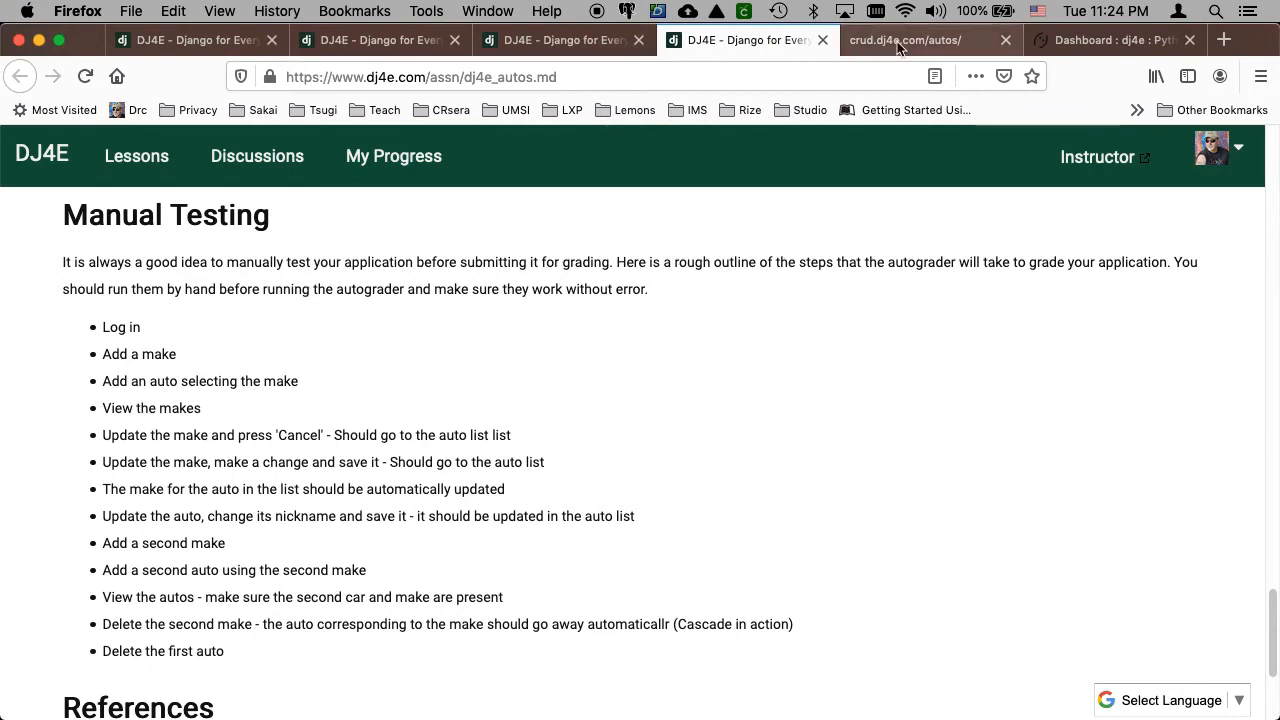
# - Confirm cancelling Neon 1's update returns to the autos list, then reopen its update form
pyautogui.click(904, 40)
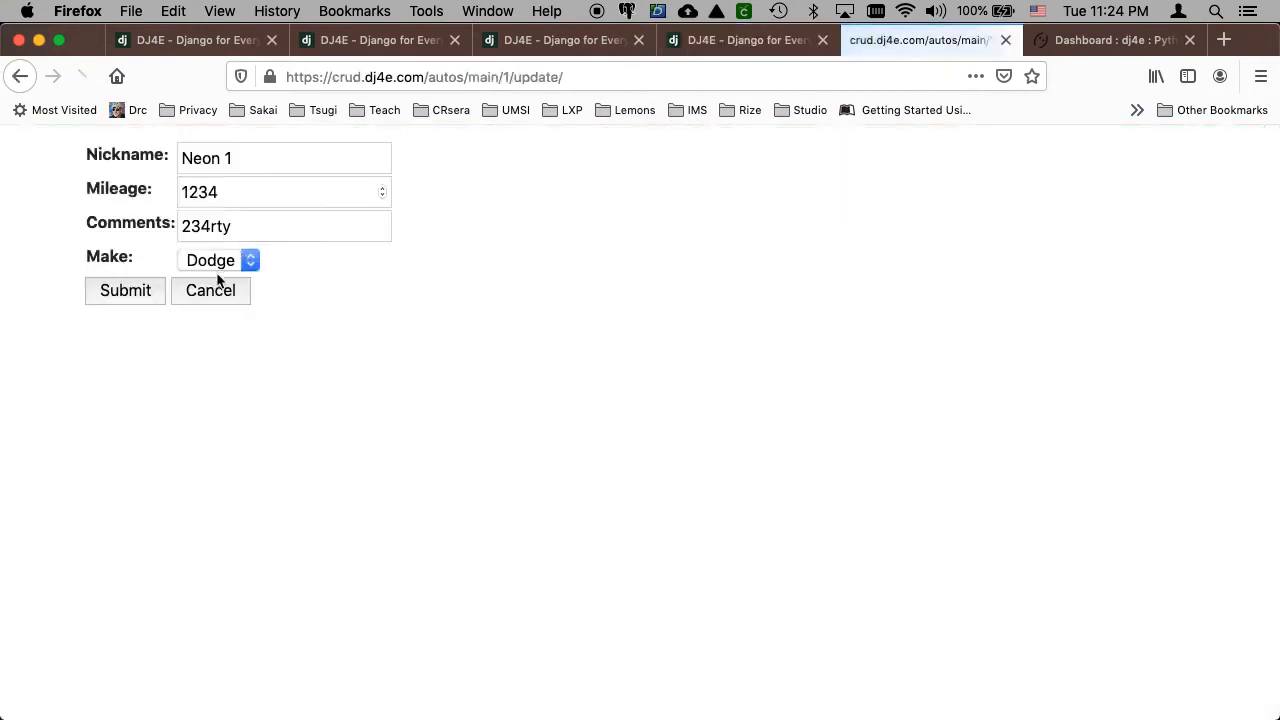
pyautogui.click(124, 290)
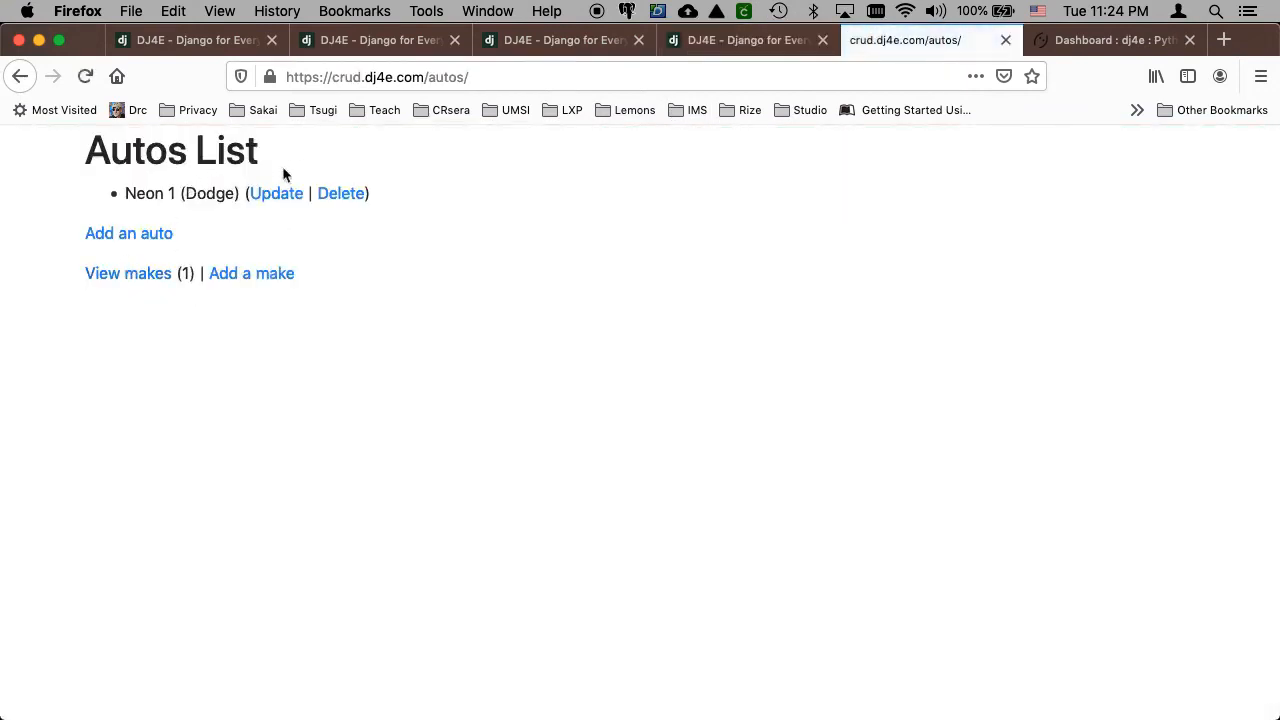
pyautogui.click(744, 40)
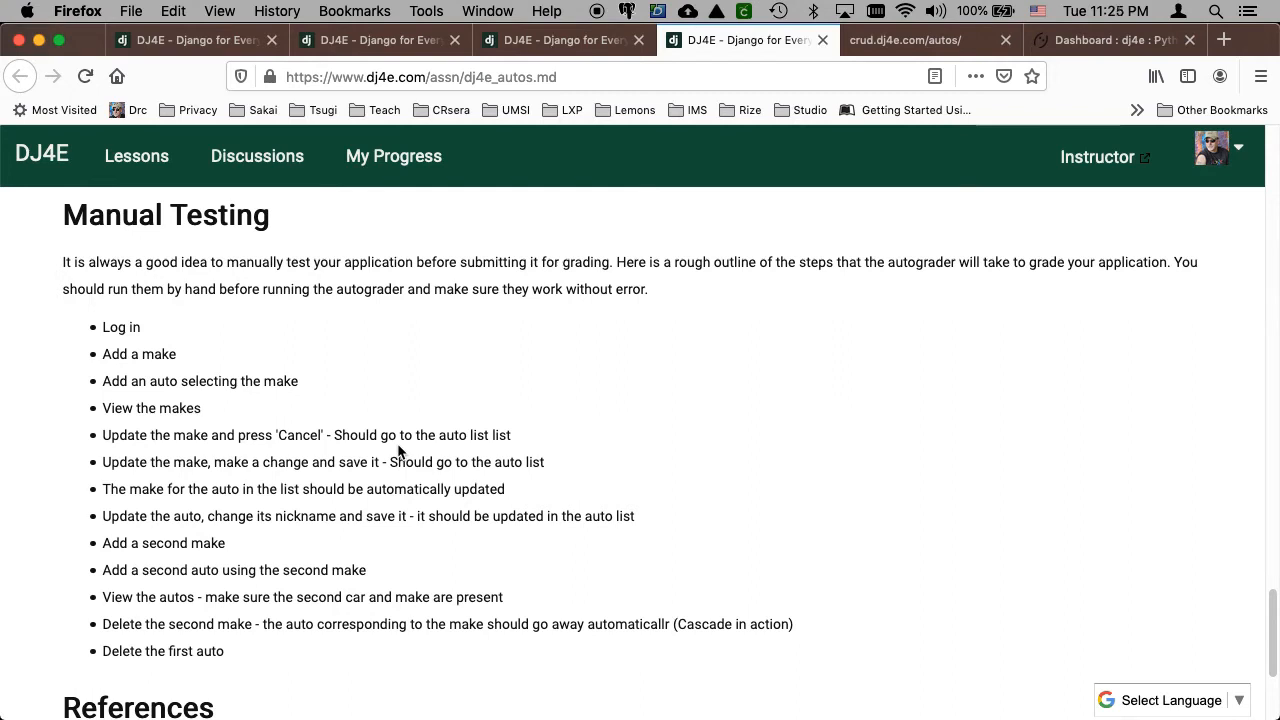
pyautogui.click(904, 40)
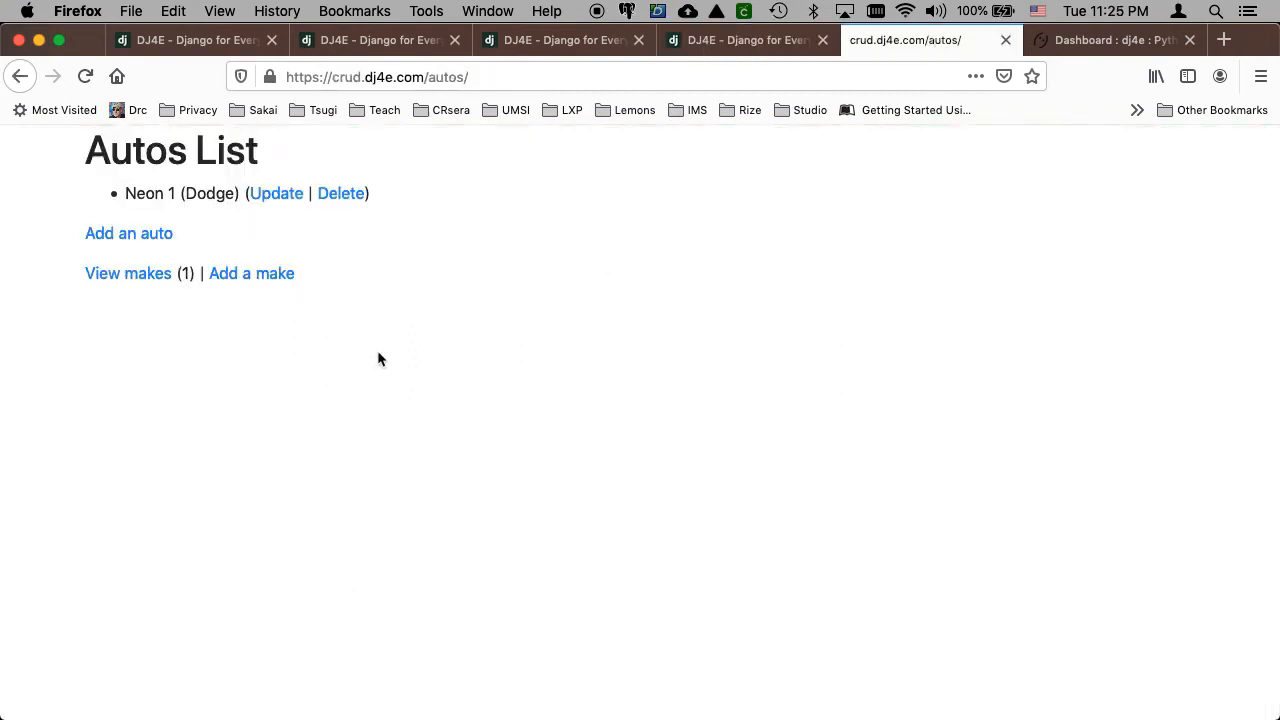
pyautogui.click(276, 192)
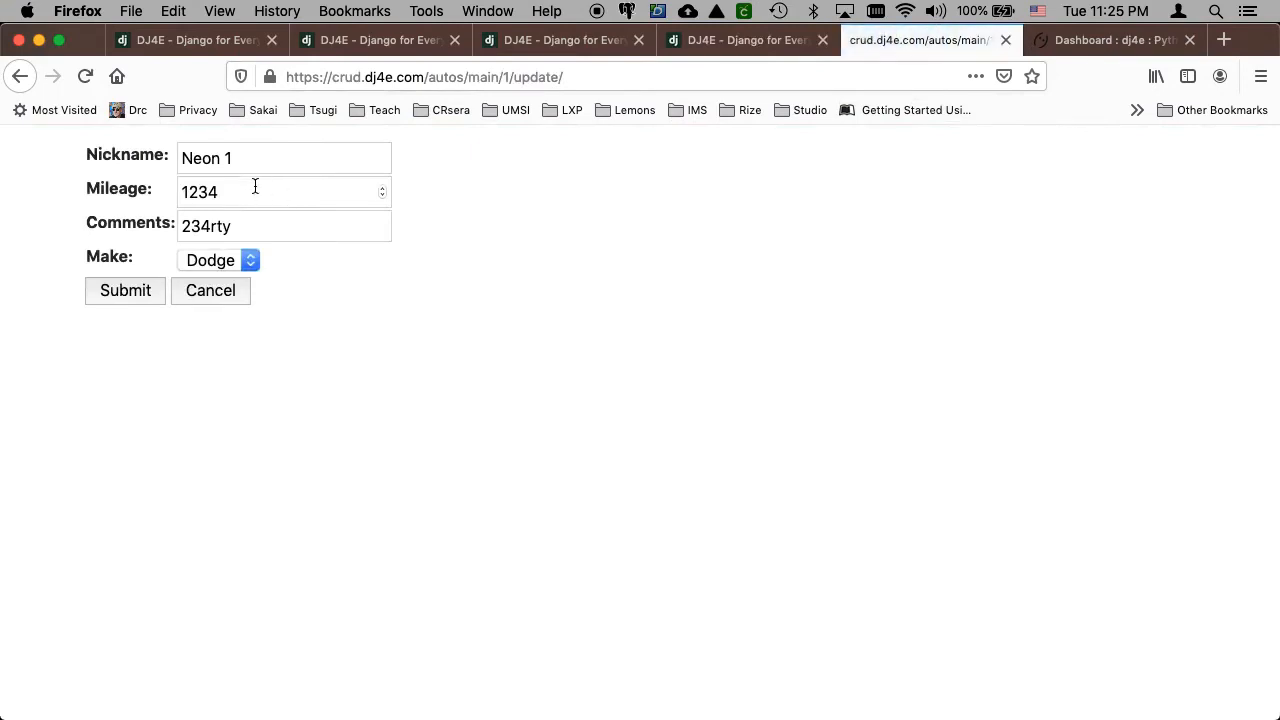
# - Cancel the auto update and rename the Dodge make to 'Dodge!' and save it
pyautogui.click(124, 290)
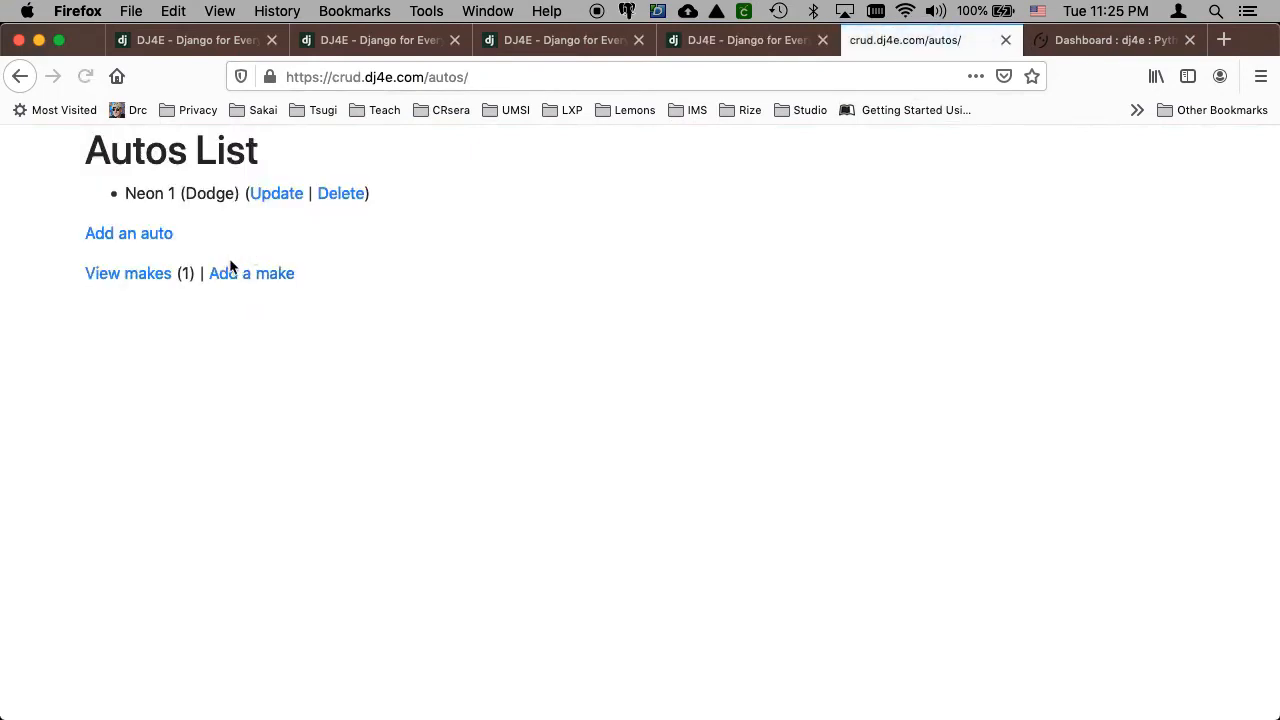
pyautogui.click(276, 192)
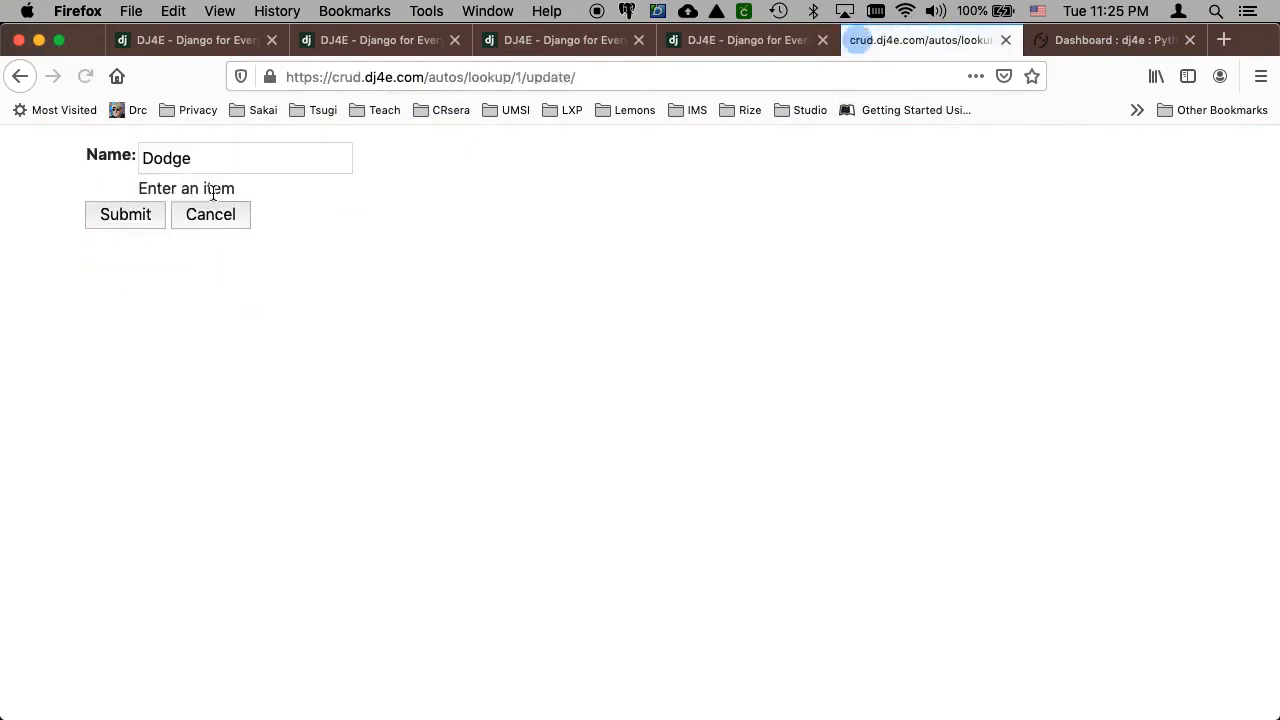
pyautogui.write('!')
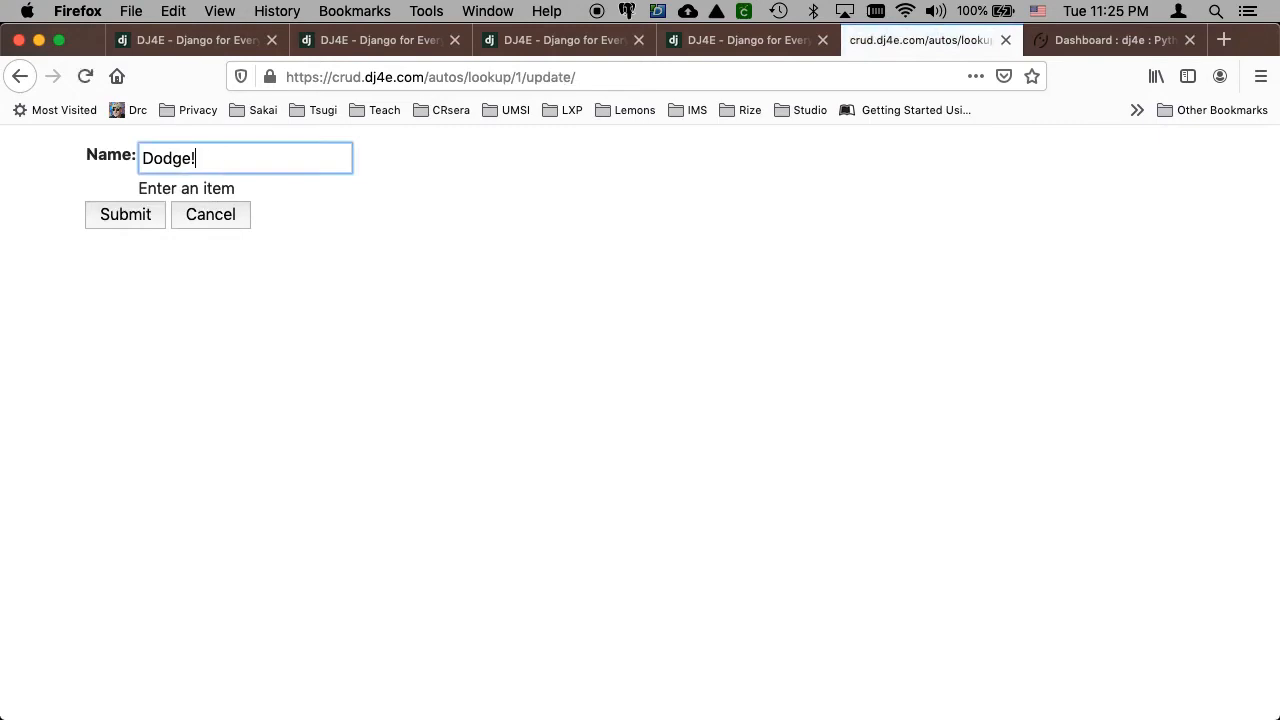
pyautogui.click(124, 214)
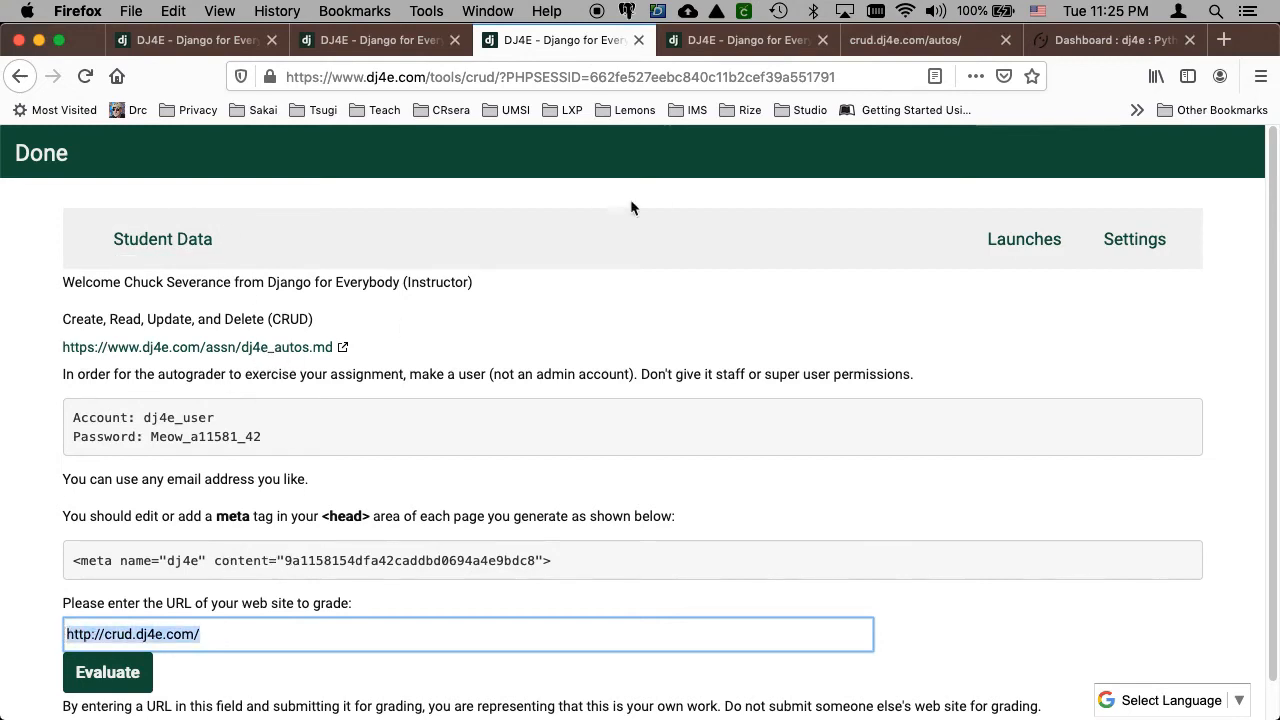
# - Check the renamed make, then evaluate the sample site in the autograder
pyautogui.click(904, 40)
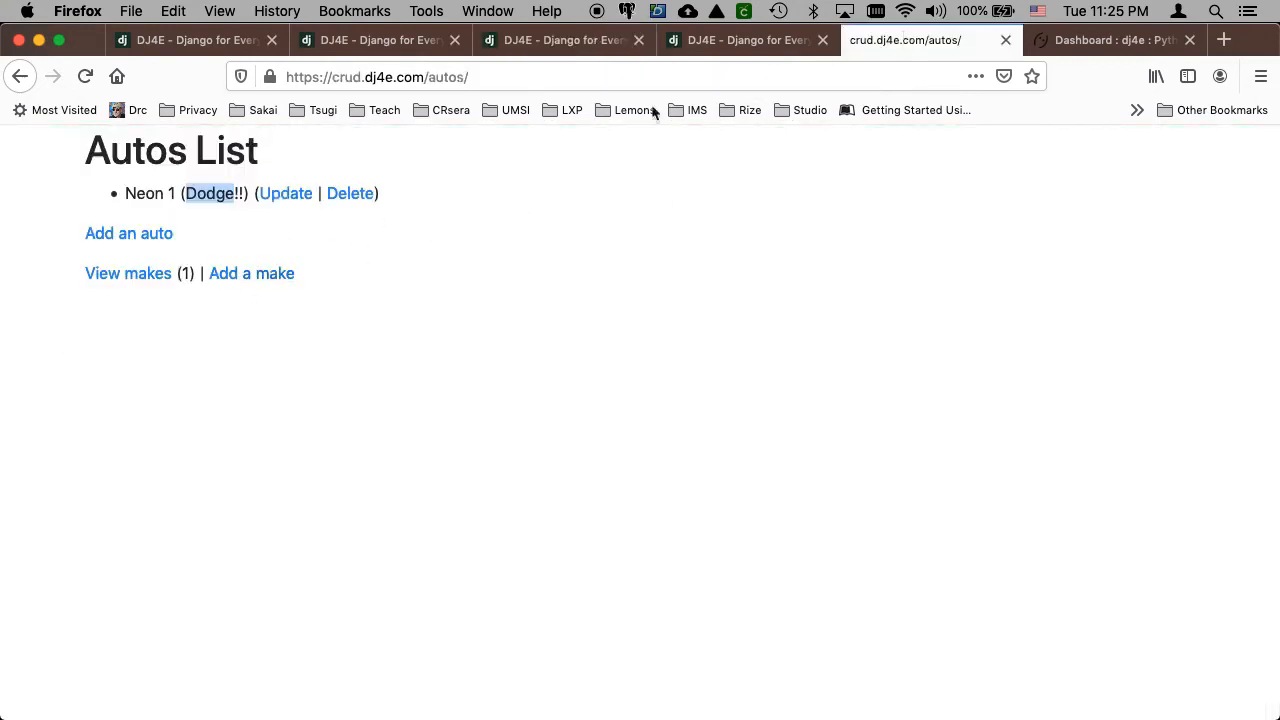
pyautogui.click(562, 40)
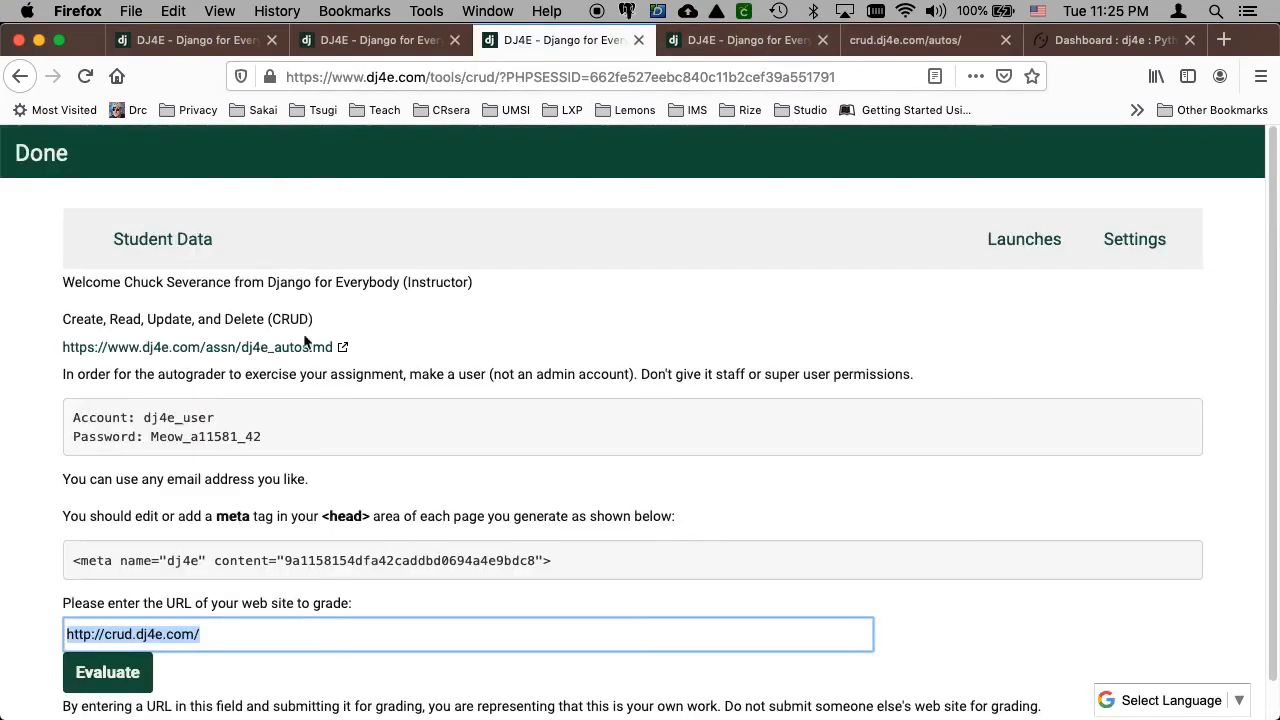
pyautogui.scroll(-3)
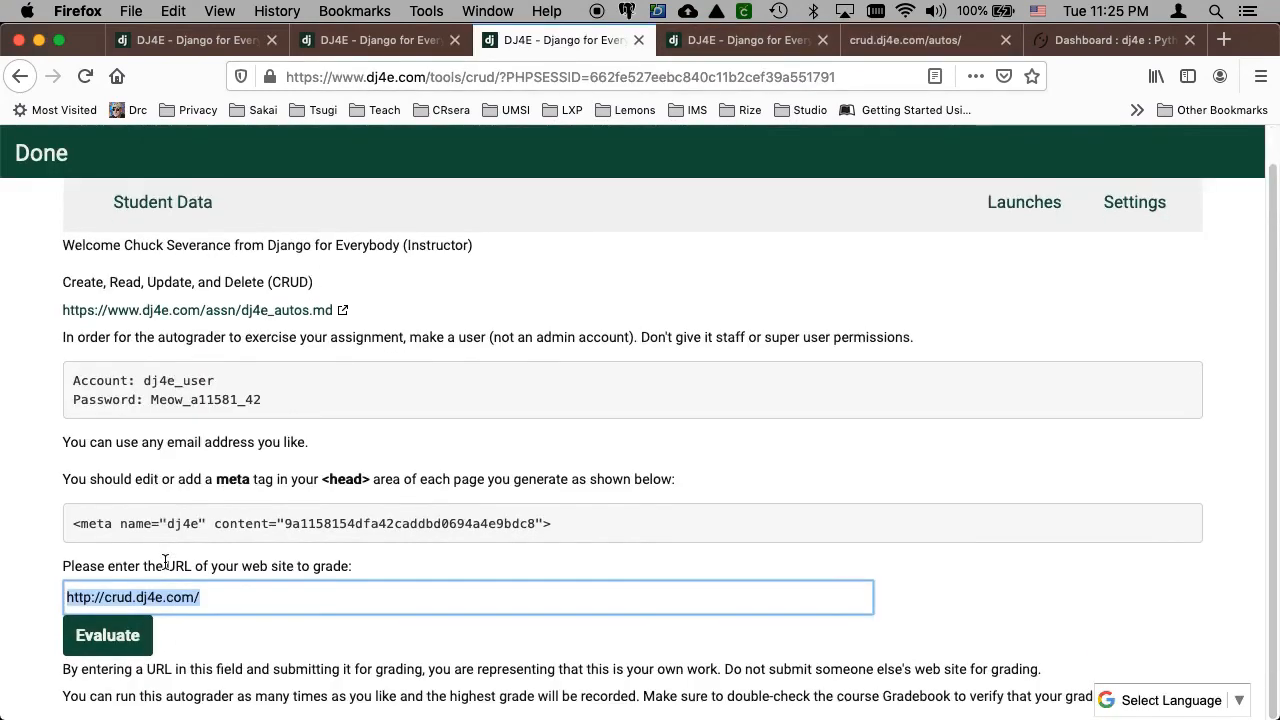
pyautogui.click(108, 636)
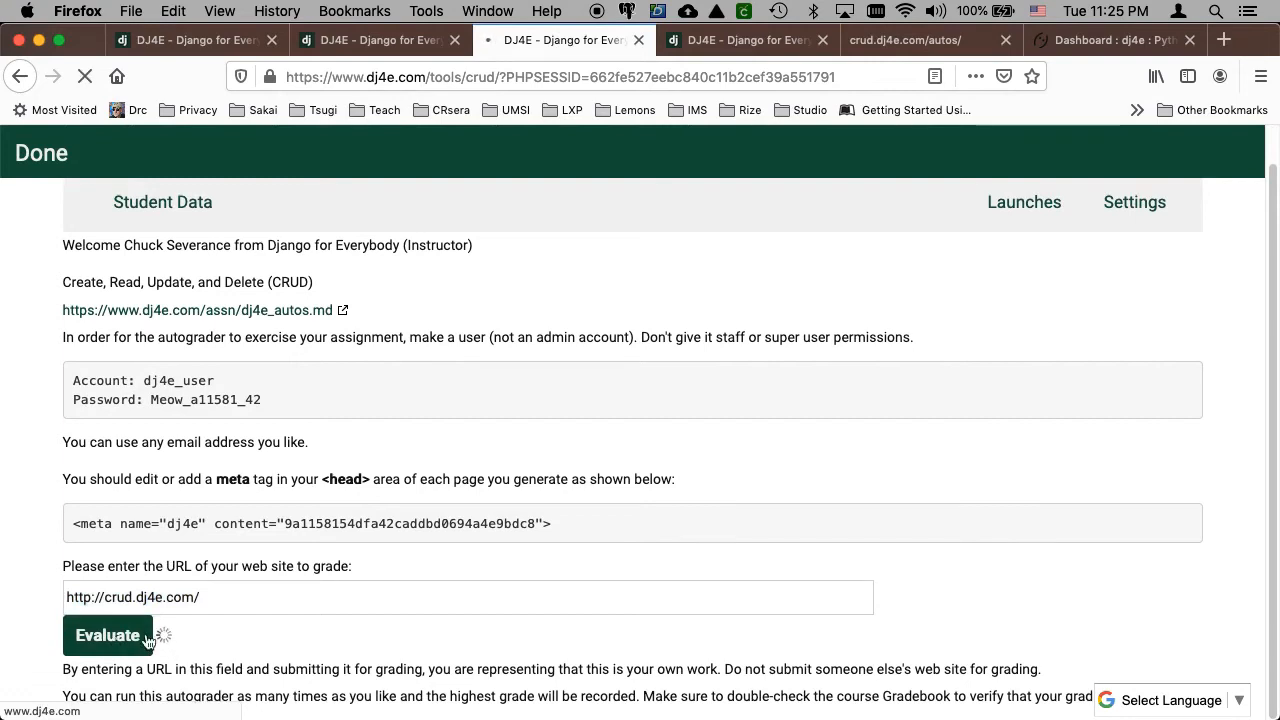
pyautogui.click(108, 636)
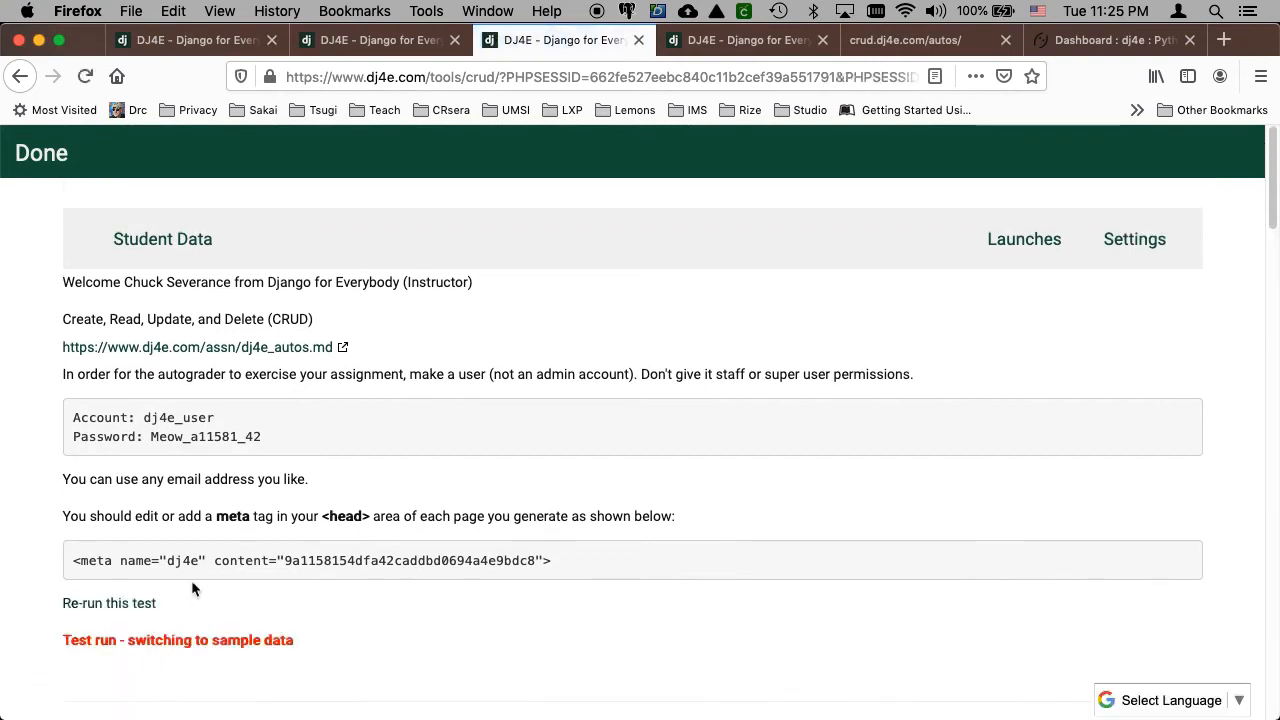
# - Review the all-green results with Score = 1 (14/14), showing and hiding a retrieved page
pyautogui.scroll(-3)
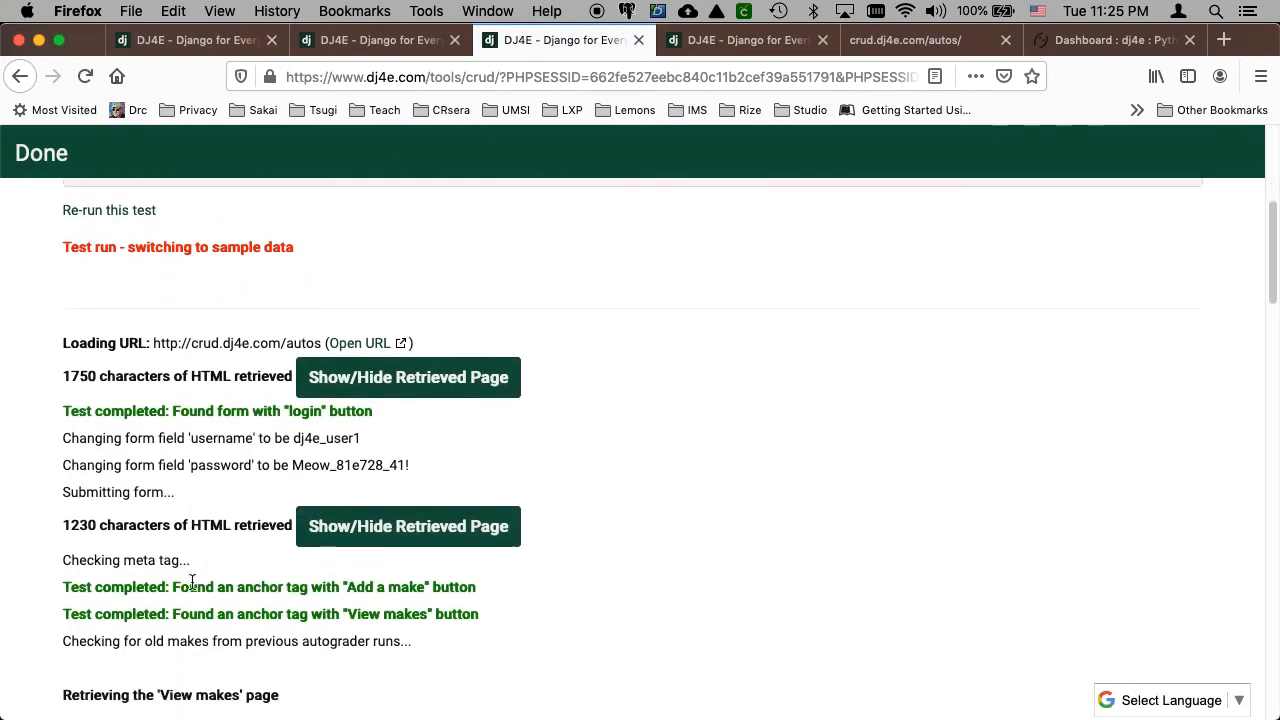
pyautogui.scroll(-3)
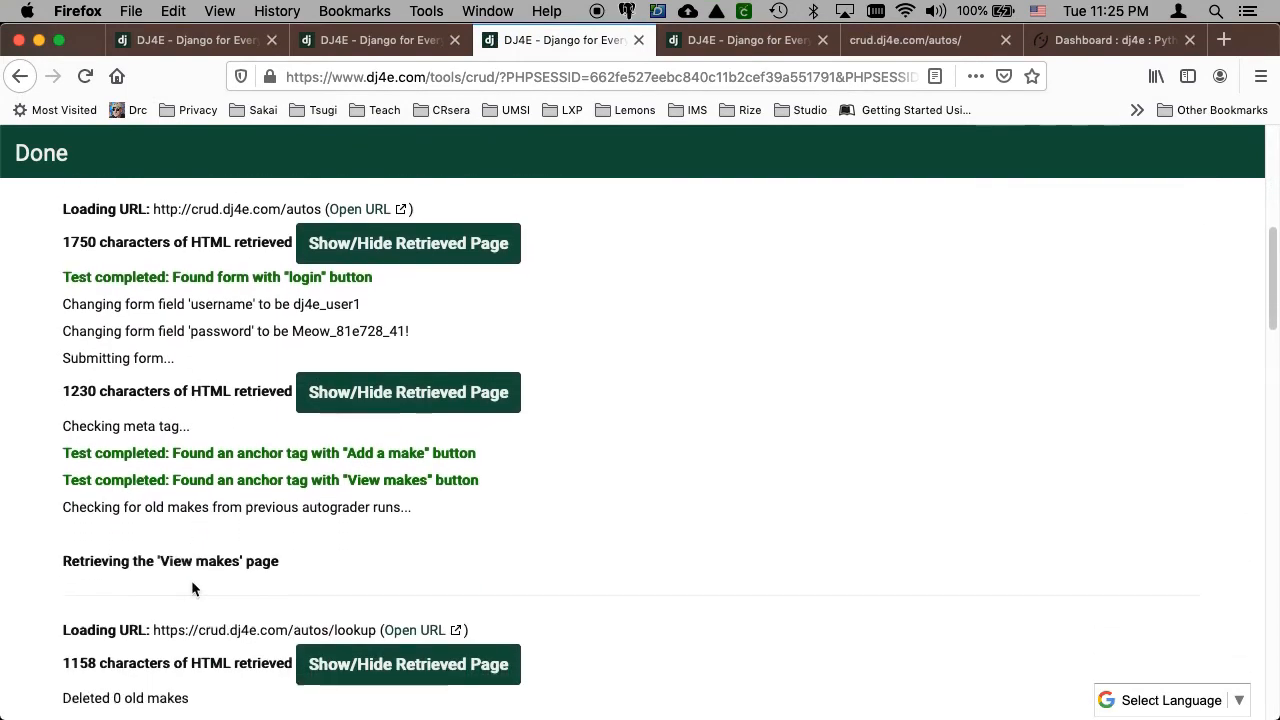
pyautogui.scroll(-3)
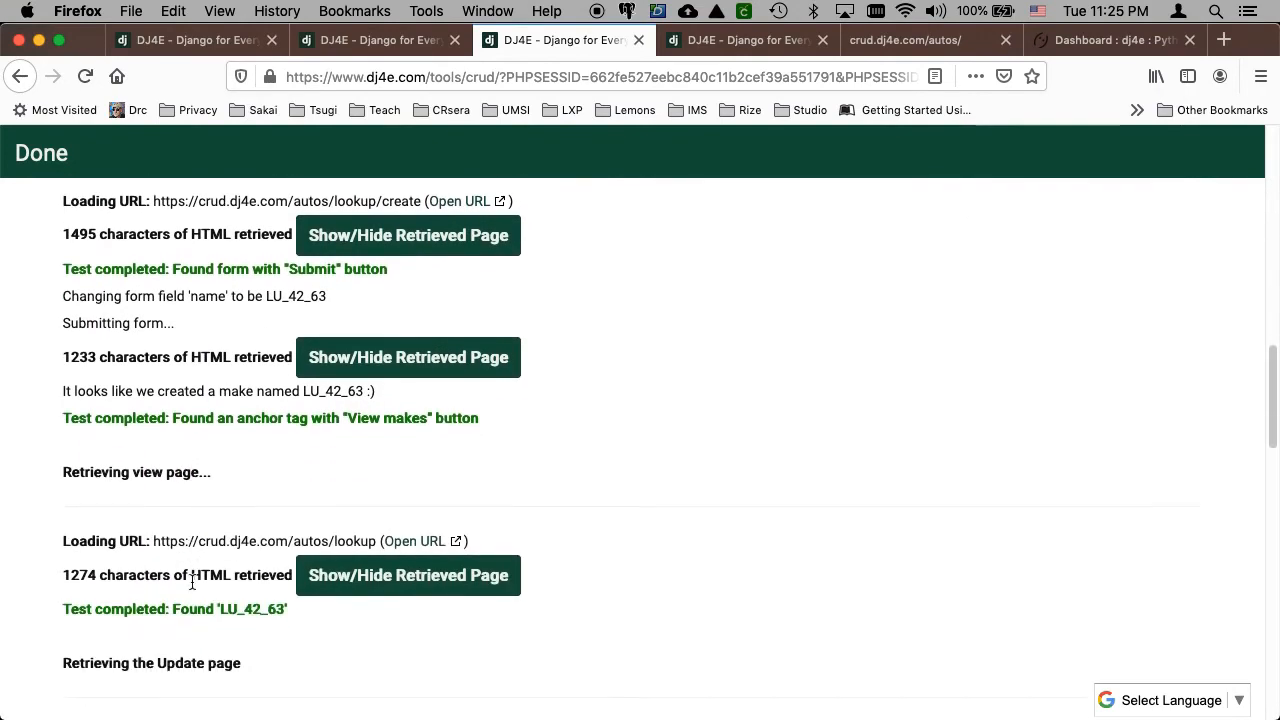
pyautogui.scroll(-3)
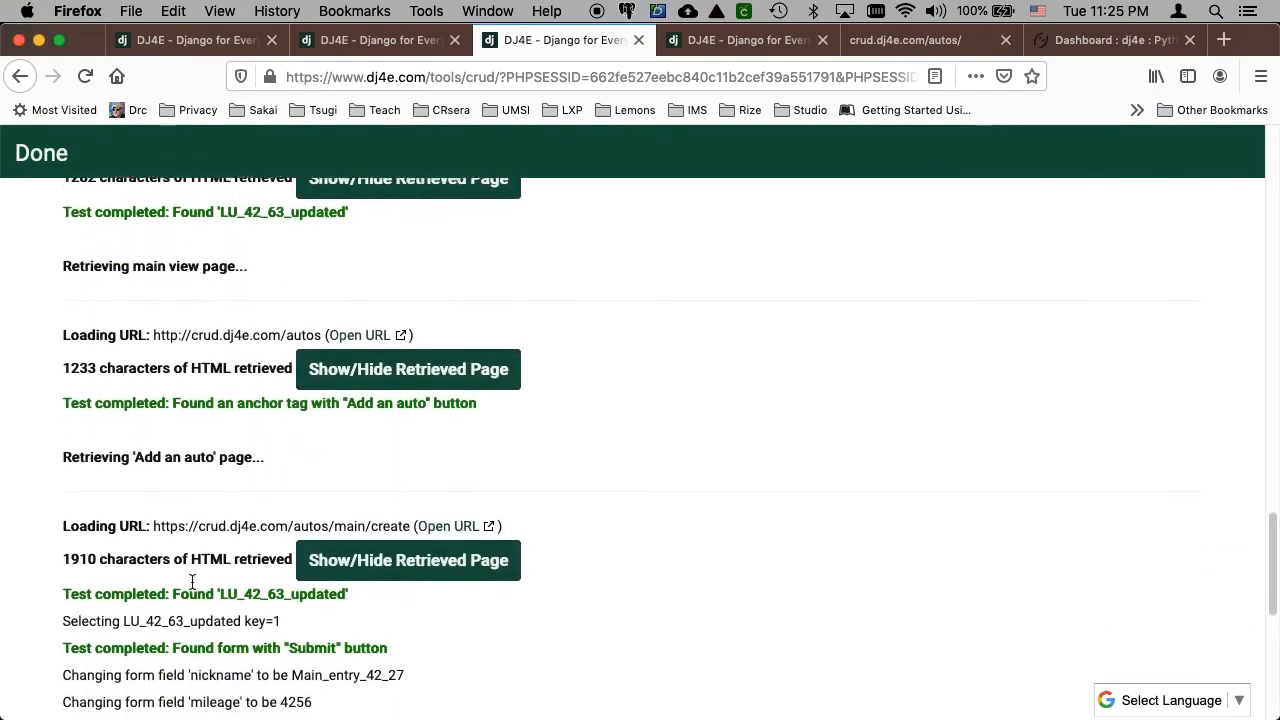
pyautogui.scroll(-3)
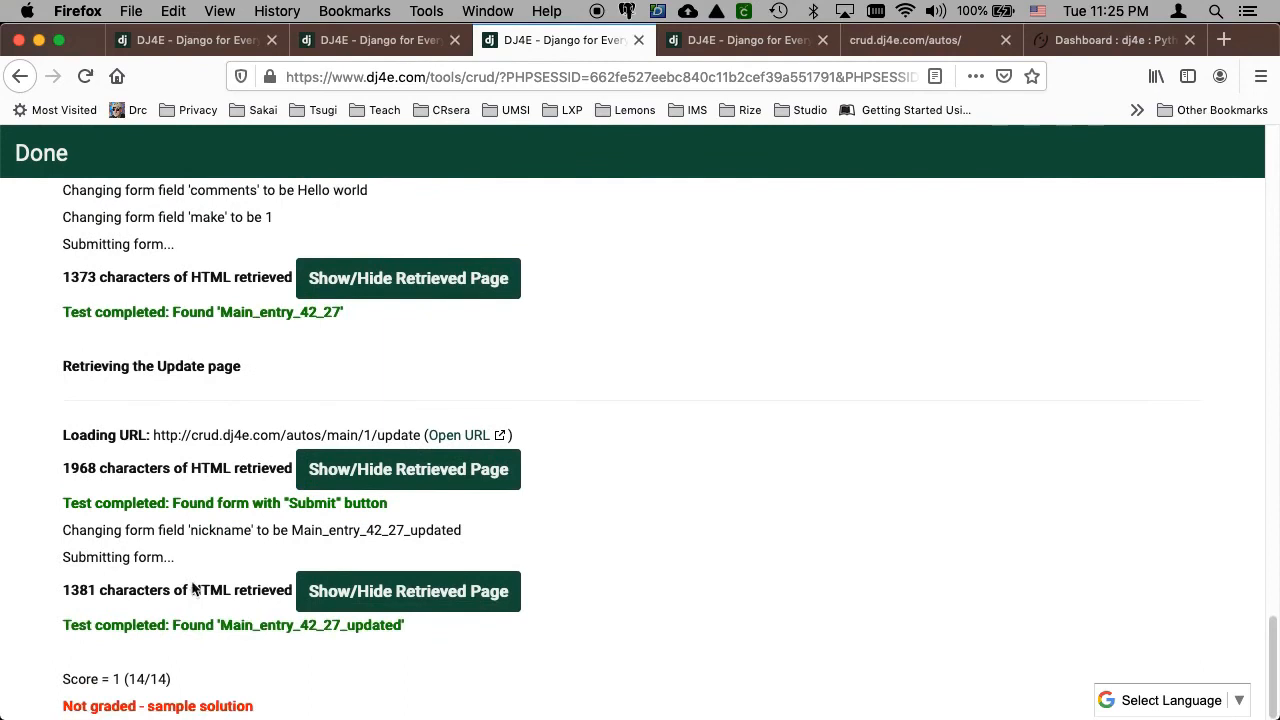
pyautogui.moveTo(170, 676)
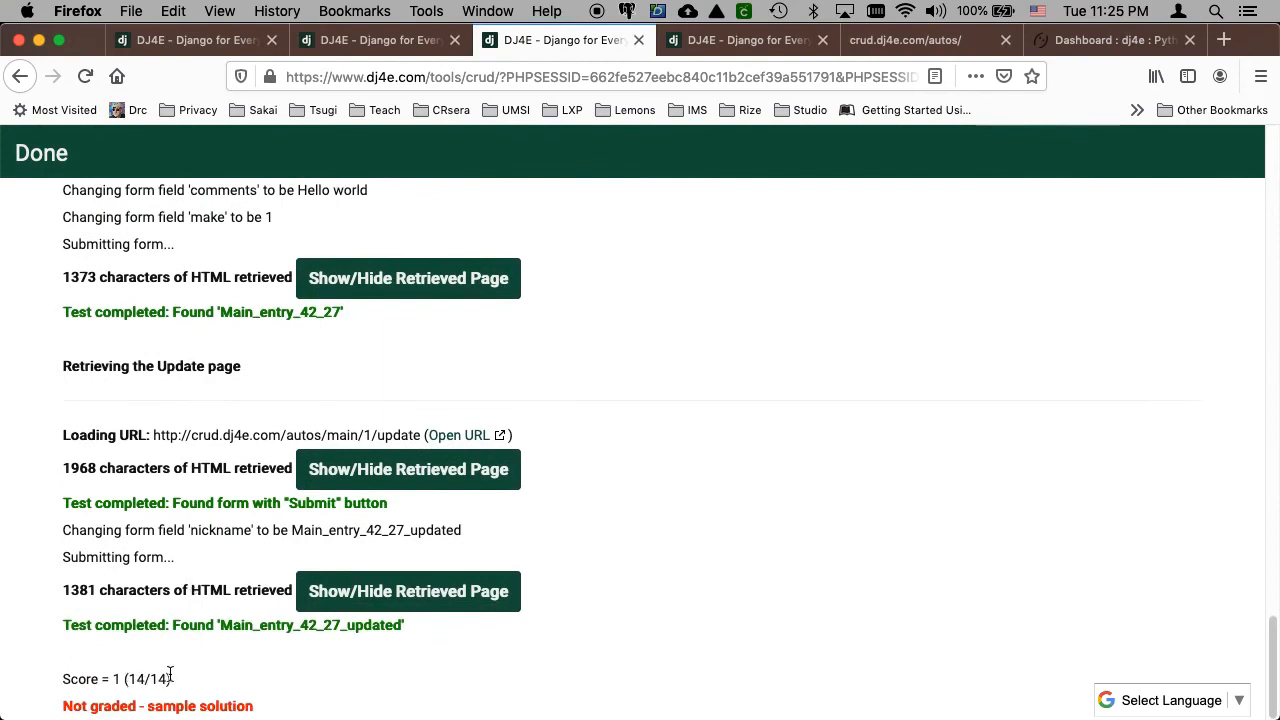
pyautogui.moveTo(404, 348)
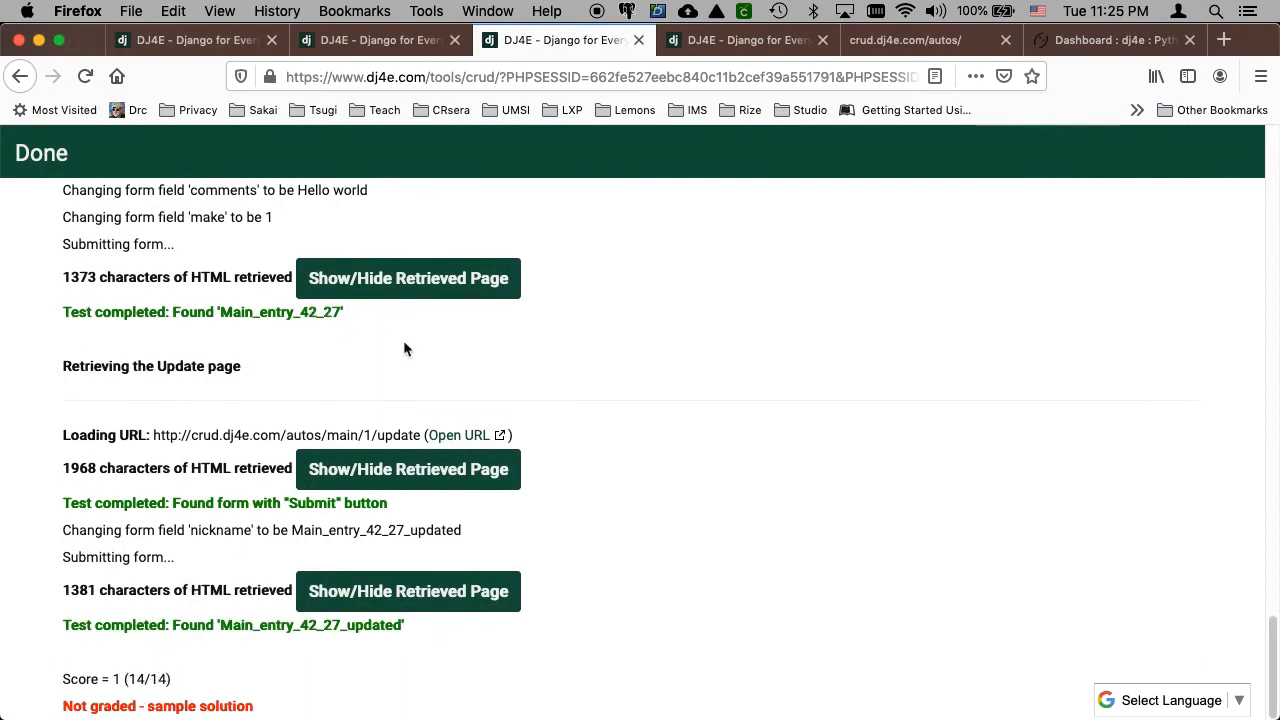
pyautogui.click(408, 278)
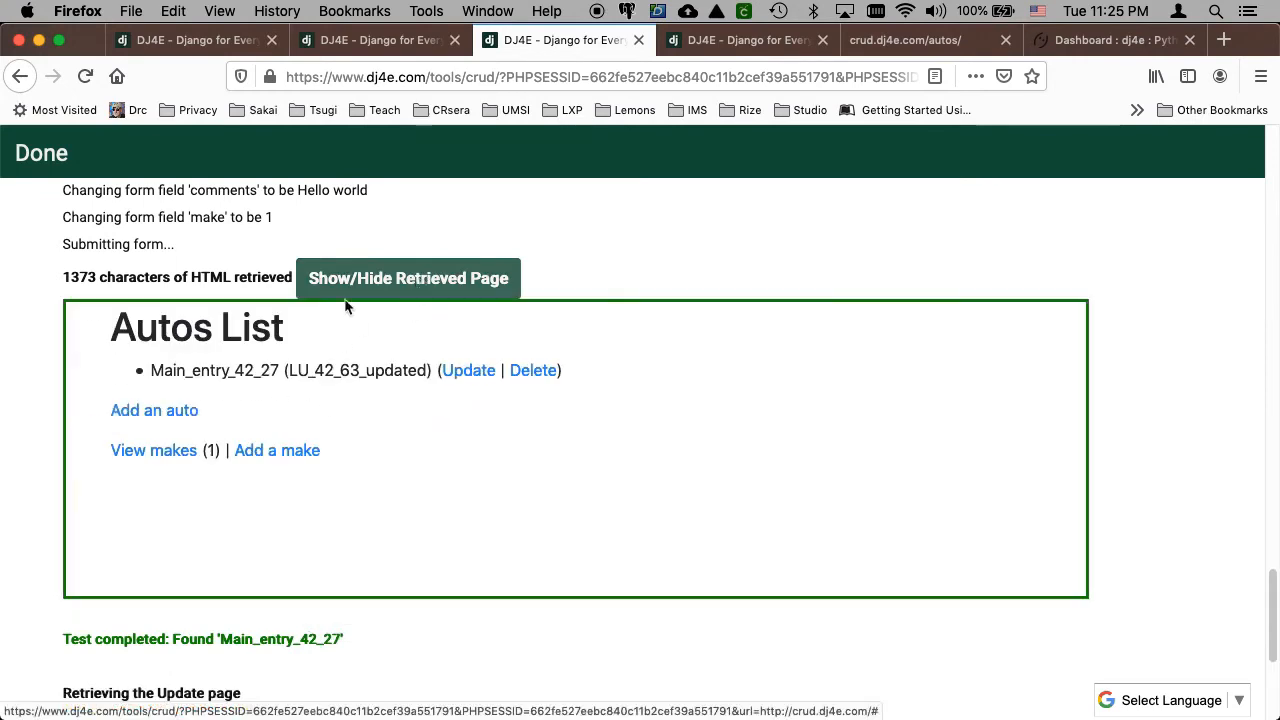
pyautogui.moveTo(420, 278)
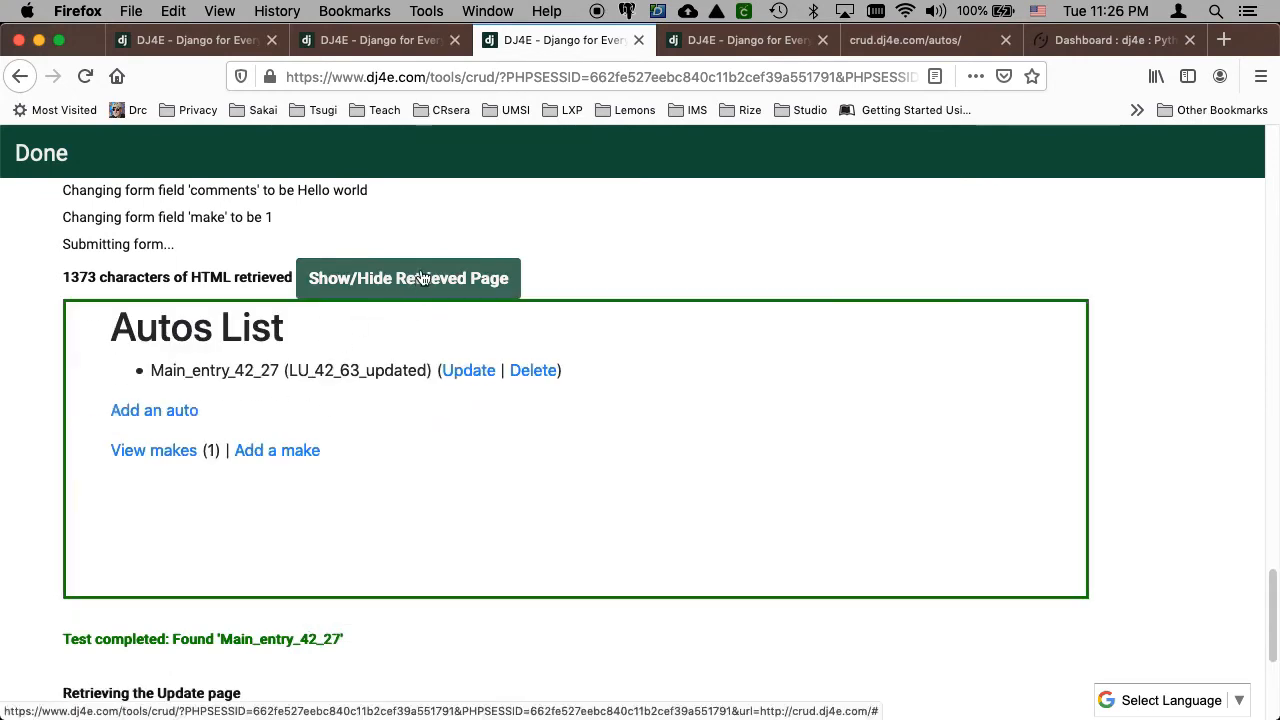
pyautogui.click(408, 278)
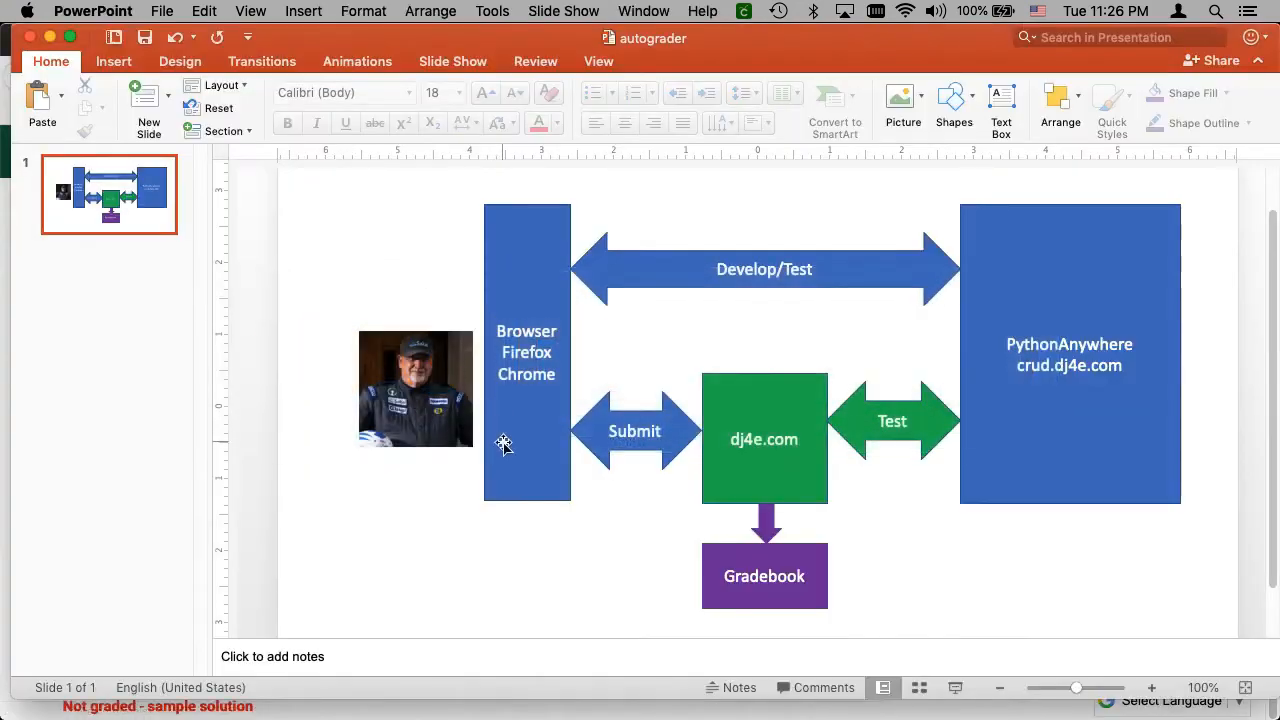
pyautogui.moveTo(432, 414)
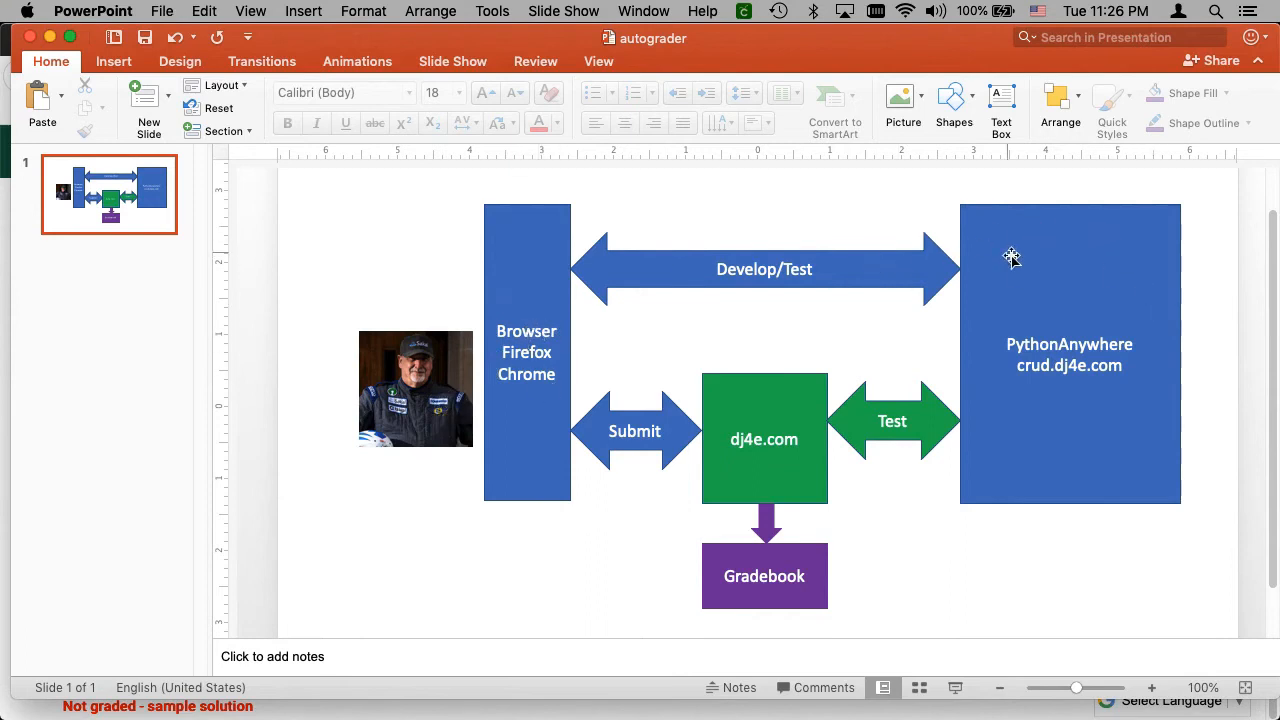
pyautogui.moveTo(904, 230)
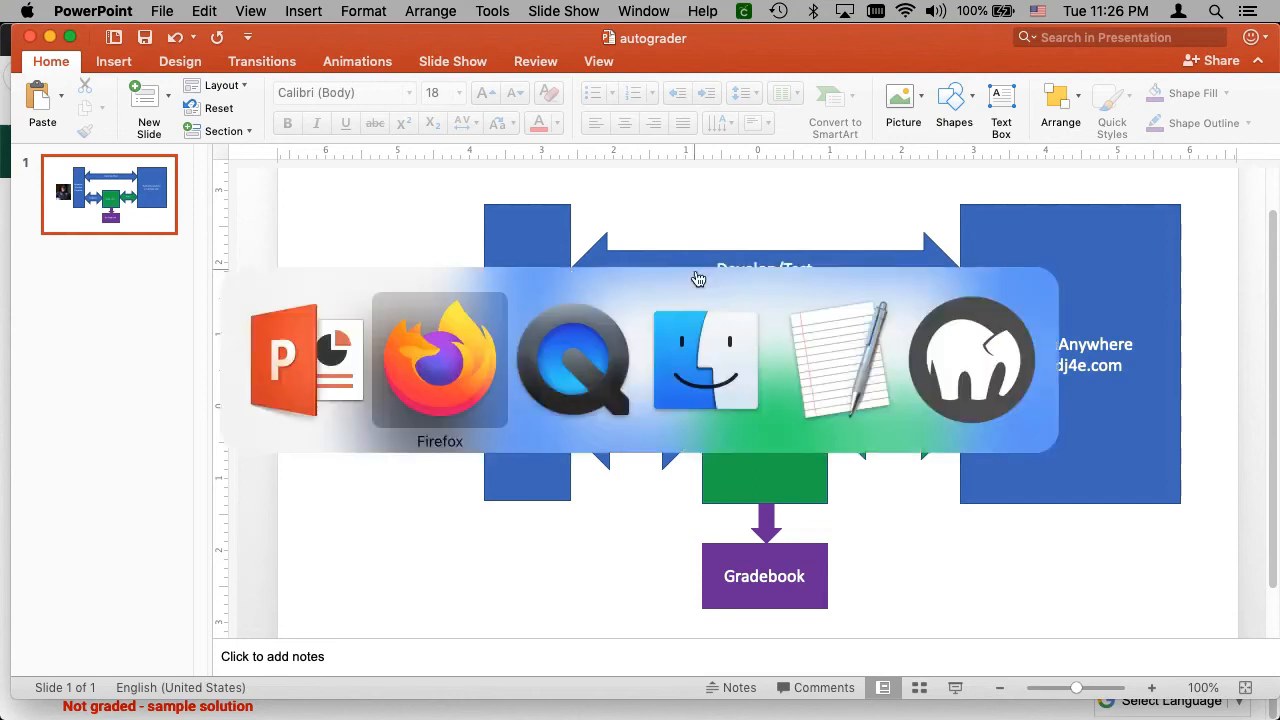
pyautogui.click(438, 360)
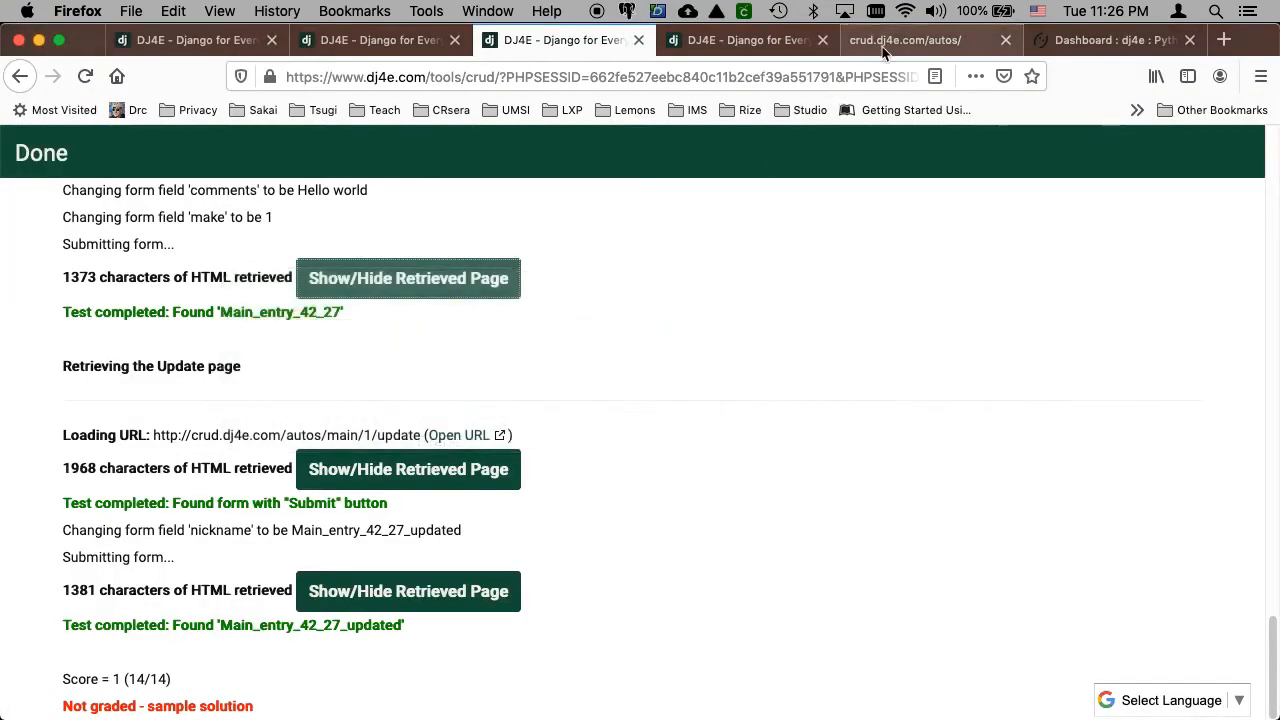
# - Bring up the PythonAnywhere dashboard for the dj4e account
pyautogui.click(904, 40)
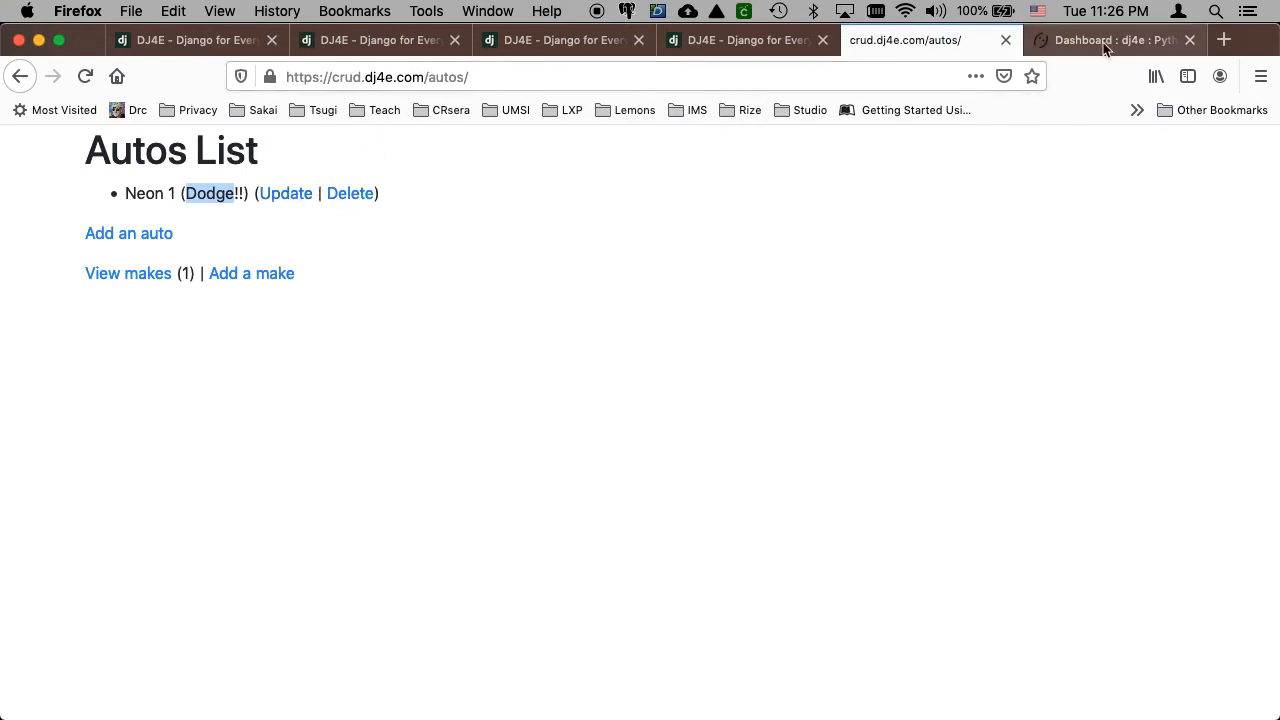
pyautogui.click(1110, 40)
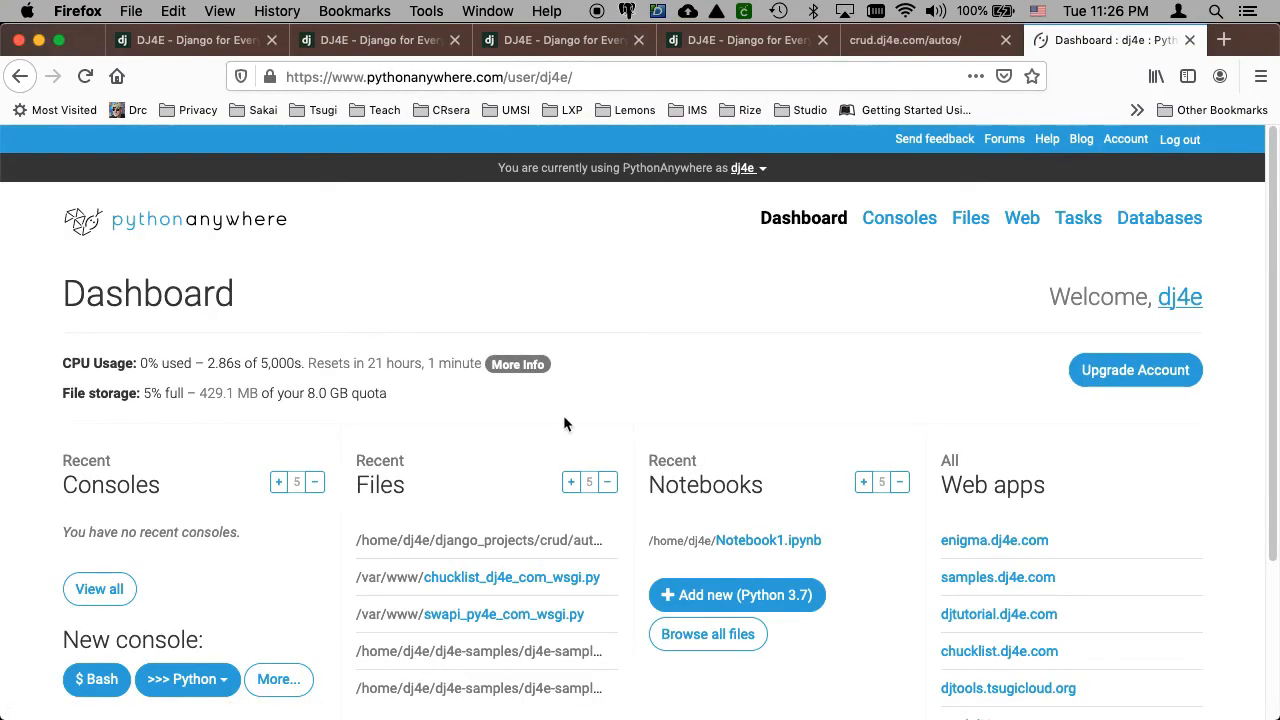
pyautogui.moveTo(138, 632)
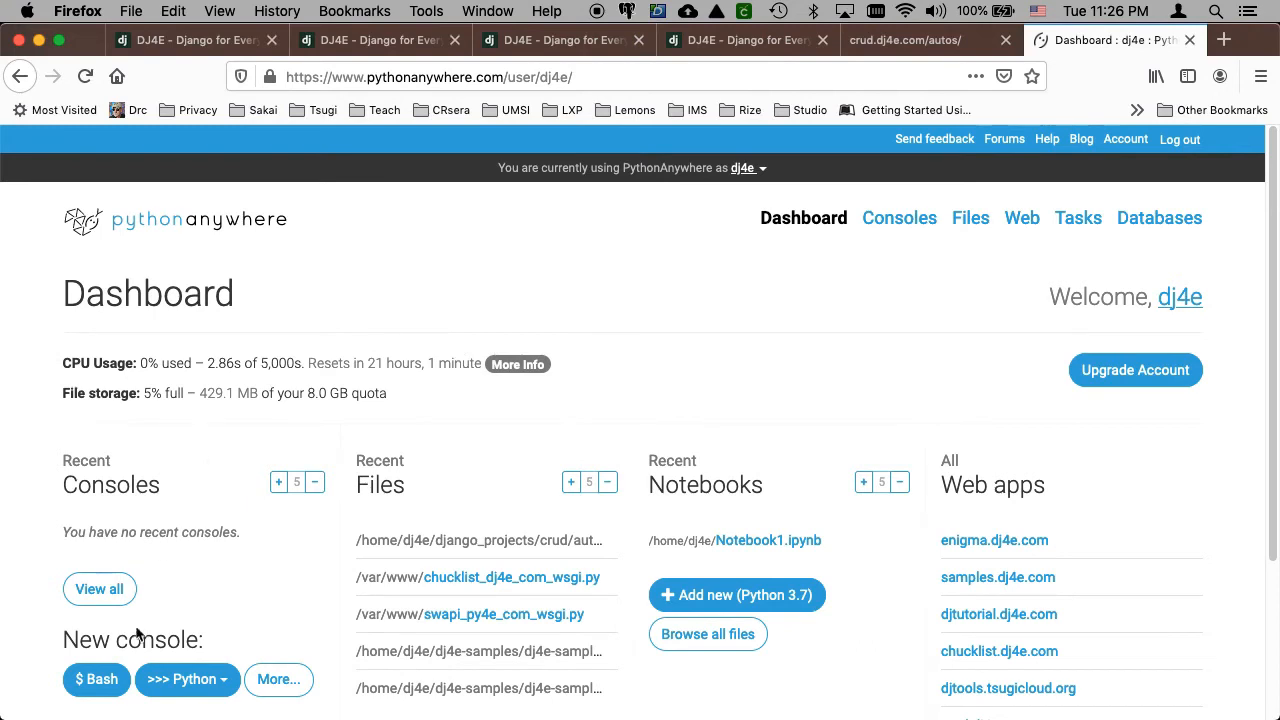
# - Start a Bash console and activate the django3 environment with workon django3
pyautogui.click(96, 680)
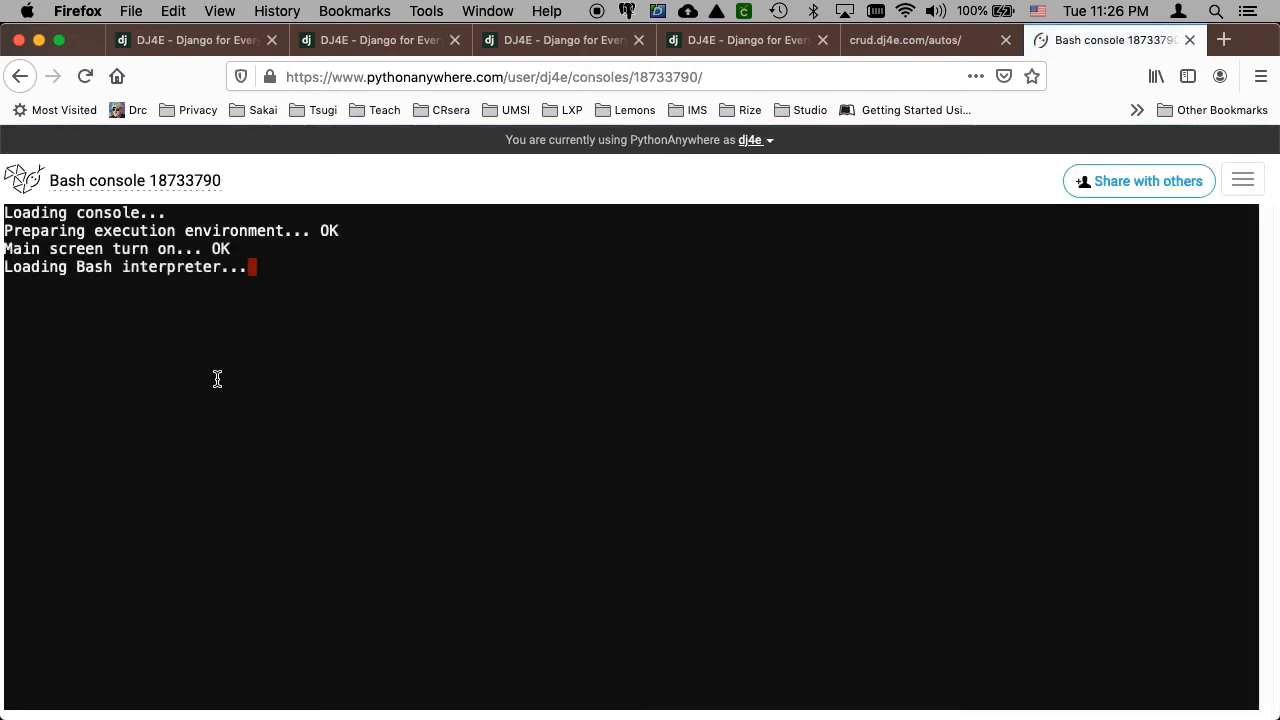
pyautogui.write('work')
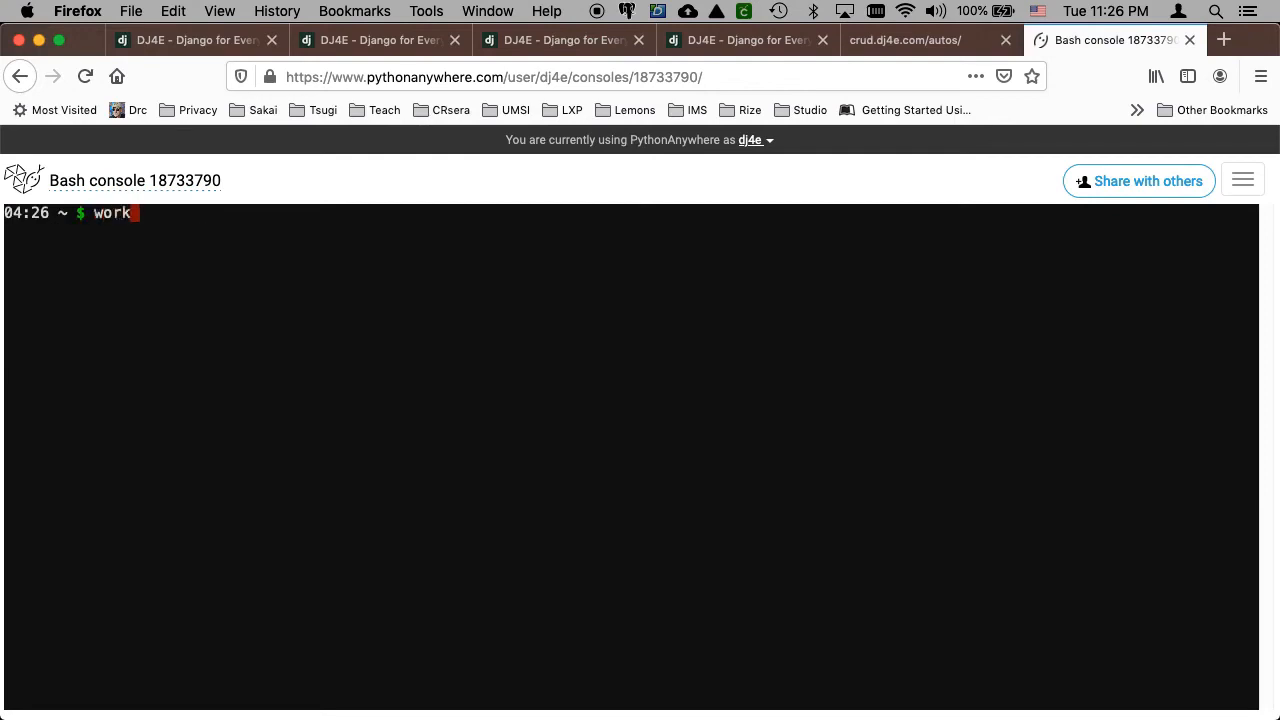
pyautogui.write('on djago3')
pyautogui.write('w')
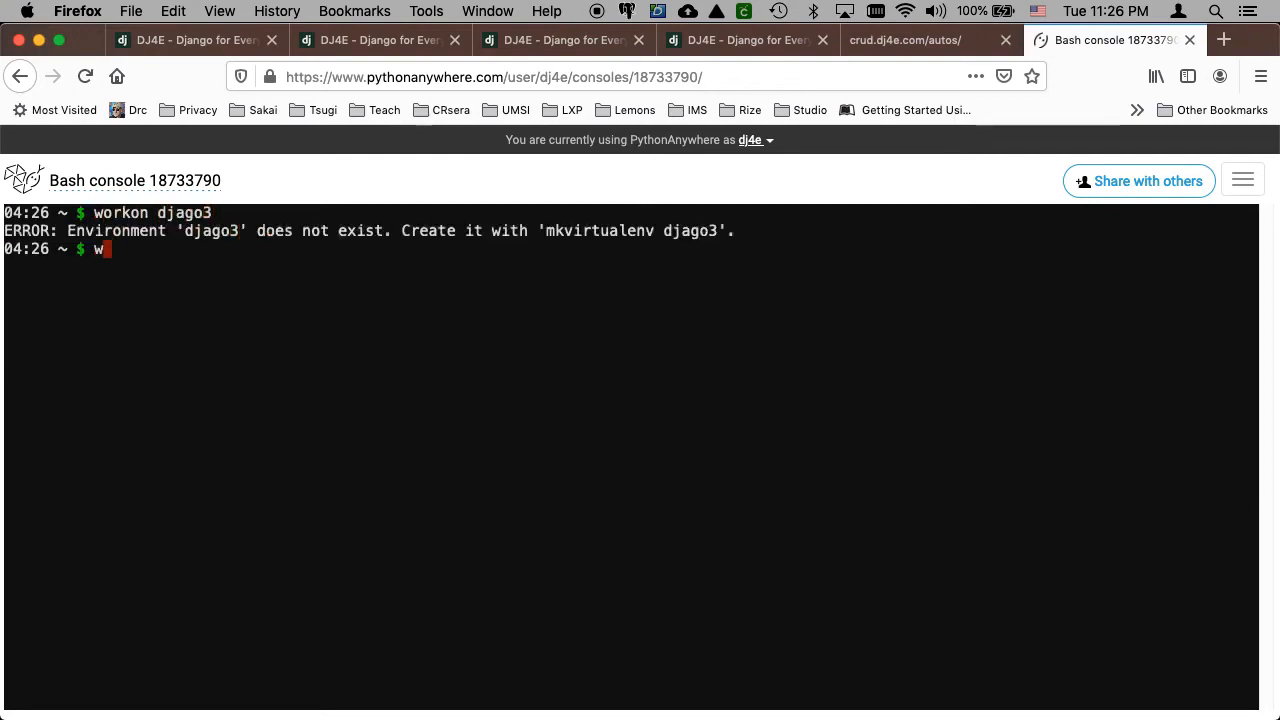
pyautogui.write('orkon django3')
pyautogui.write('ls')
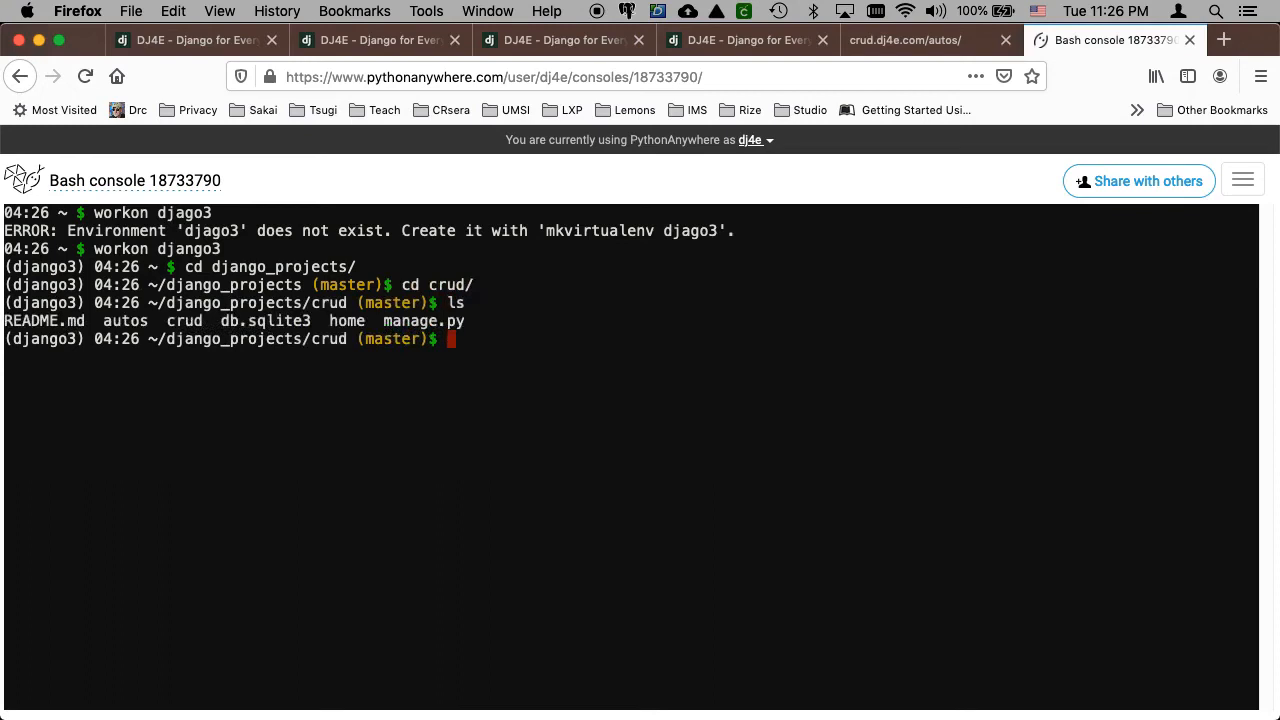
pyautogui.moveTo(508, 388)
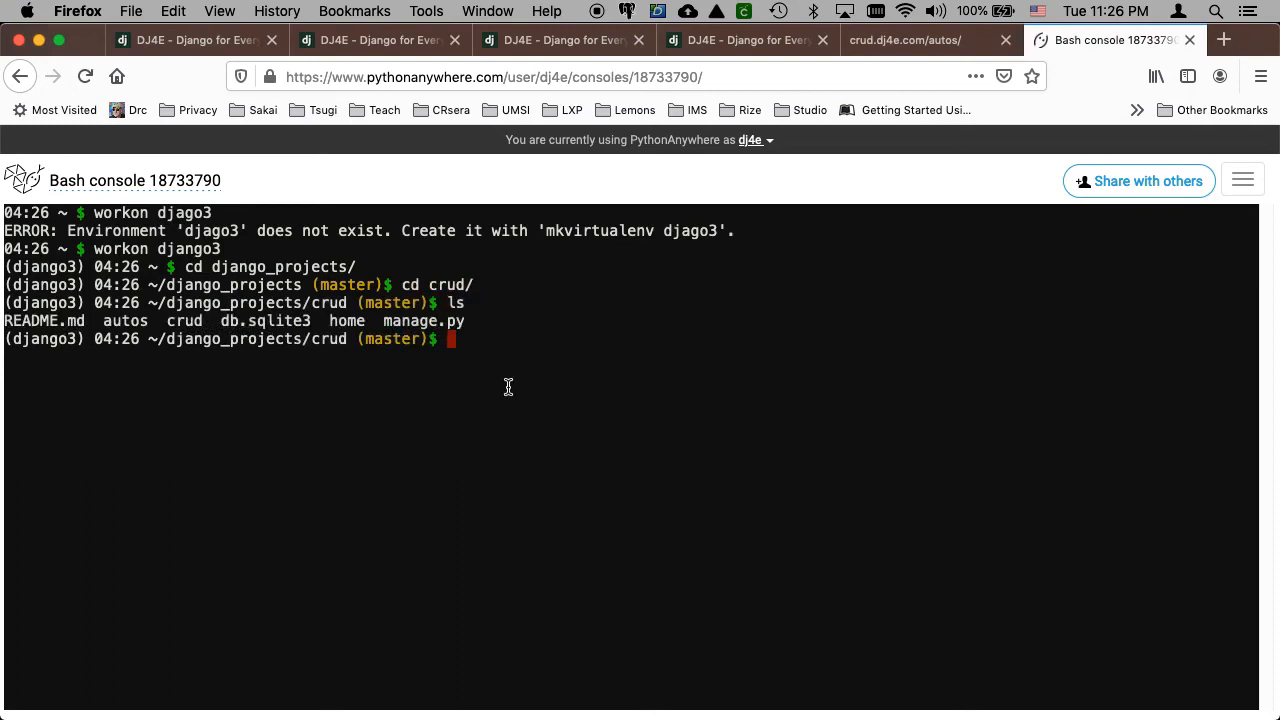
pyautogui.moveTo(376, 316)
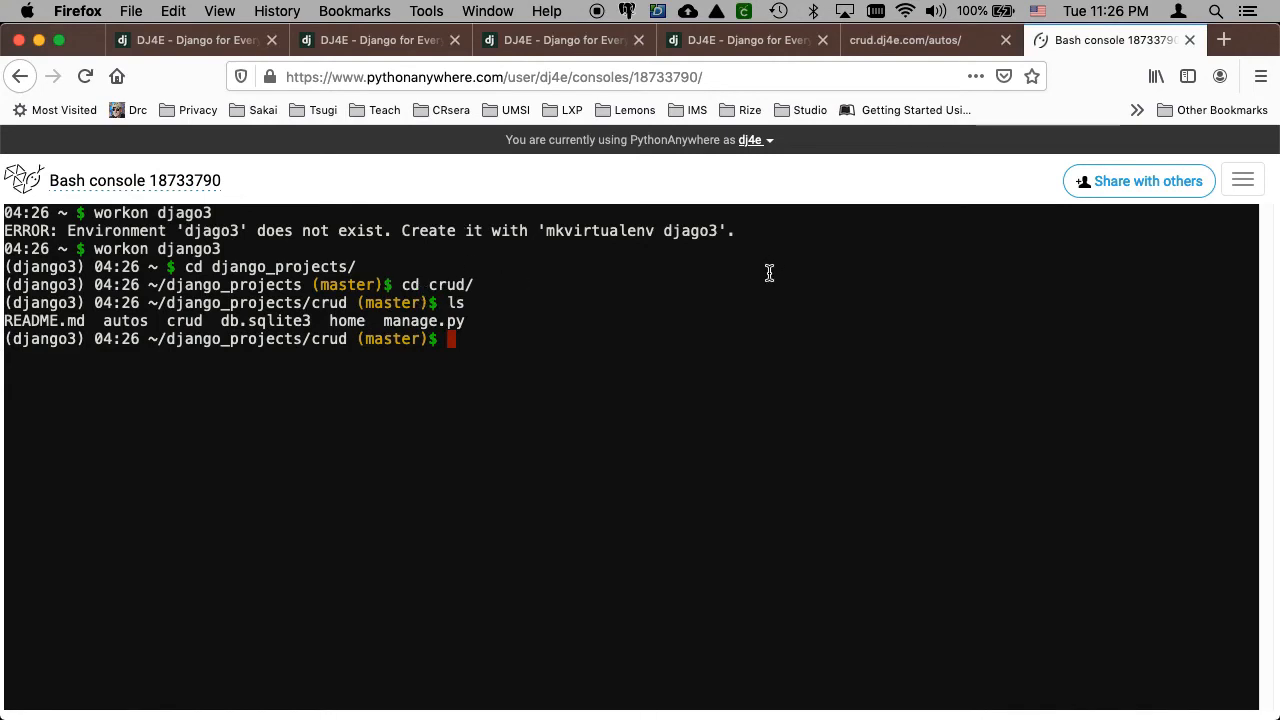
pyautogui.moveTo(488, 384)
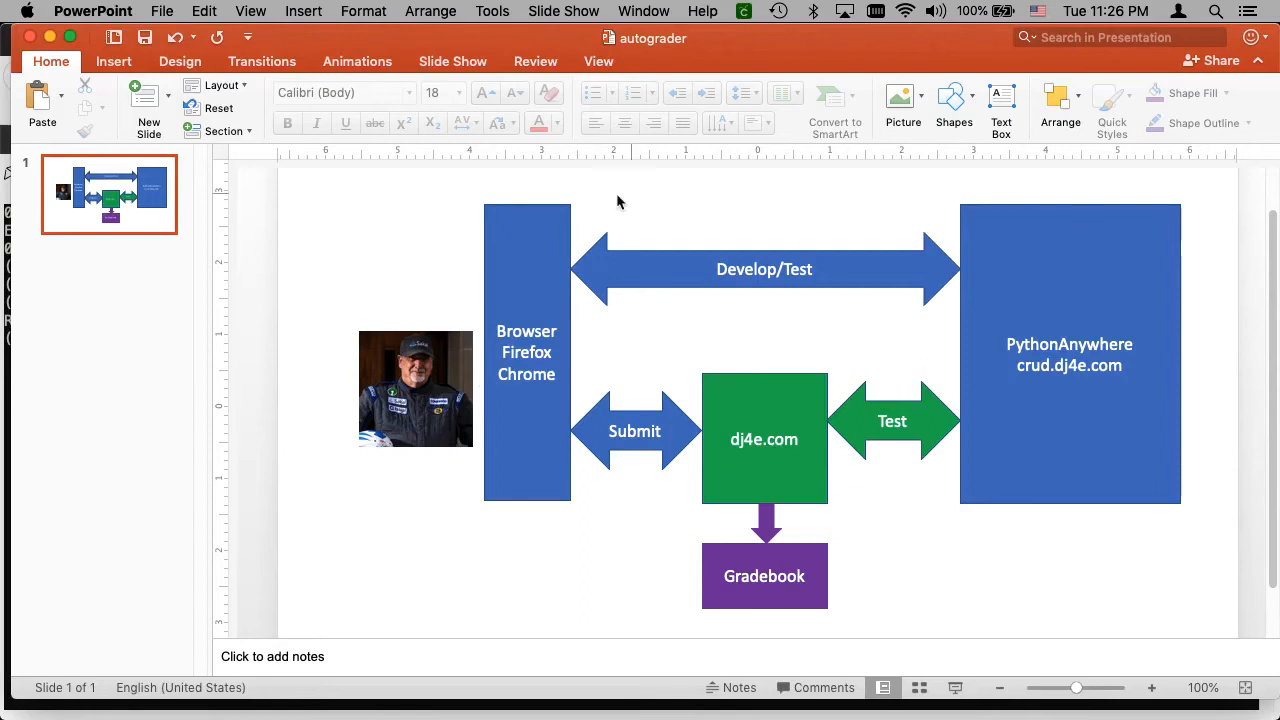
pyautogui.moveTo(590, 274)
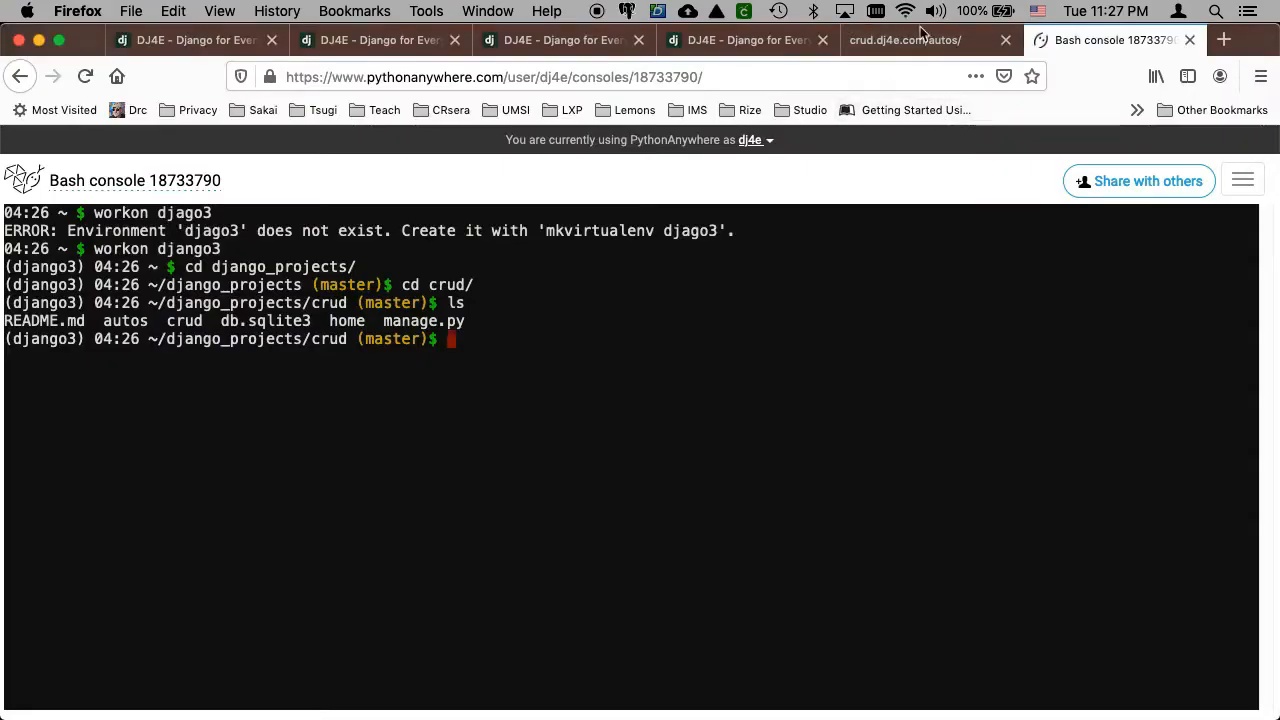
# - View the live crud.dj4e.com Autos List showing Neon 1 with make Dodge!!
pyautogui.click(904, 40)
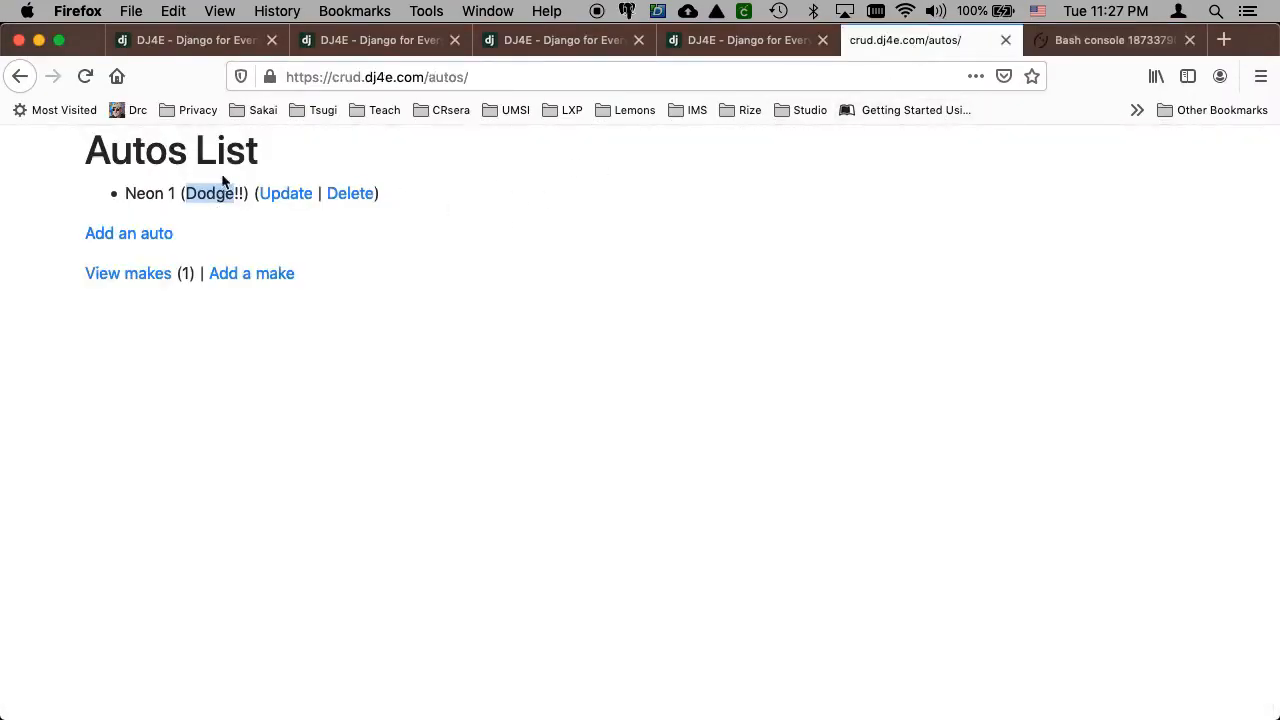
pyautogui.moveTo(214, 170)
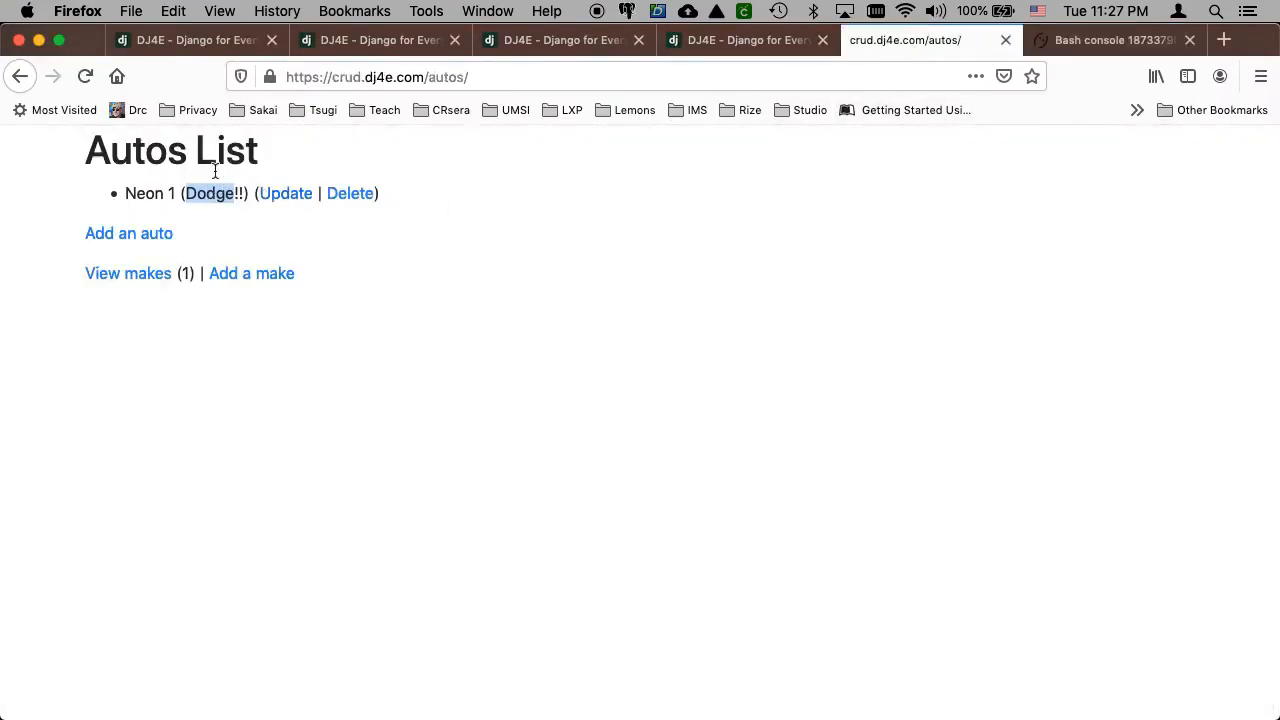
pyautogui.moveTo(284, 256)
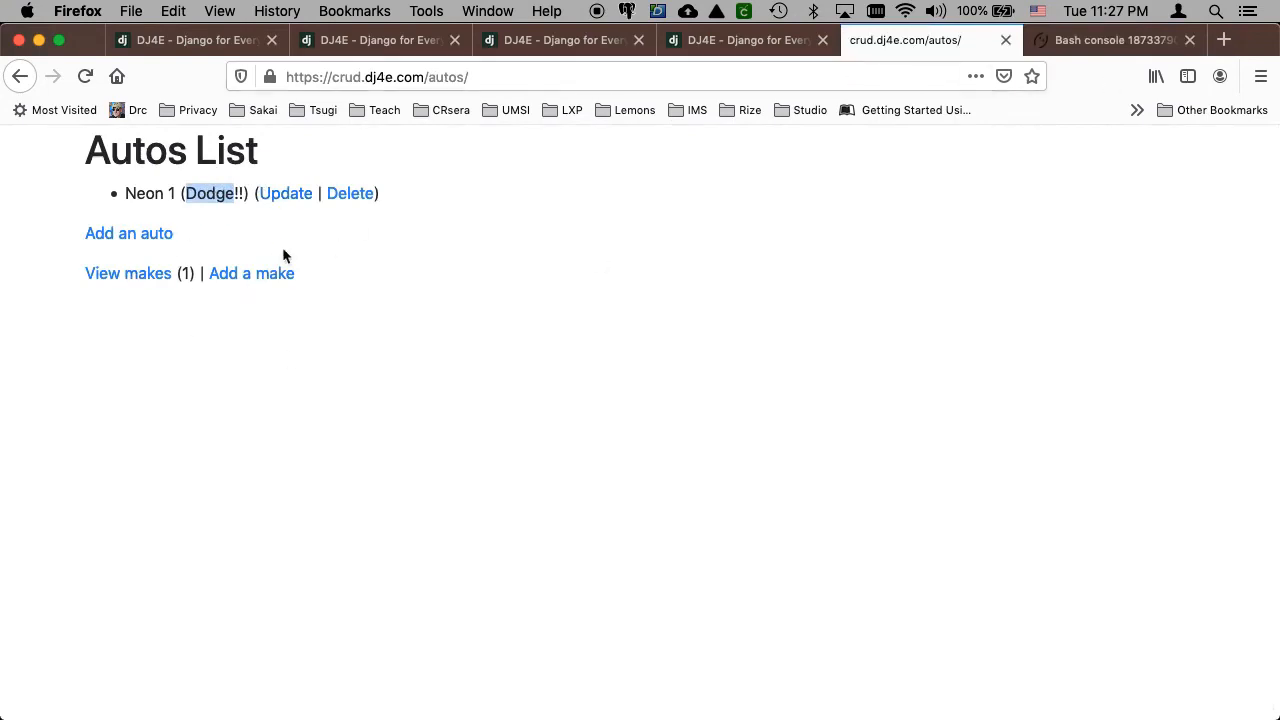
pyautogui.moveTo(1116, 44)
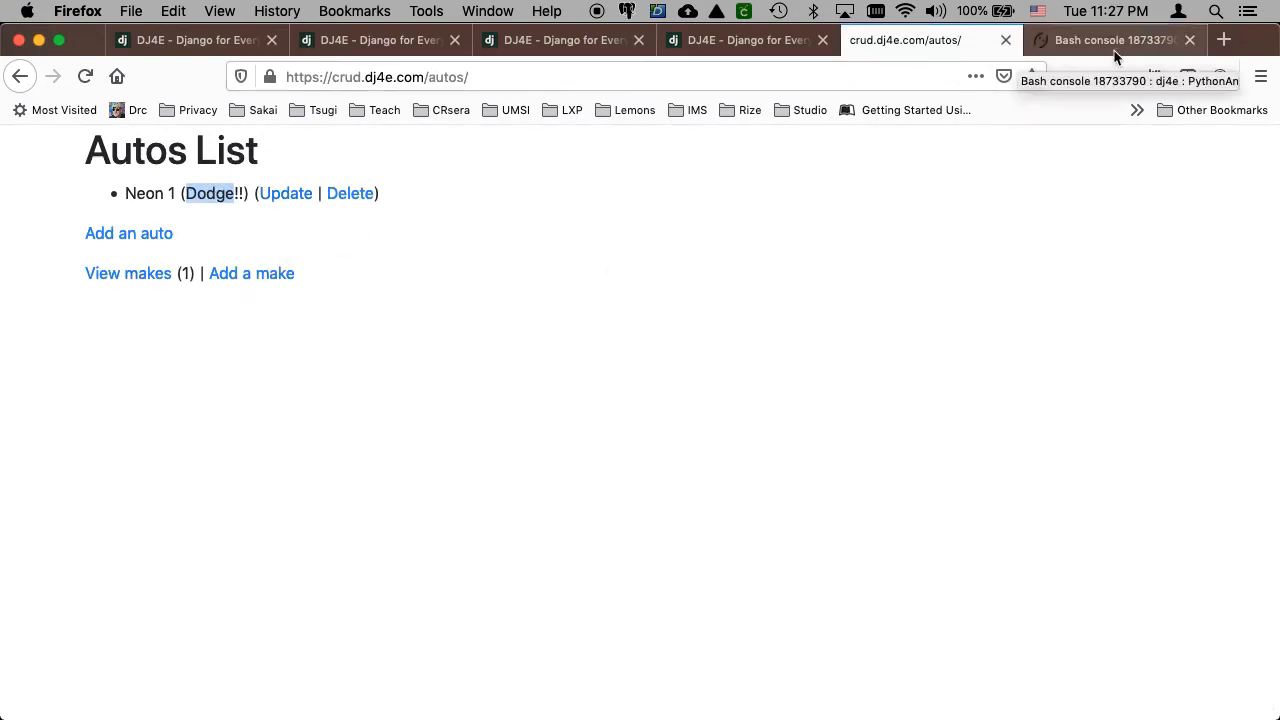
# - In the Bash console, edit autos/urls.py in vi and comment out the make update and delete paths
pyautogui.click(1110, 40)
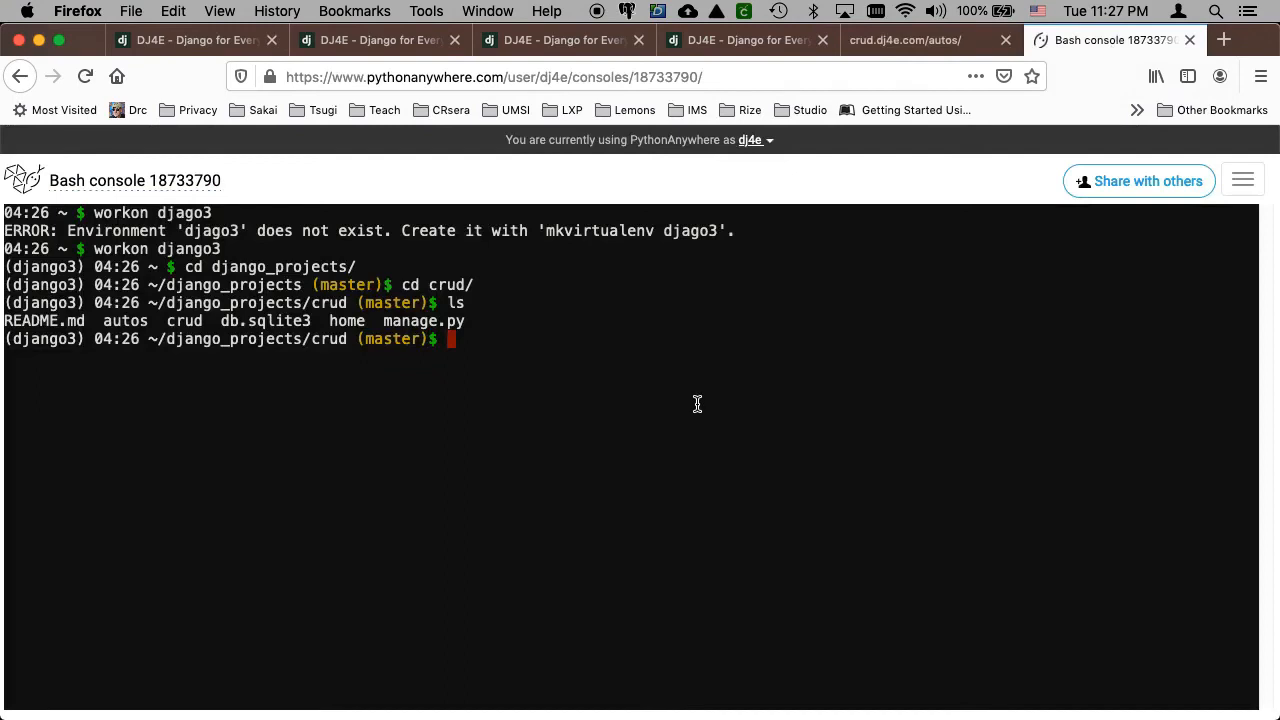
pyautogui.write('vi auto')
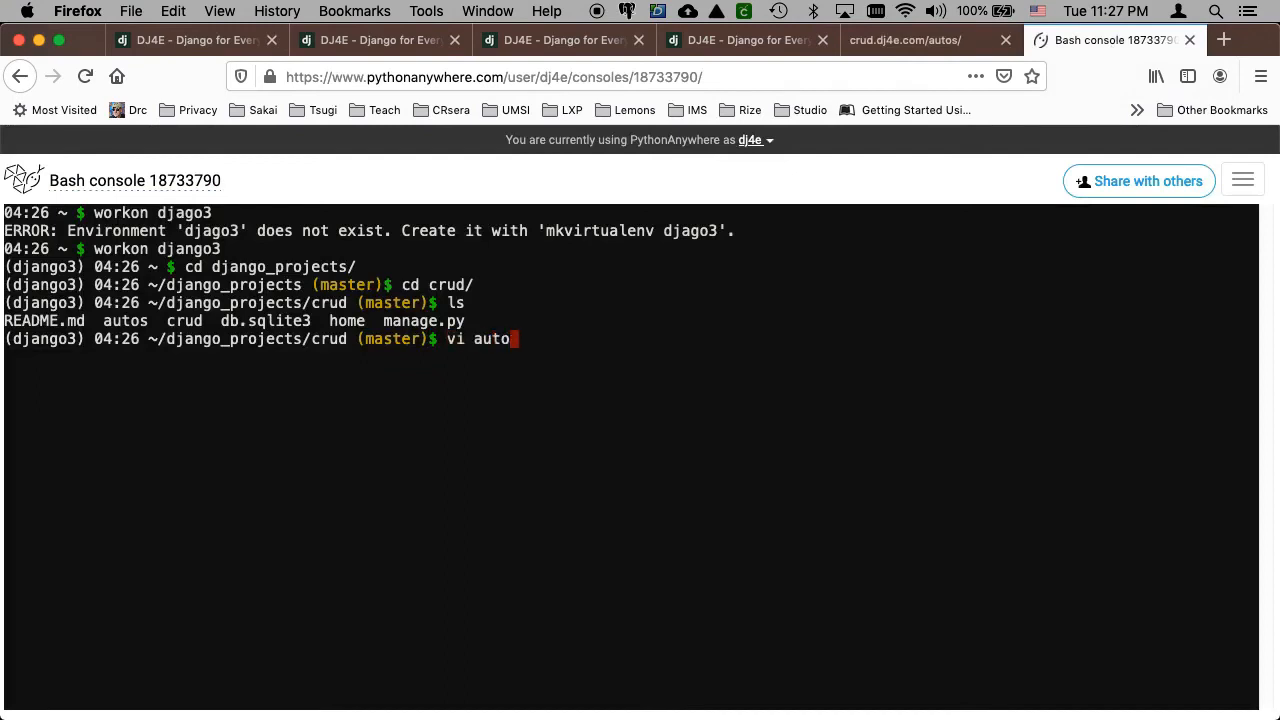
pyautogui.write('/urls.py')
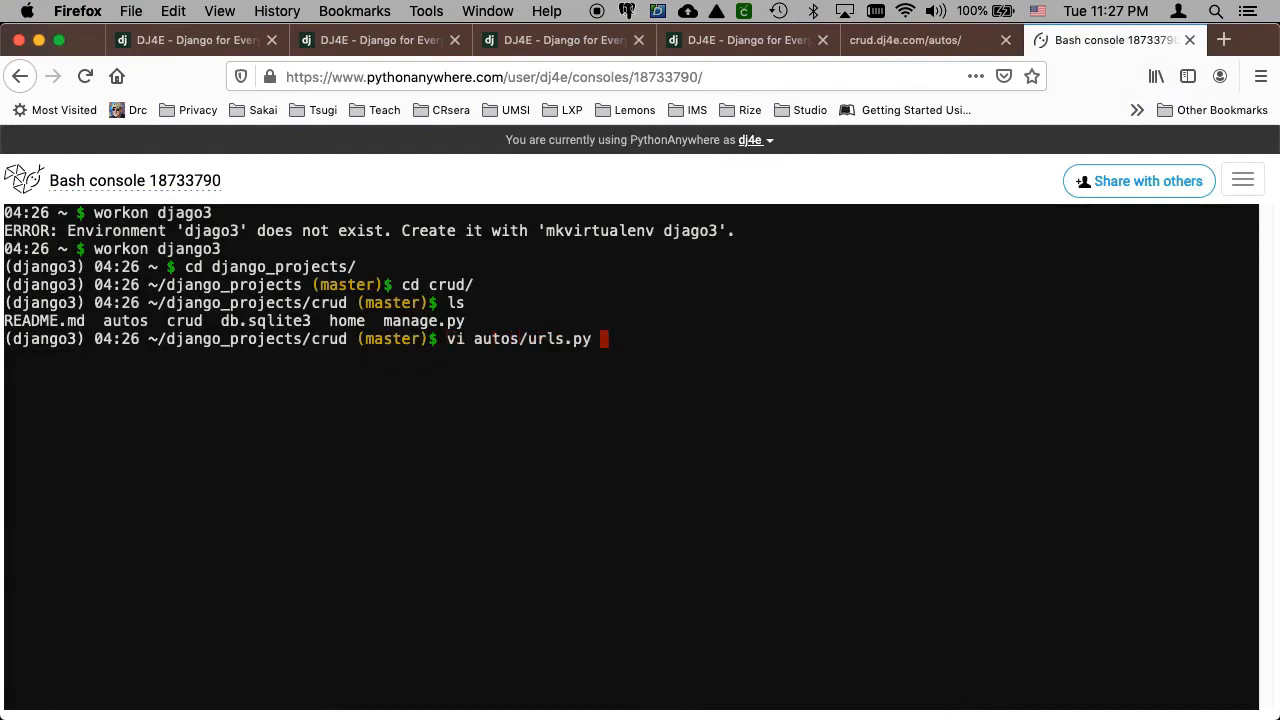
pyautogui.press('Return')
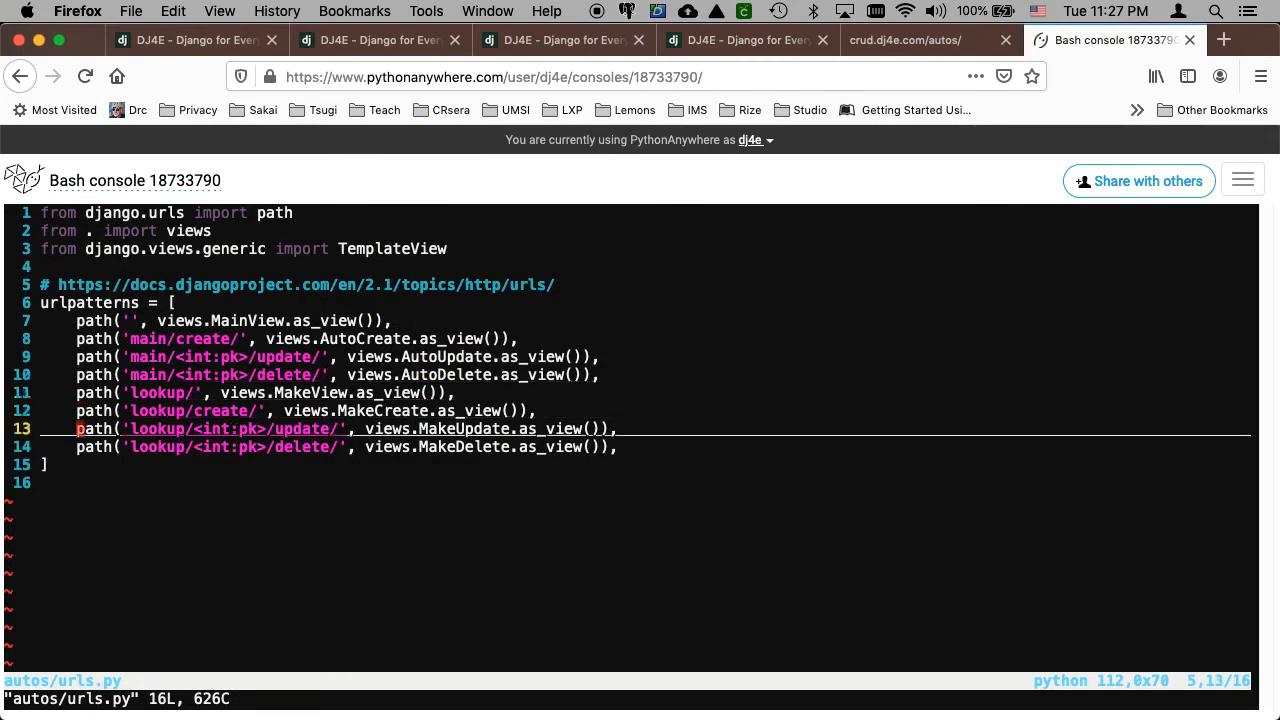
pyautogui.press('i')
pyautogui.write('# ')
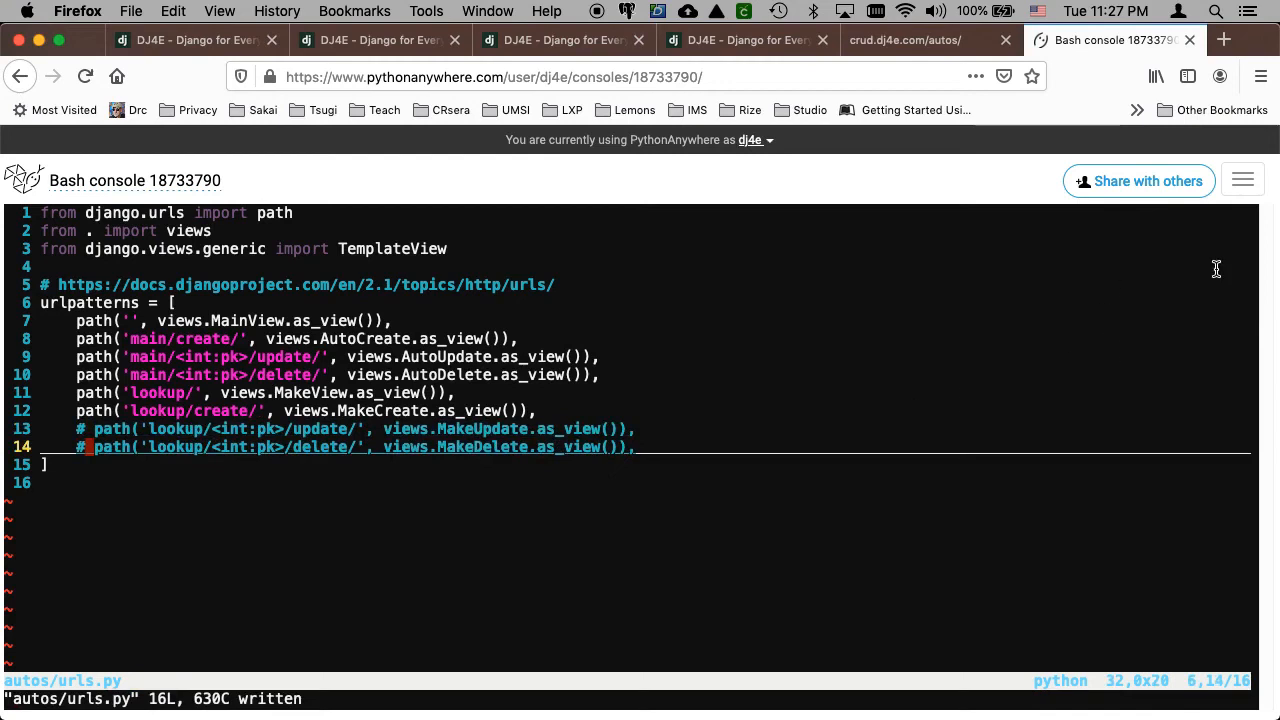
pyautogui.moveTo(1244, 180)
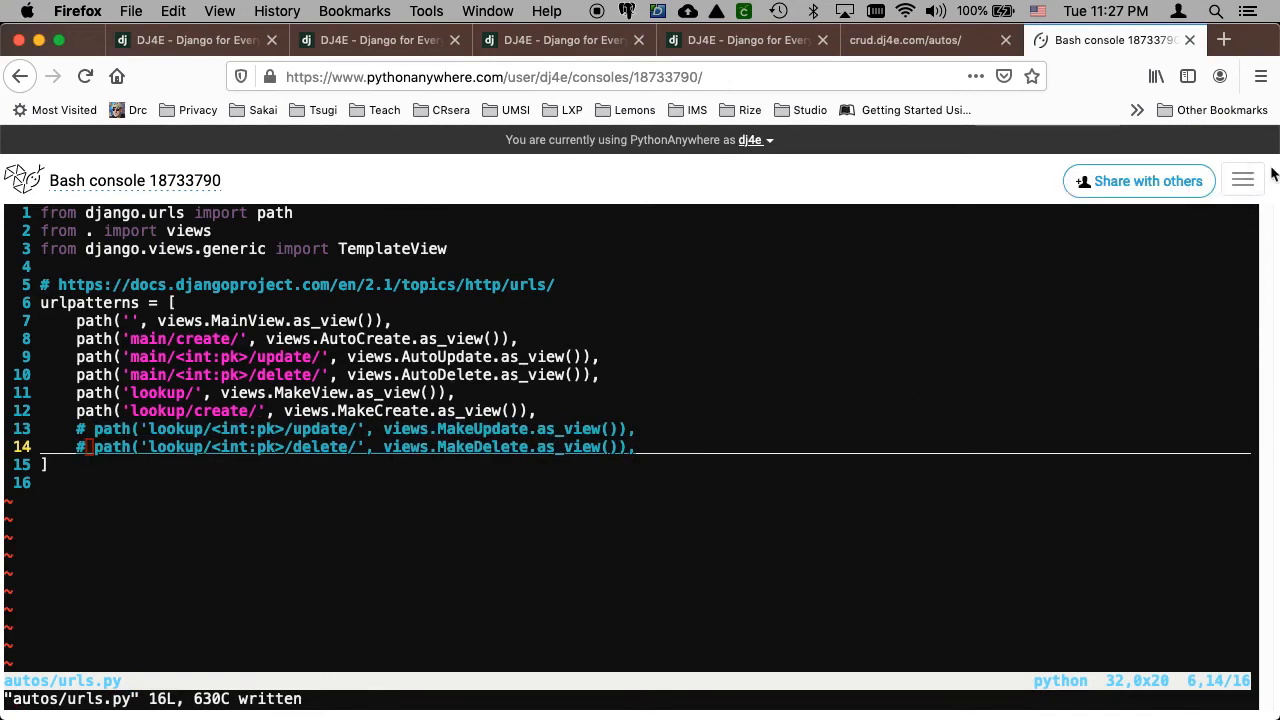
# - From the Web page, select crud.dj4e.com and reload the web app
pyautogui.click(1242, 180)
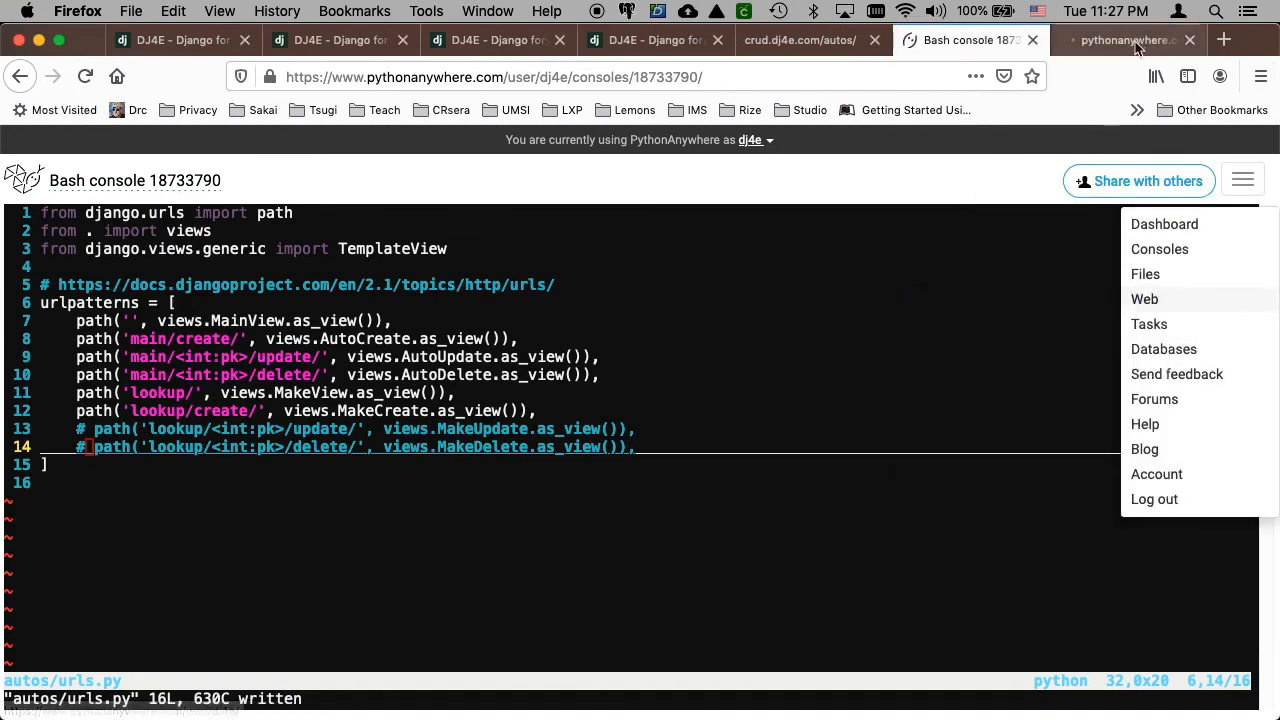
pyautogui.click(1144, 298)
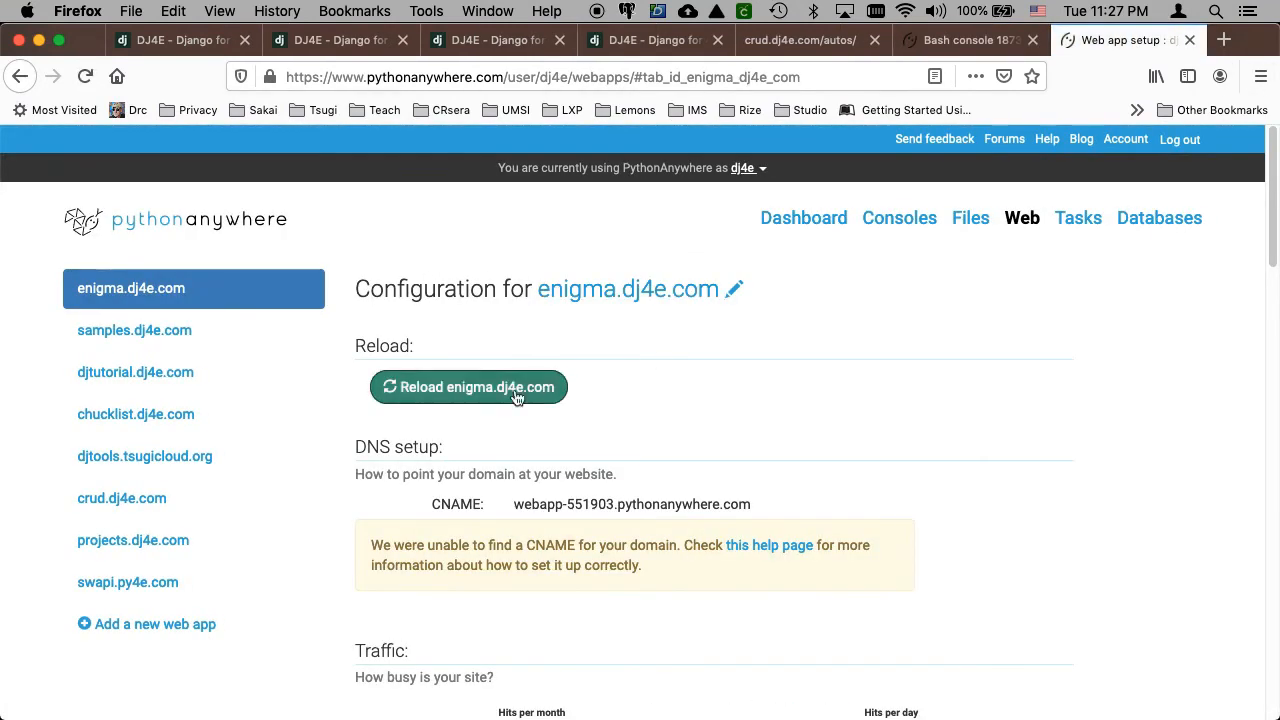
pyautogui.moveTo(120, 498)
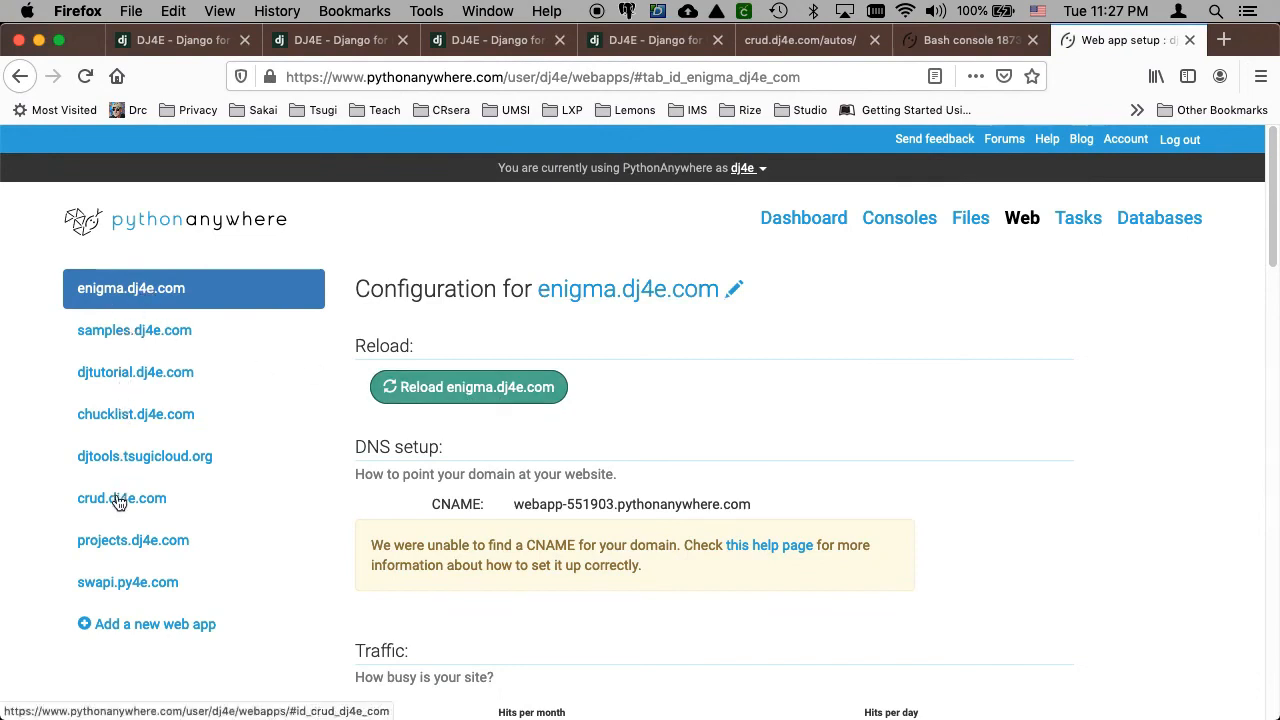
pyautogui.click(120, 498)
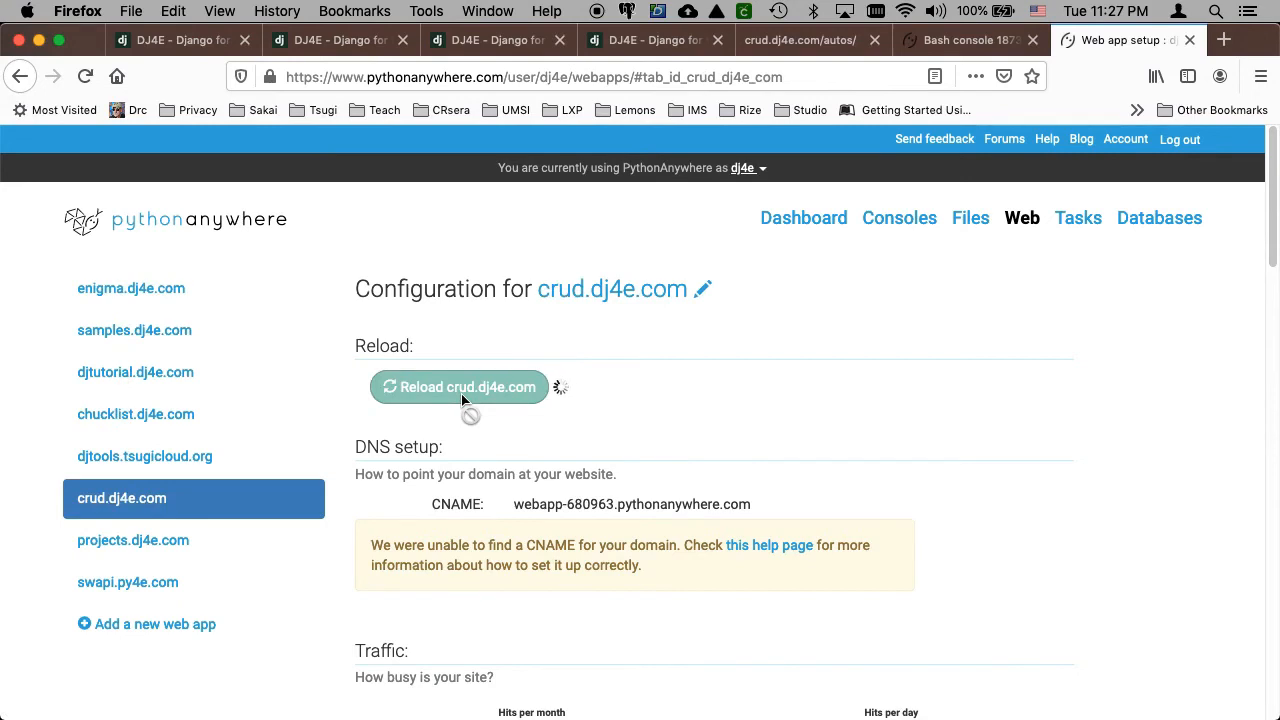
pyautogui.click(460, 388)
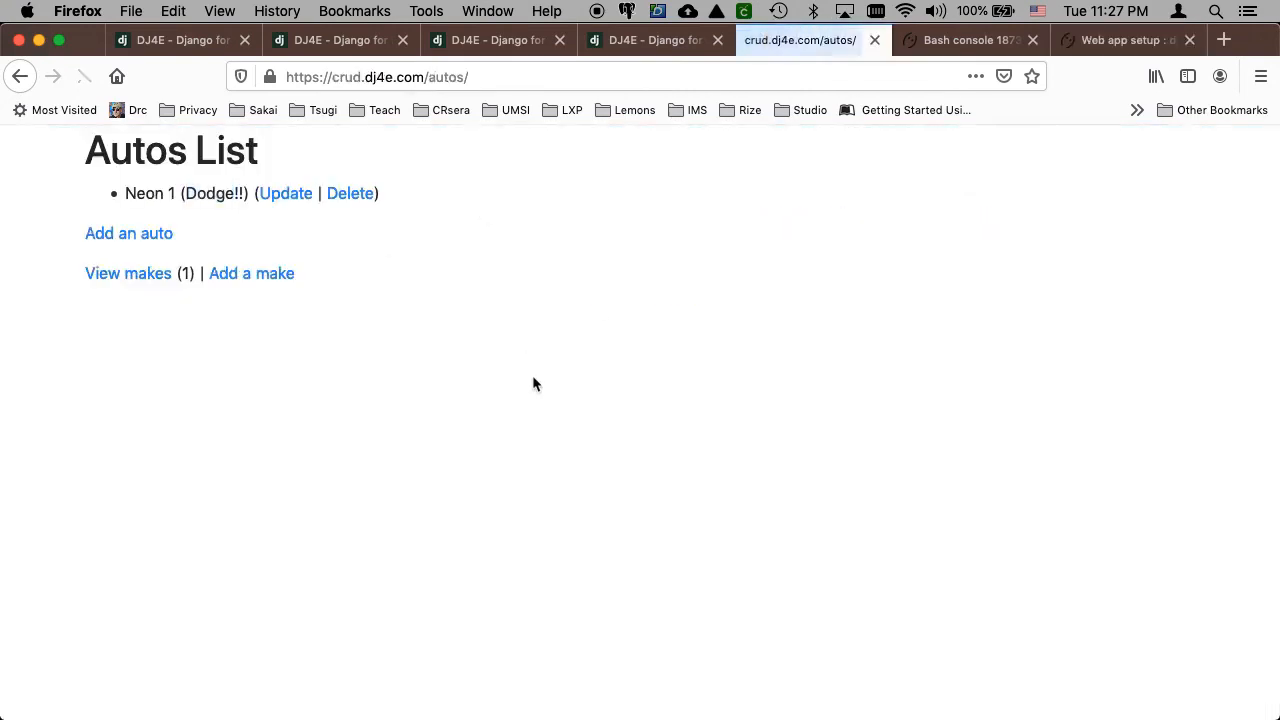
pyautogui.moveTo(284, 192)
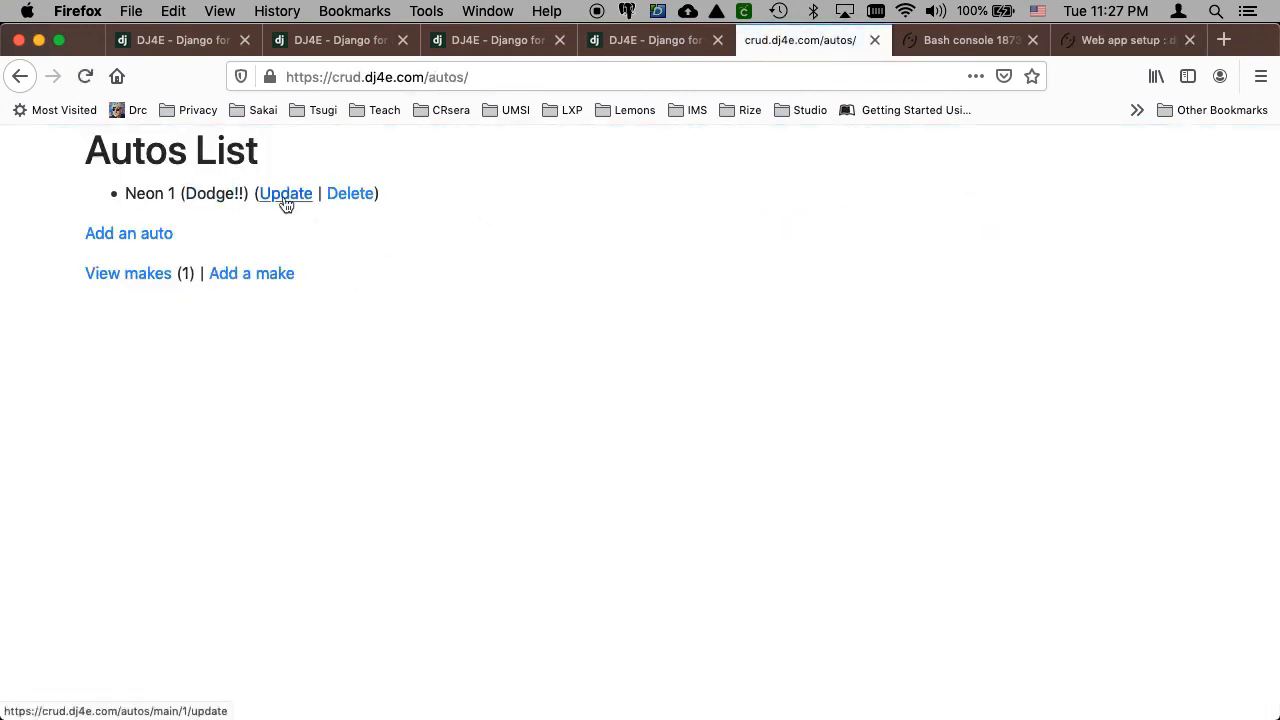
pyautogui.moveTo(252, 272)
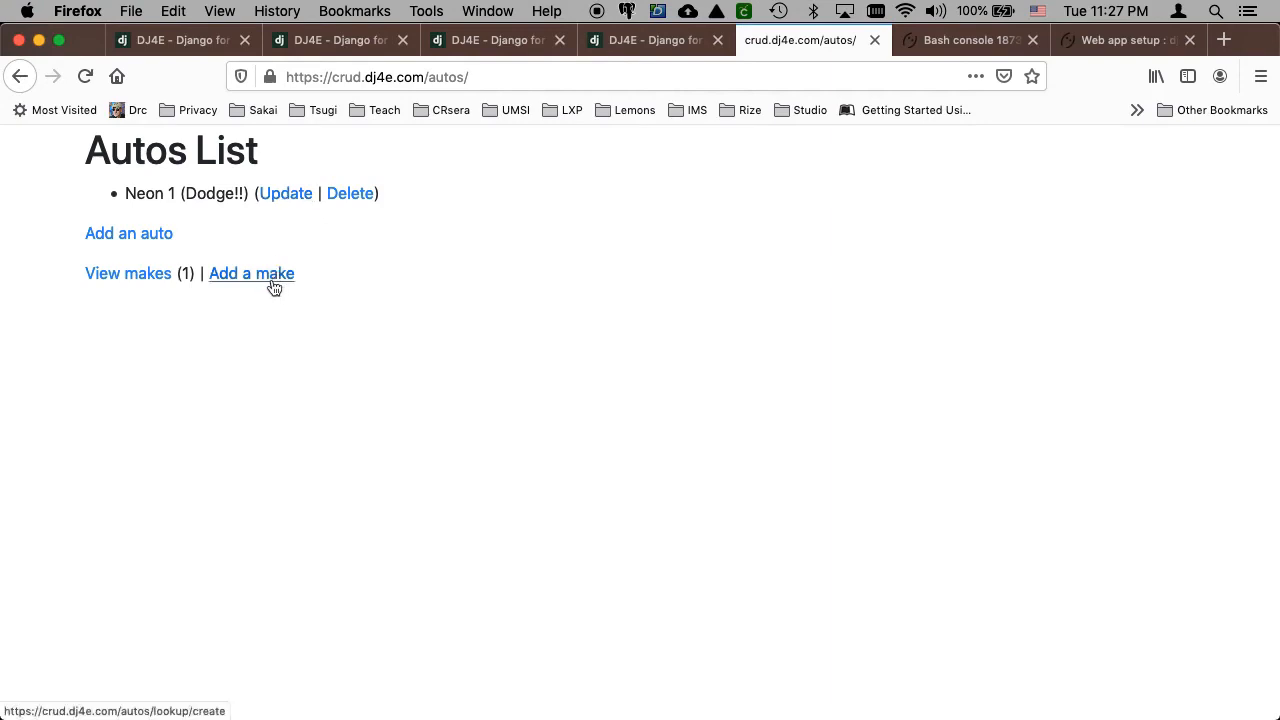
# - On the live Autos List, glance at Neon 1's update form, then view the makes list showing two makes
pyautogui.click(252, 272)
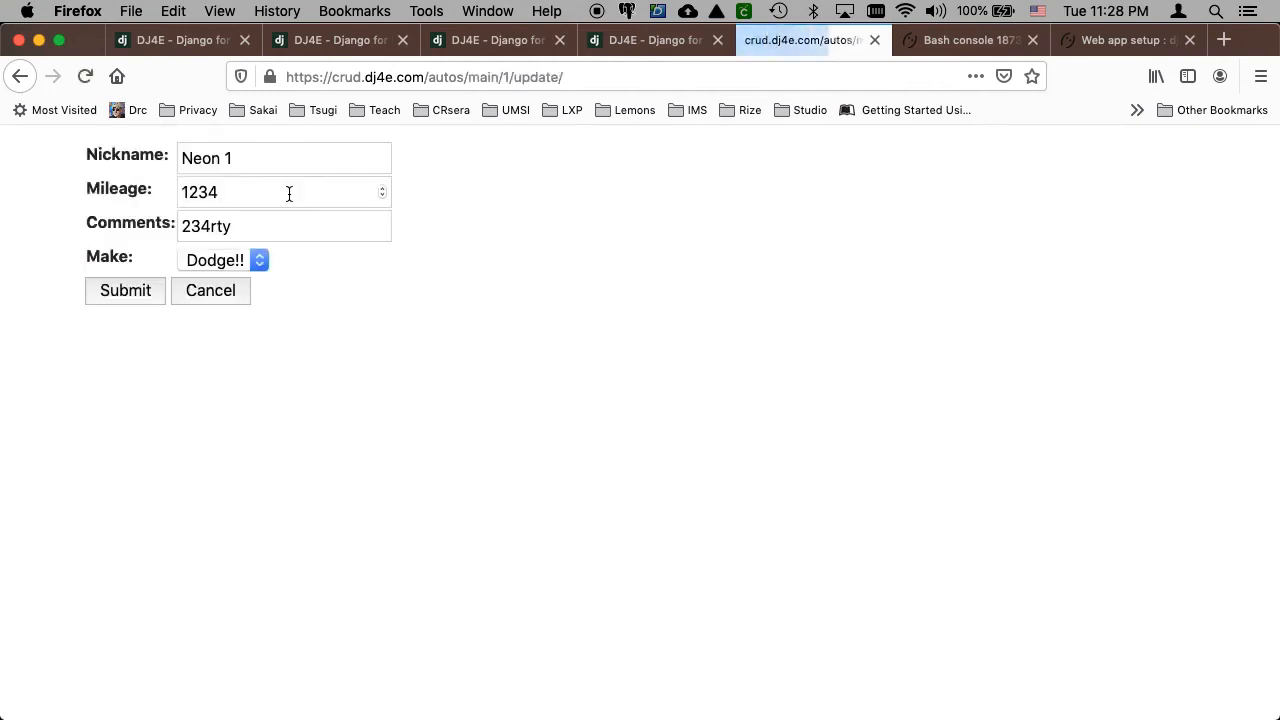
pyautogui.click(124, 290)
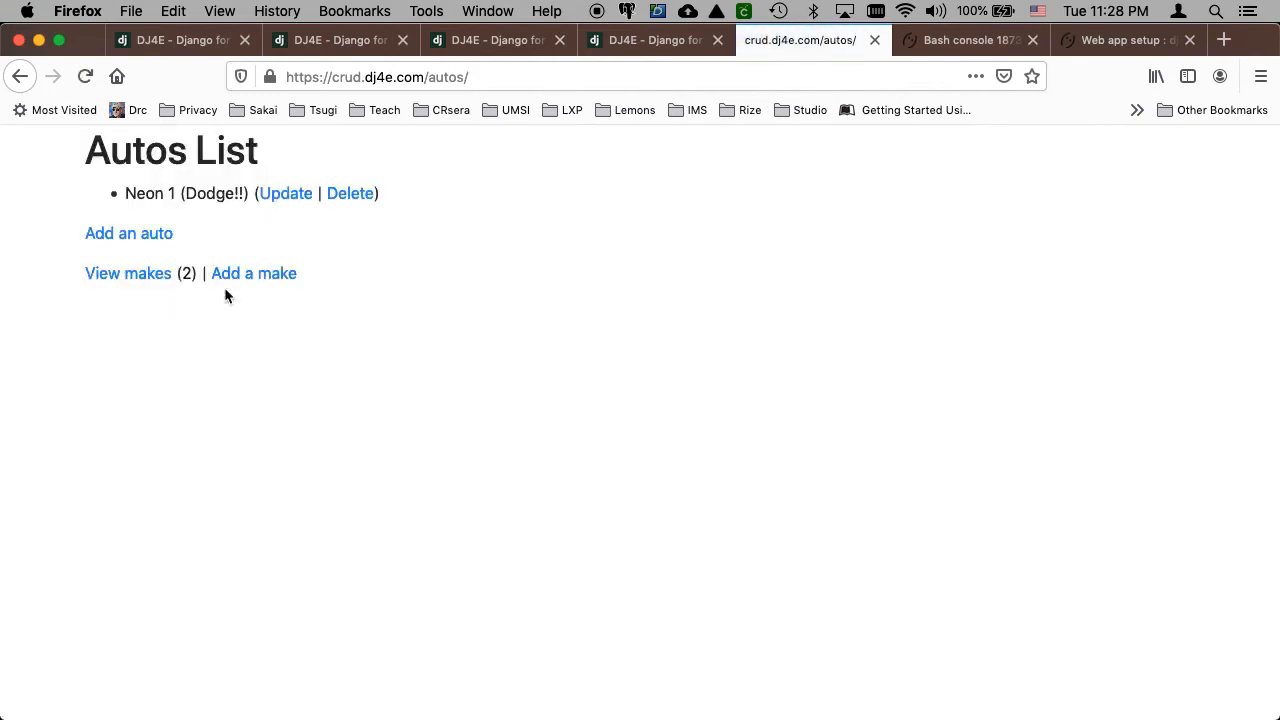
pyautogui.click(350, 192)
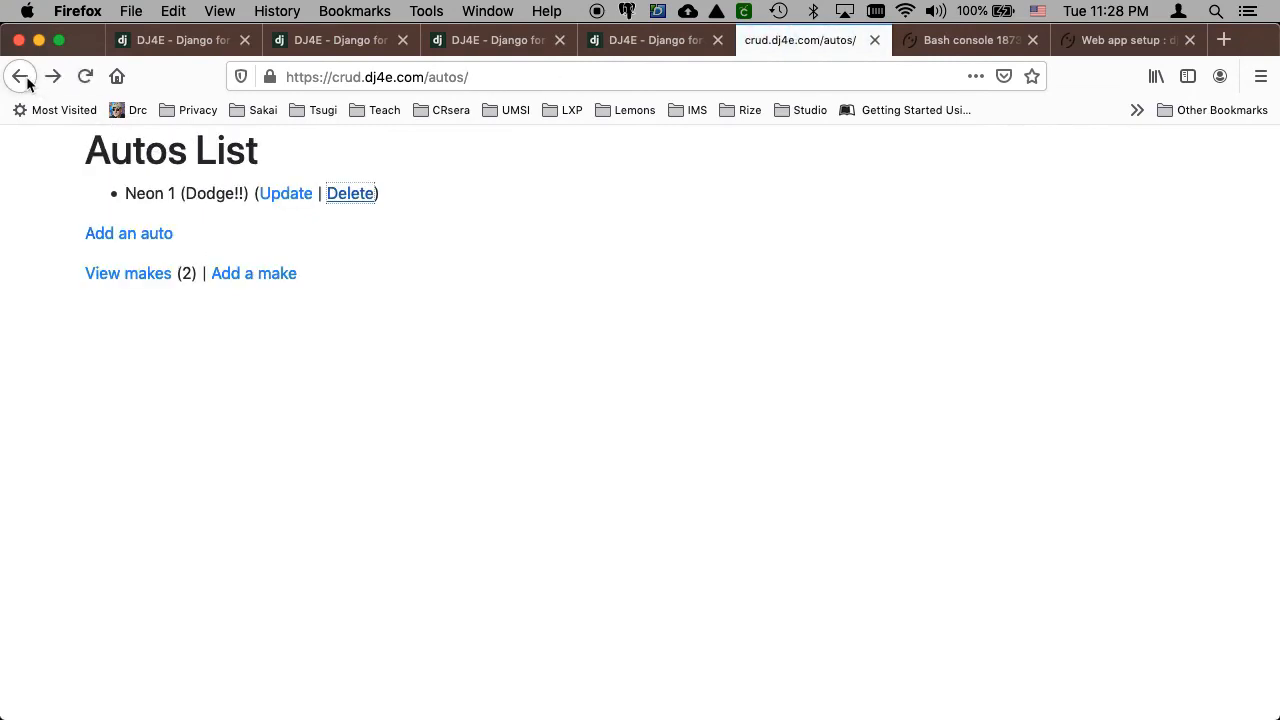
pyautogui.moveTo(176, 238)
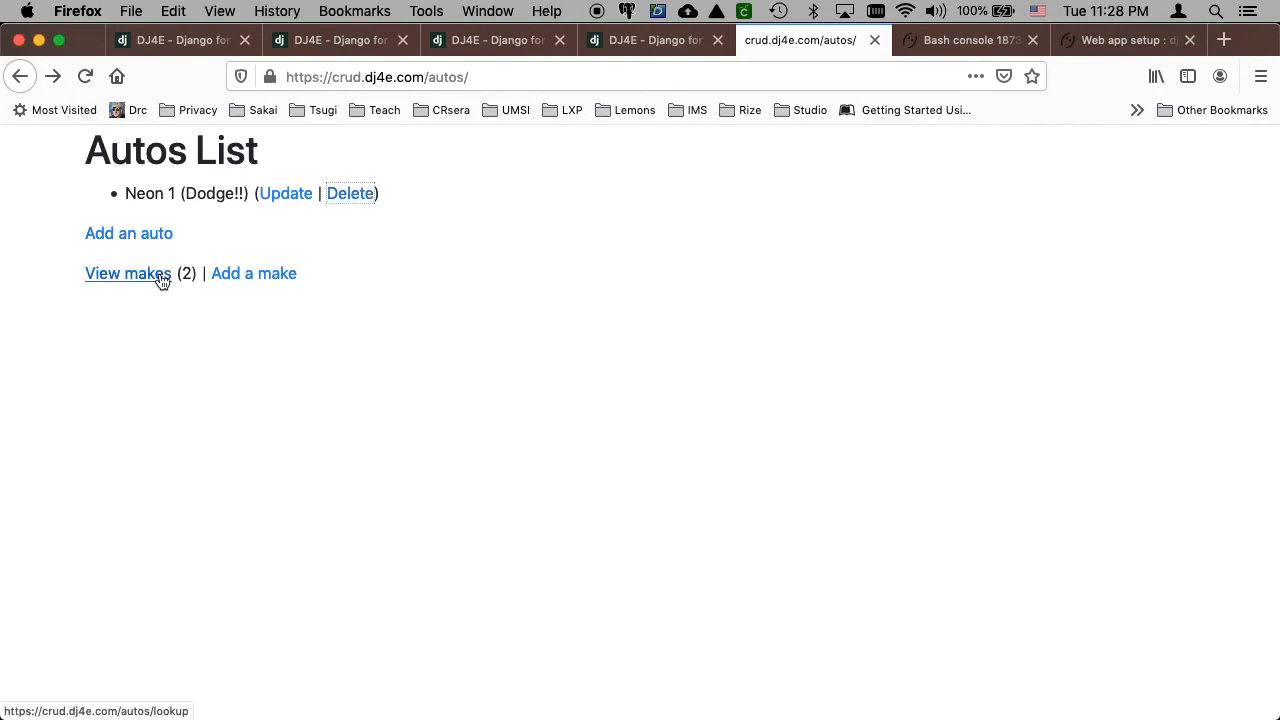
pyautogui.click(128, 272)
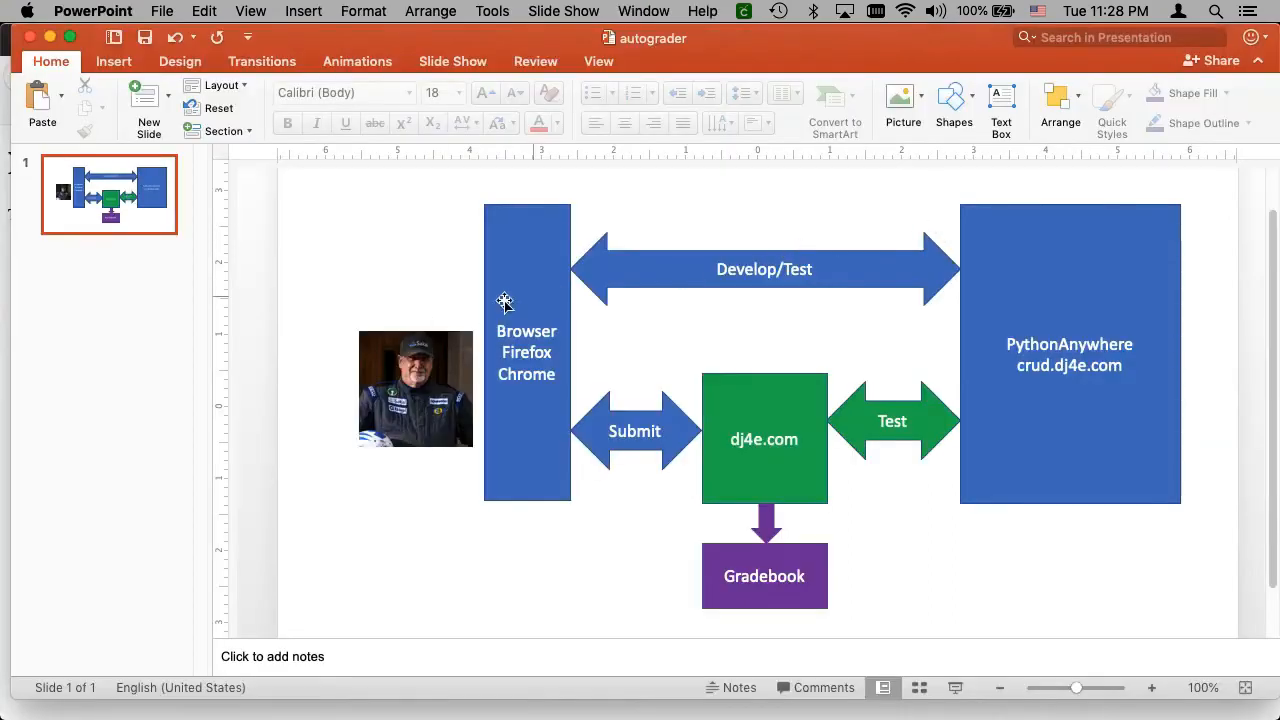
pyautogui.moveTo(520, 420)
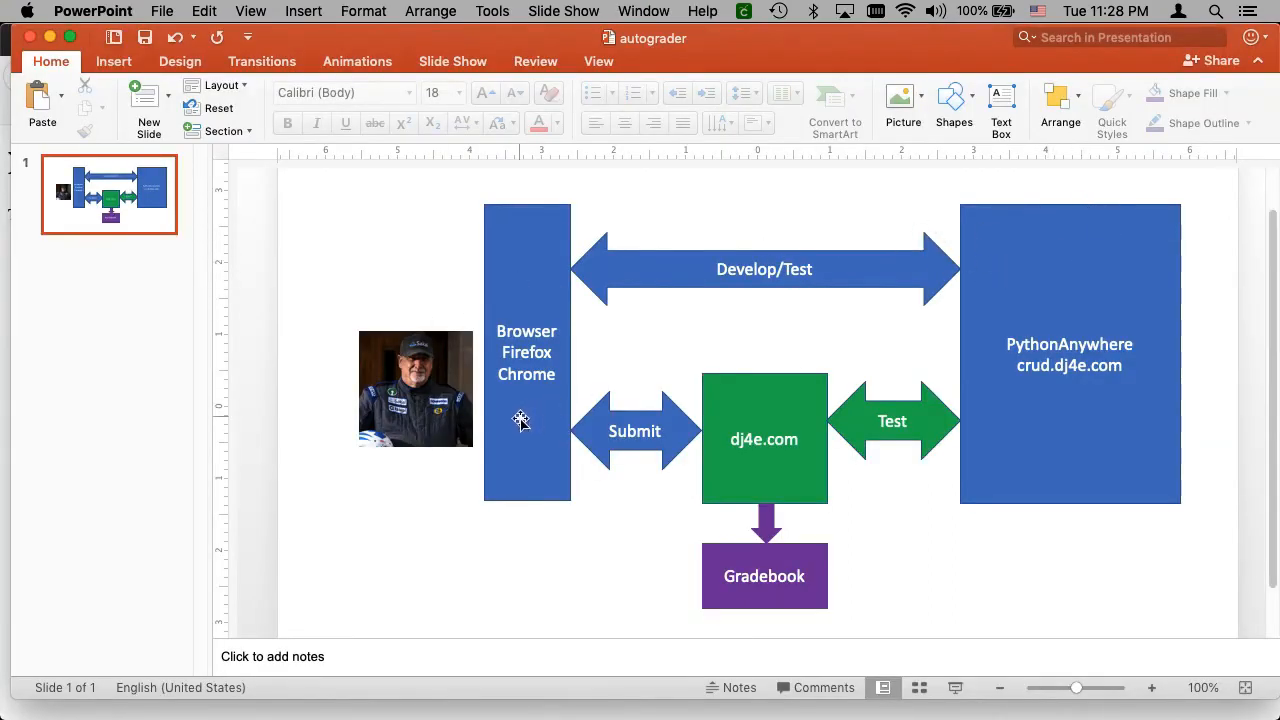
pyautogui.moveTo(528, 414)
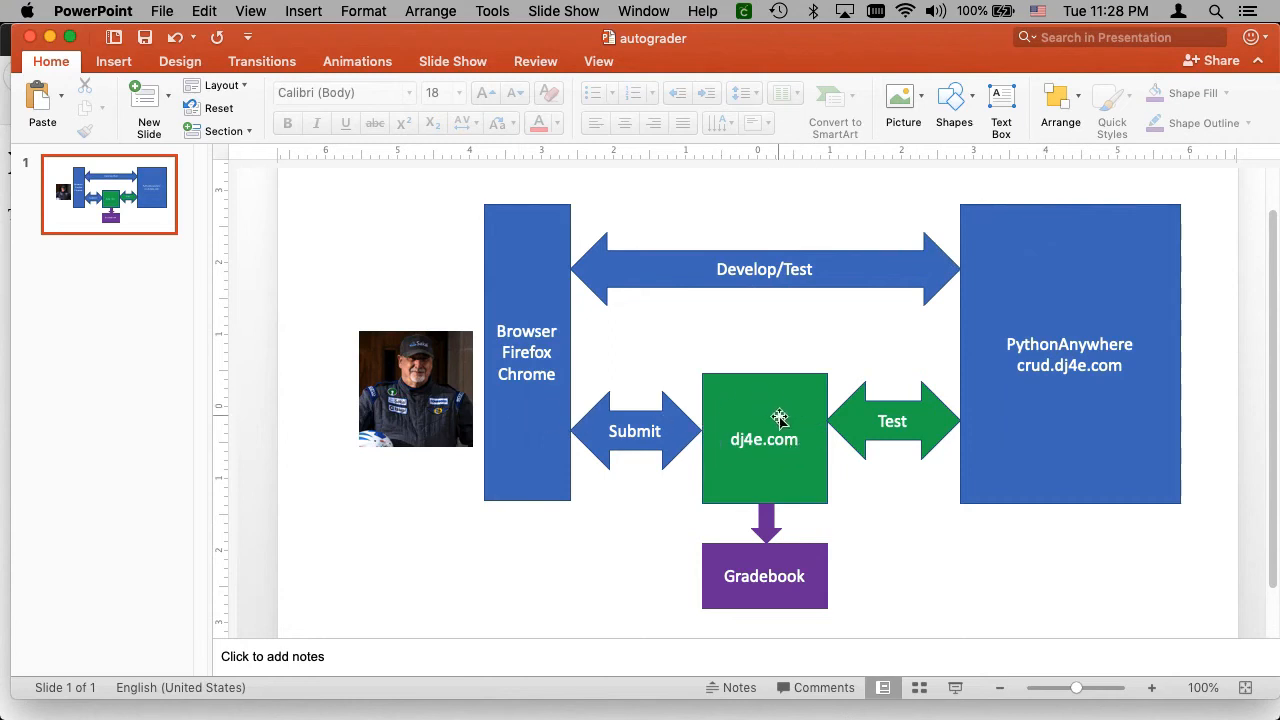
pyautogui.moveTo(1004, 418)
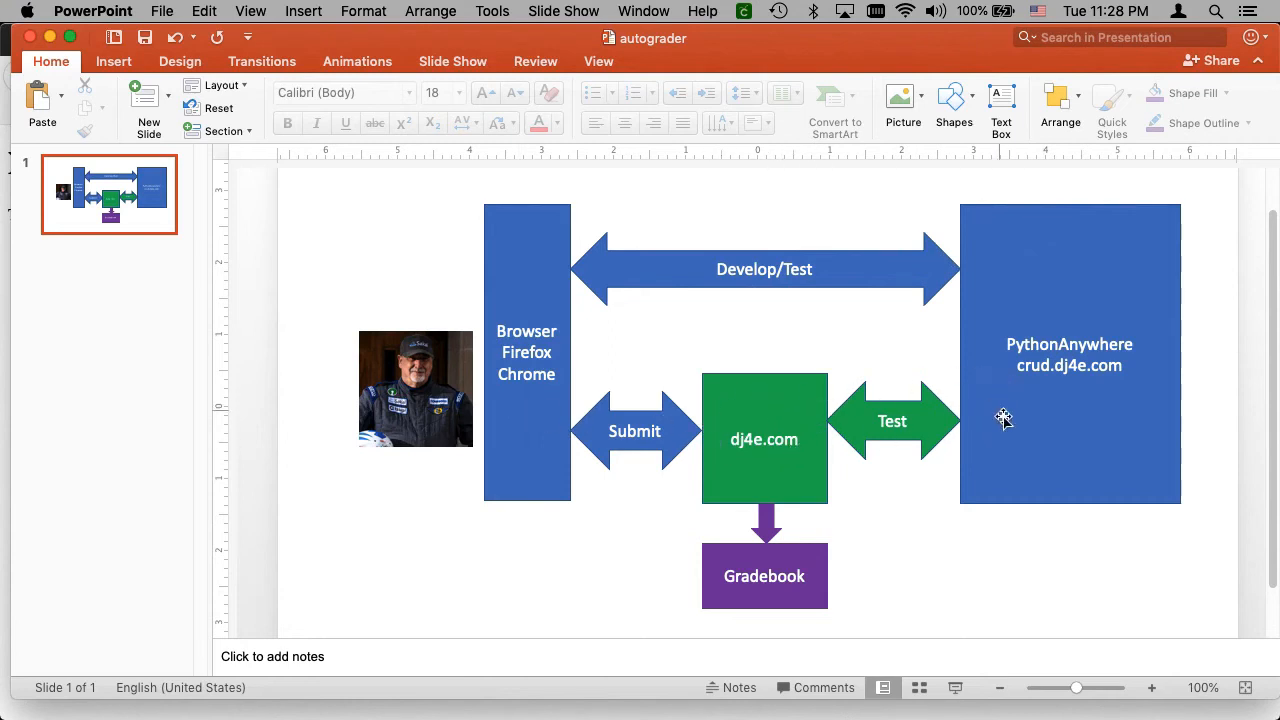
pyautogui.moveTo(850, 404)
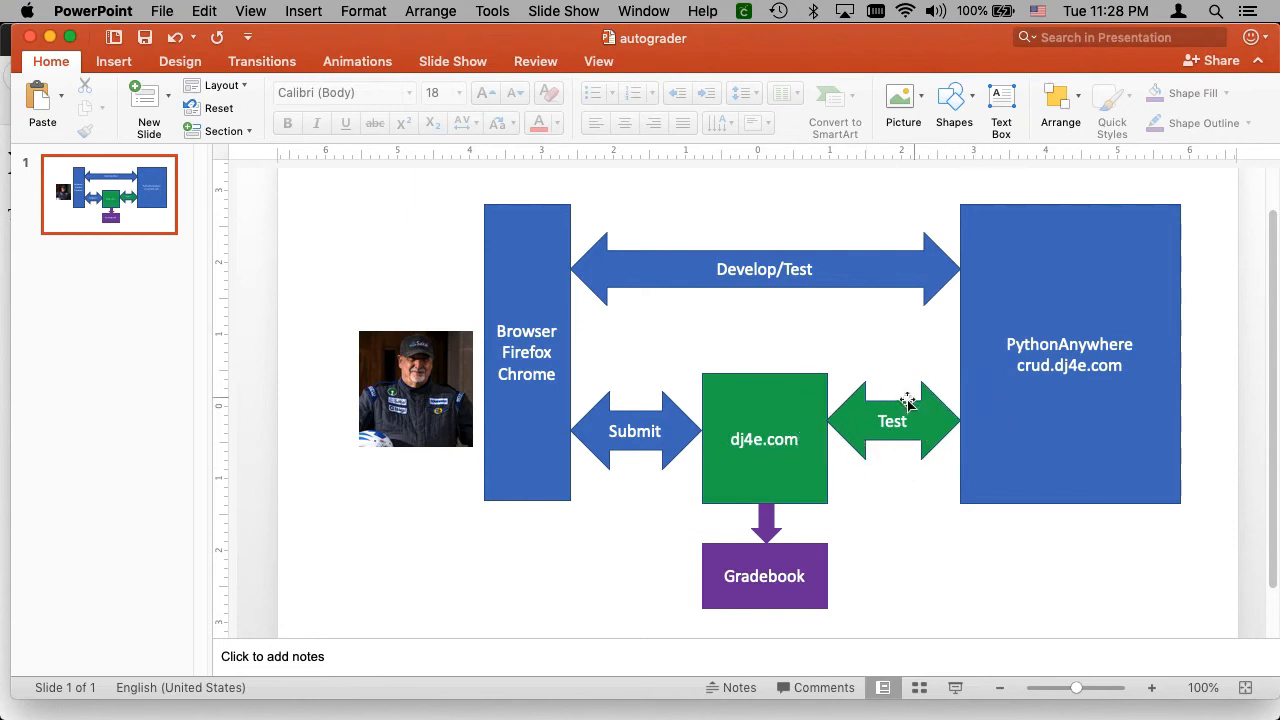
pyautogui.moveTo(972, 398)
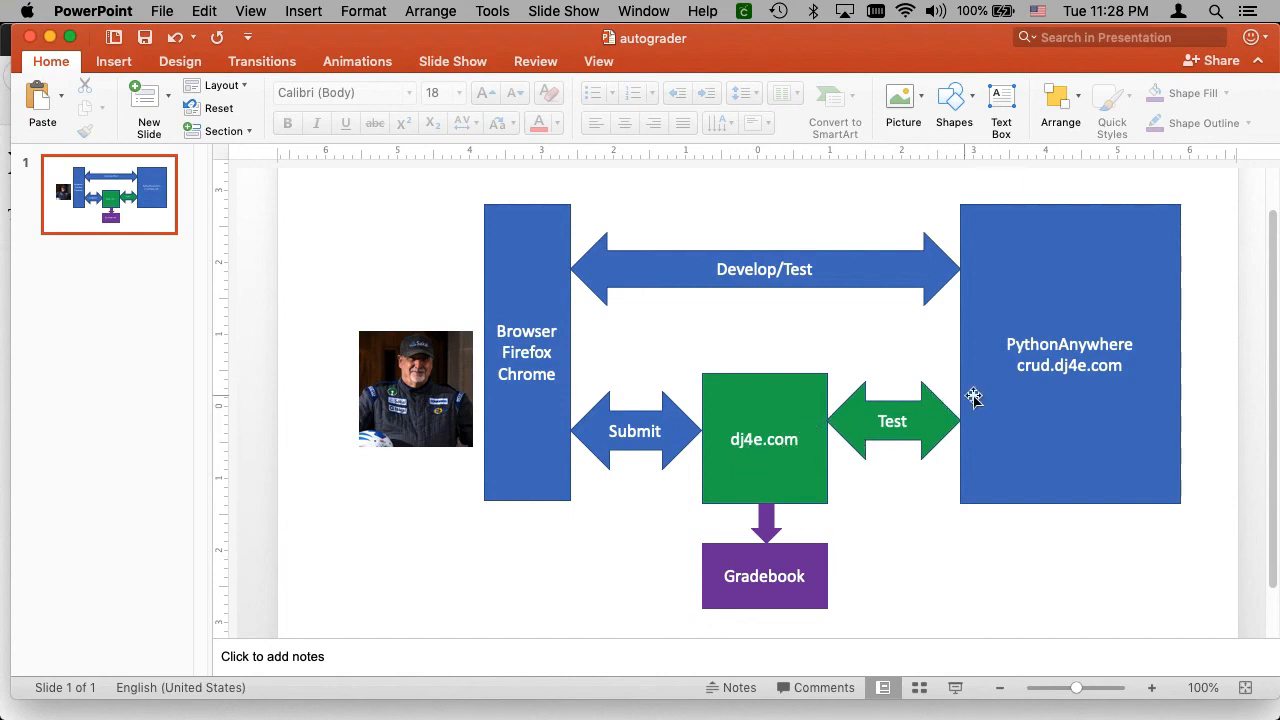
pyautogui.moveTo(904, 248)
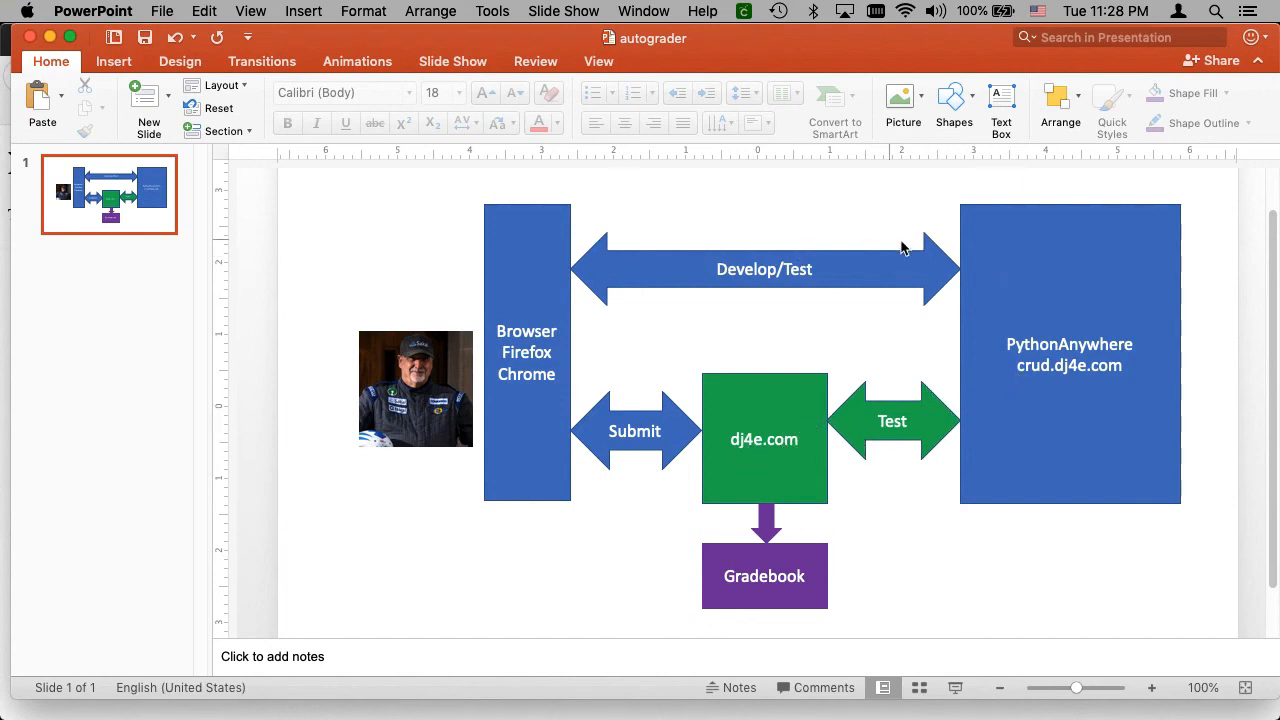
pyautogui.moveTo(756, 408)
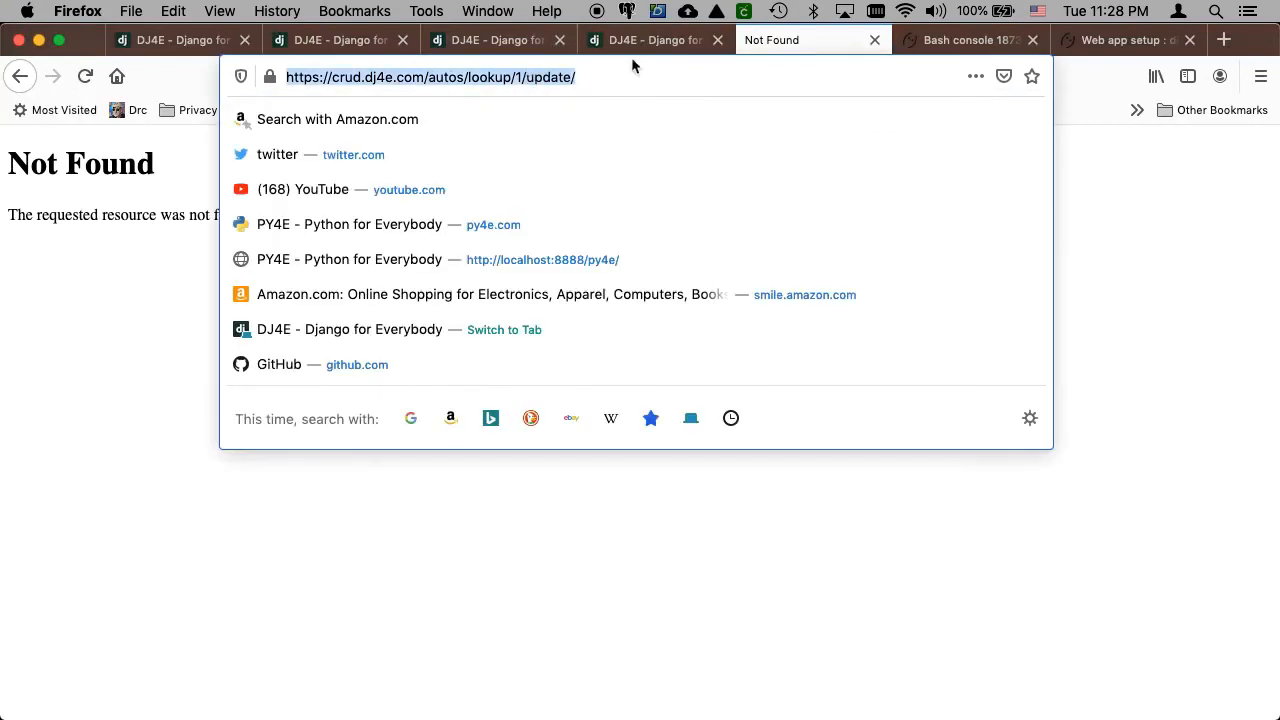
# - Return to the DJ4E autograder results and scroll back to the top
pyautogui.click(490, 40)
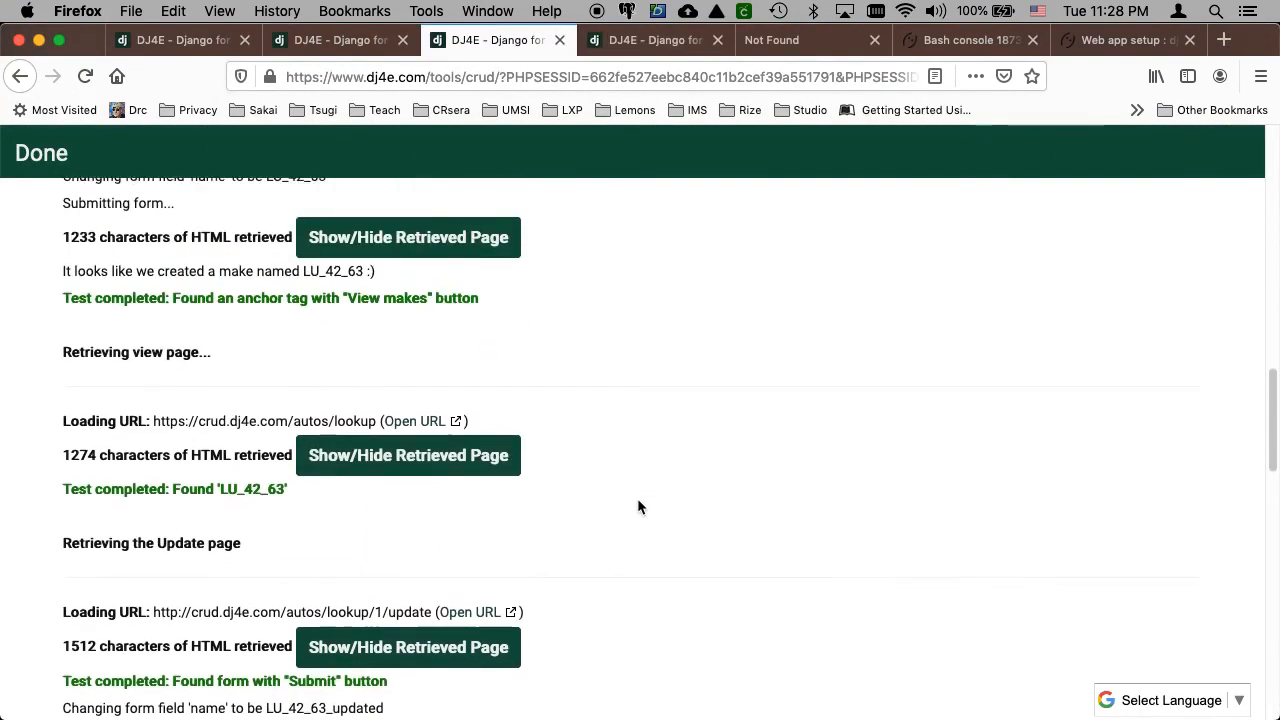
pyautogui.scroll(3)
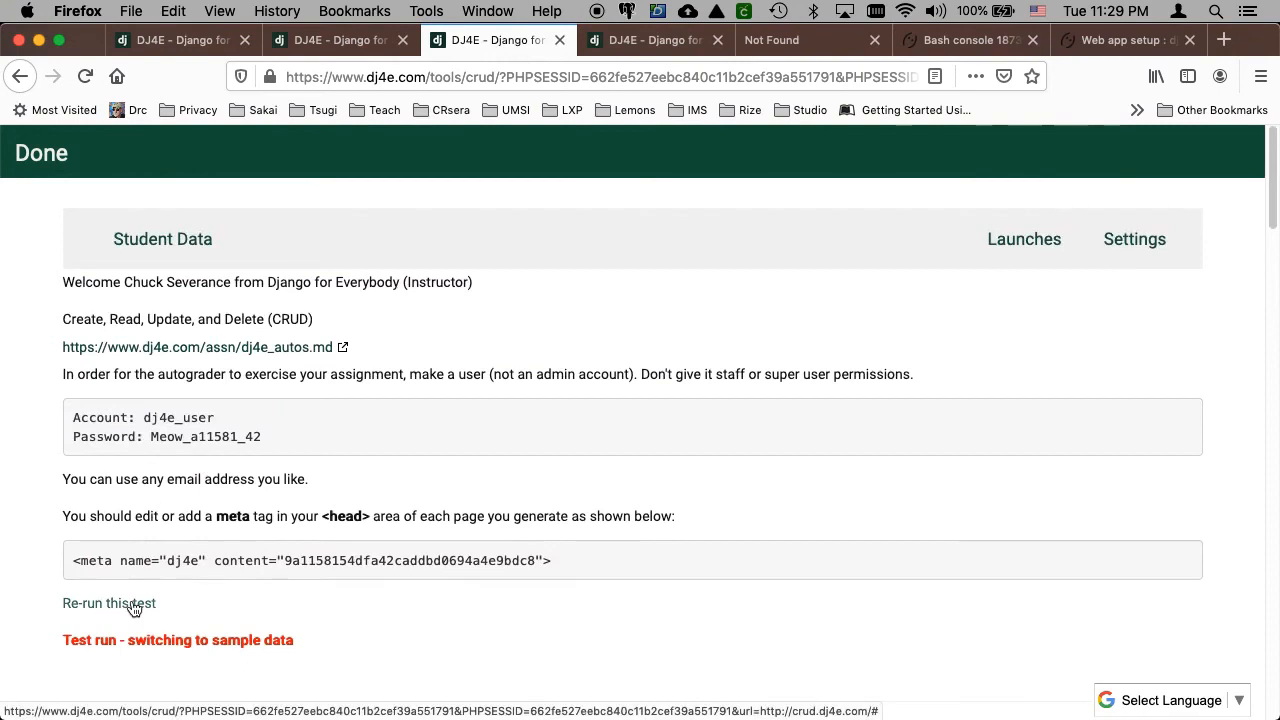
# - Re-run the autograder test and follow the output down to the Update page failing with HTTP 404
pyautogui.click(108, 604)
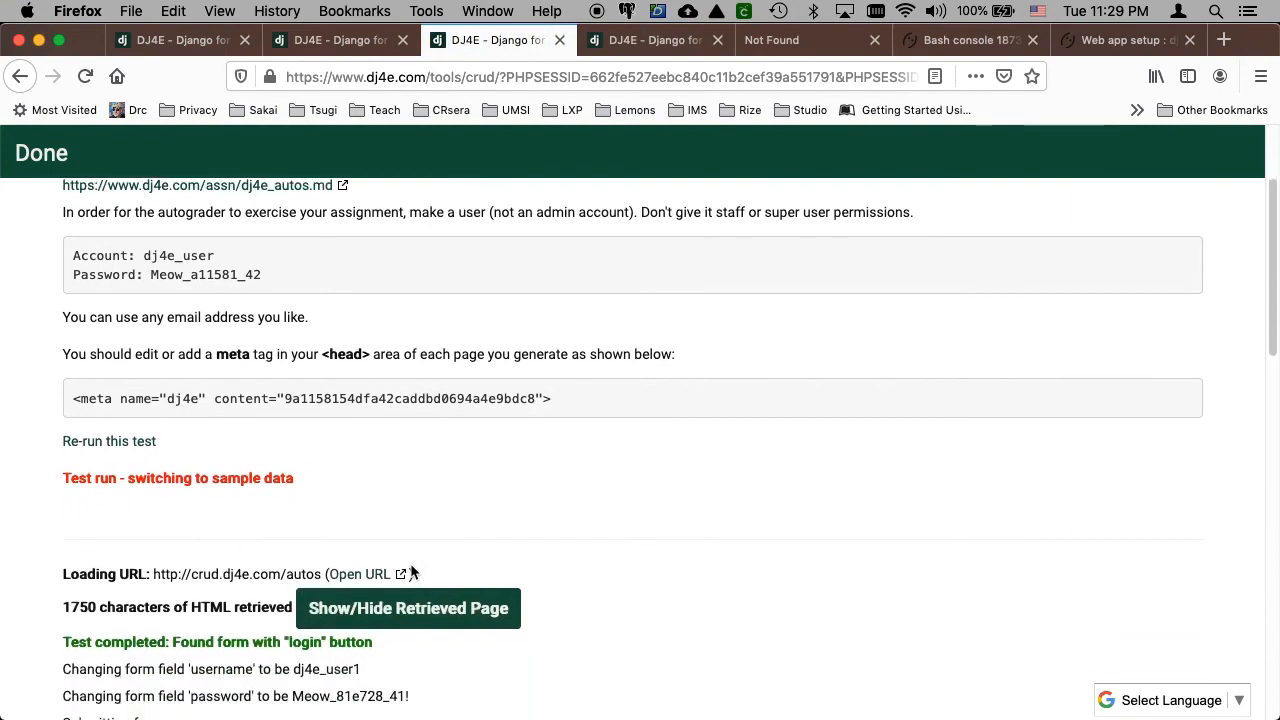
pyautogui.scroll(-3)
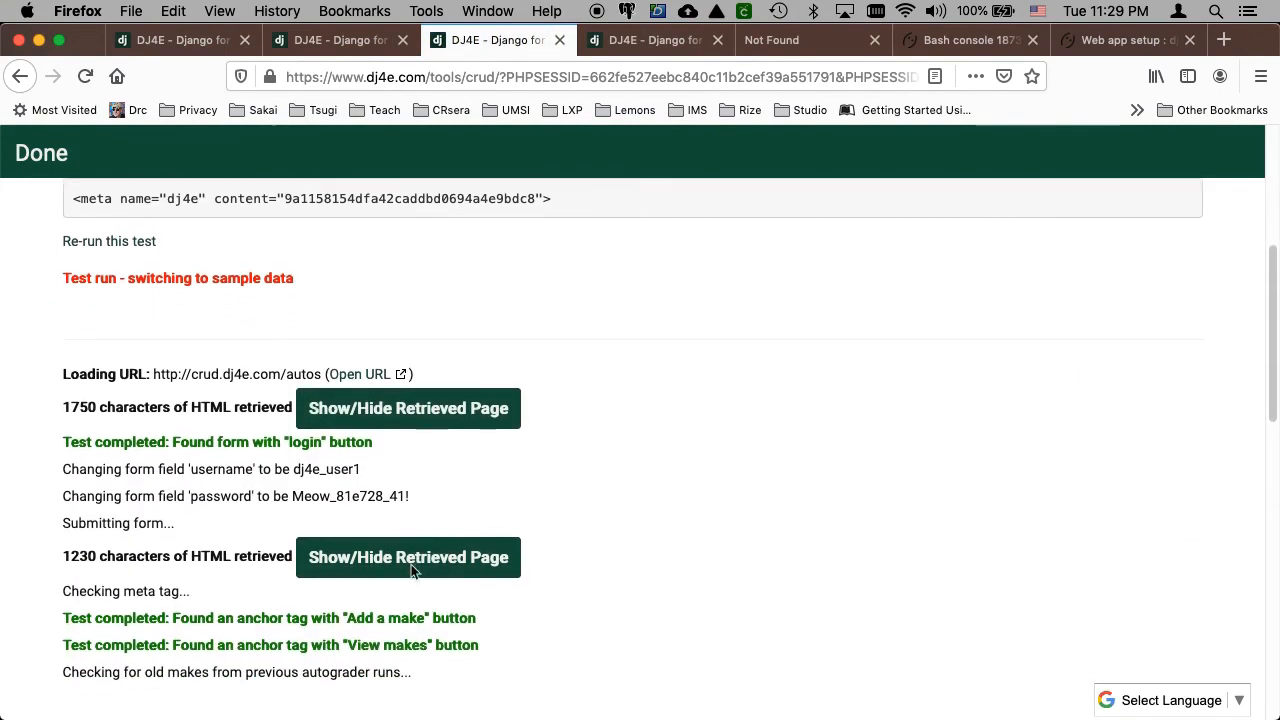
pyautogui.scroll(-3)
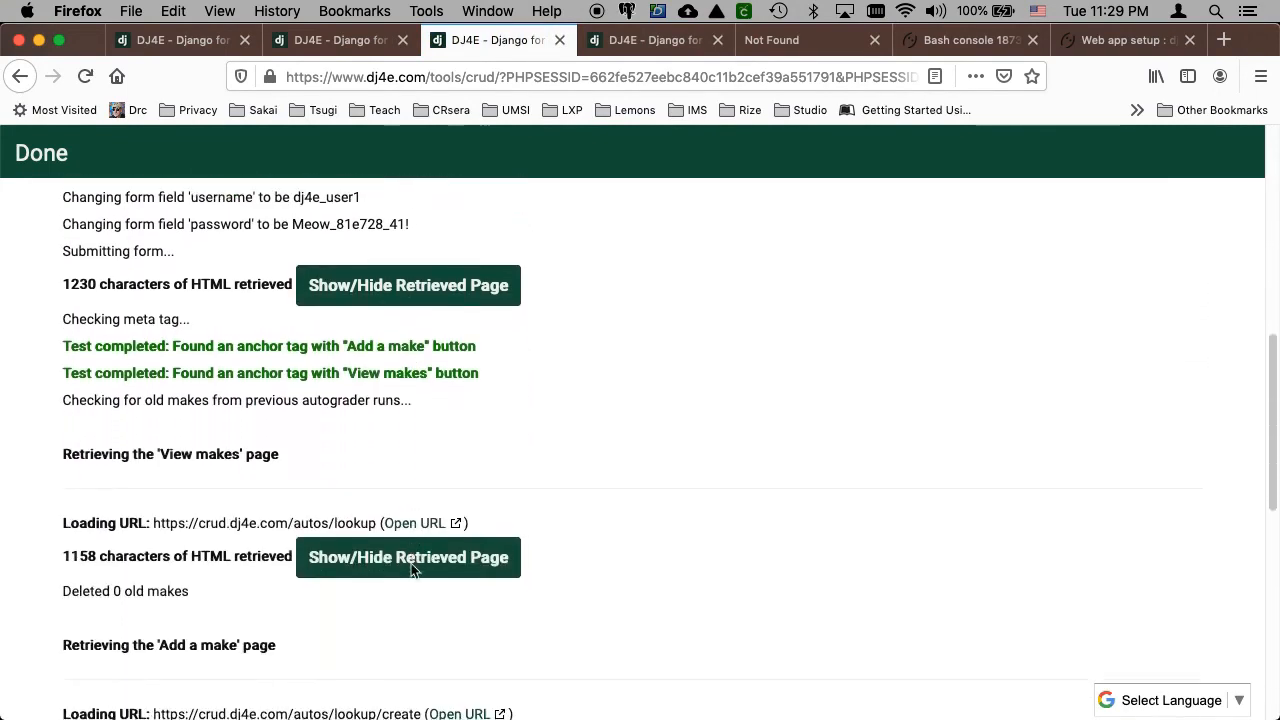
pyautogui.scroll(-3)
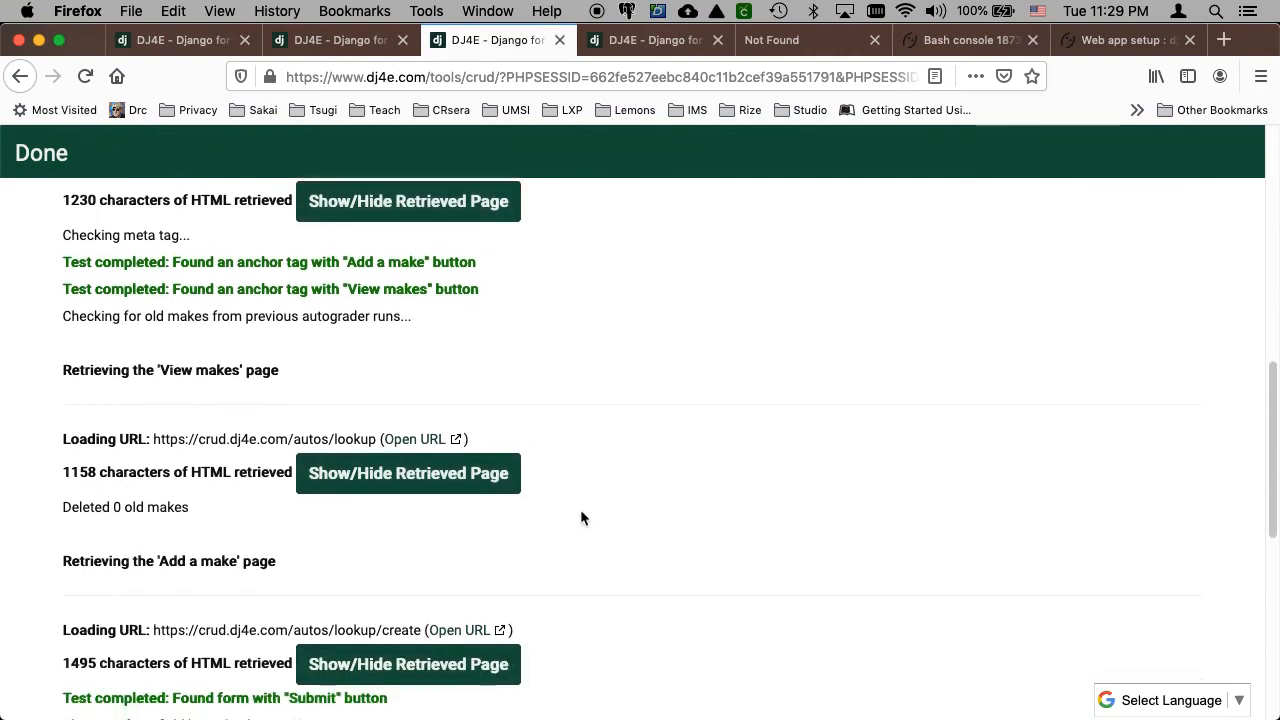
pyautogui.scroll(-3)
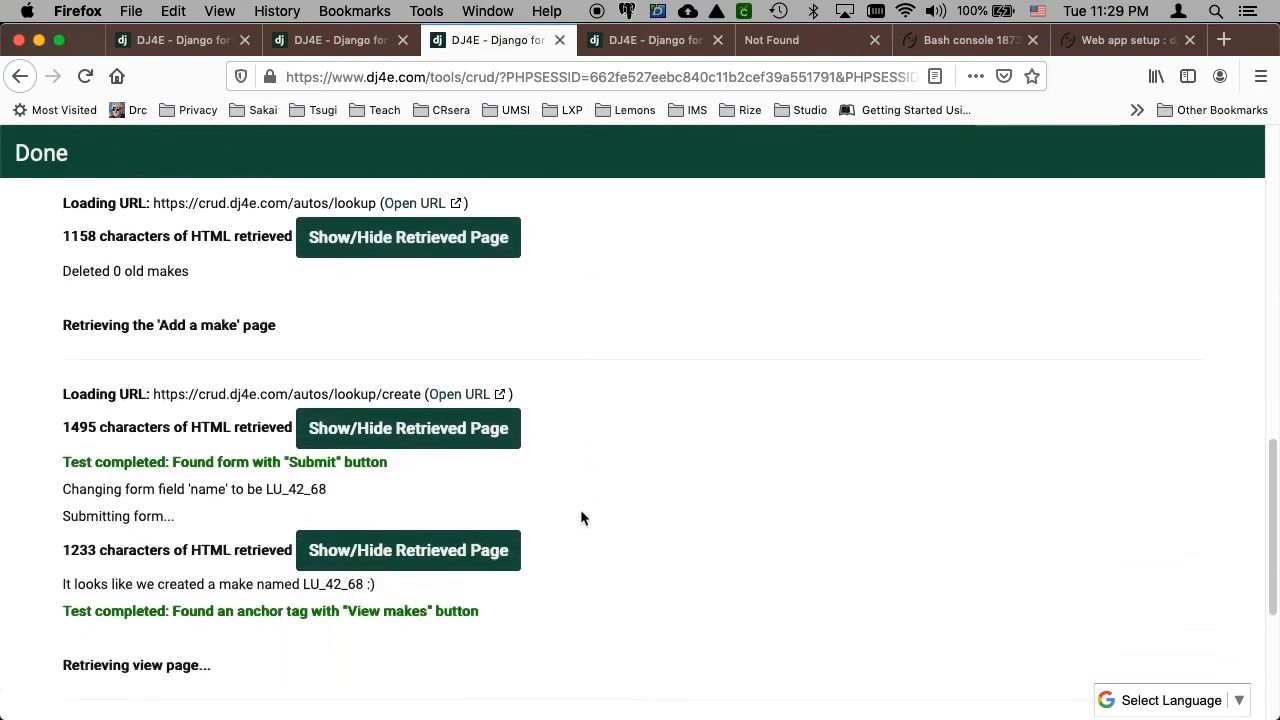
pyautogui.scroll(-3)
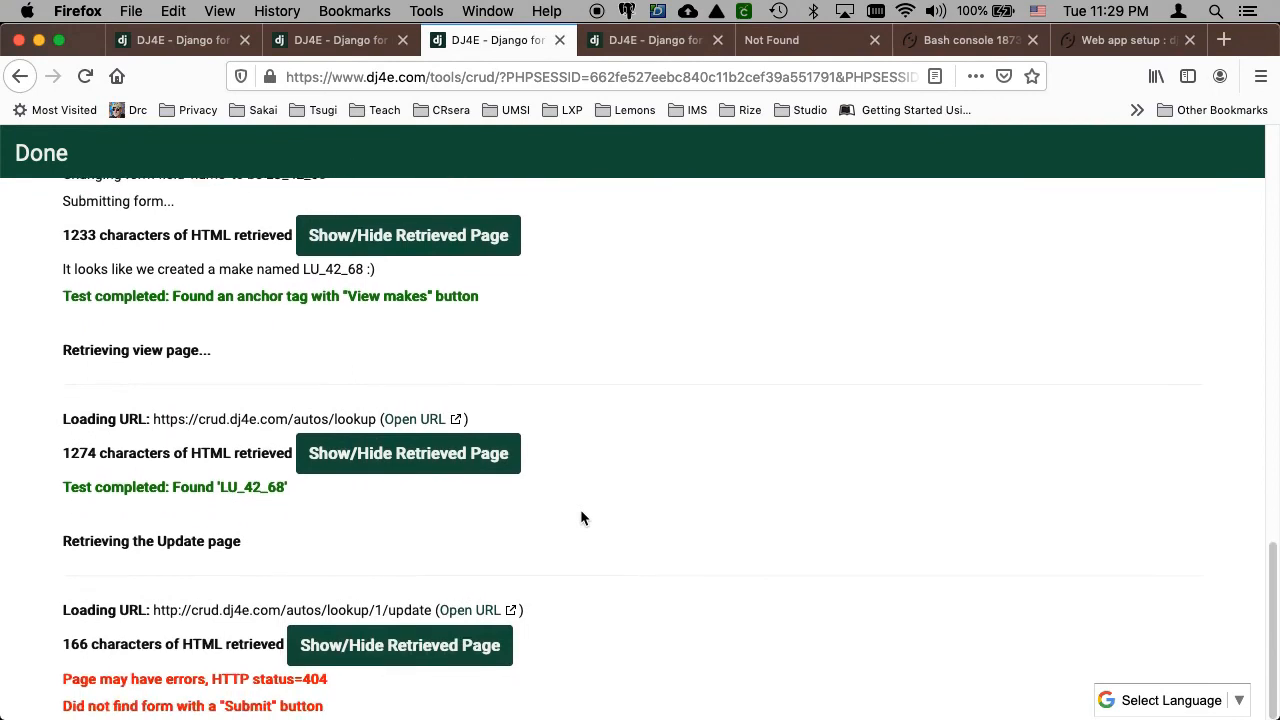
pyautogui.moveTo(128, 672)
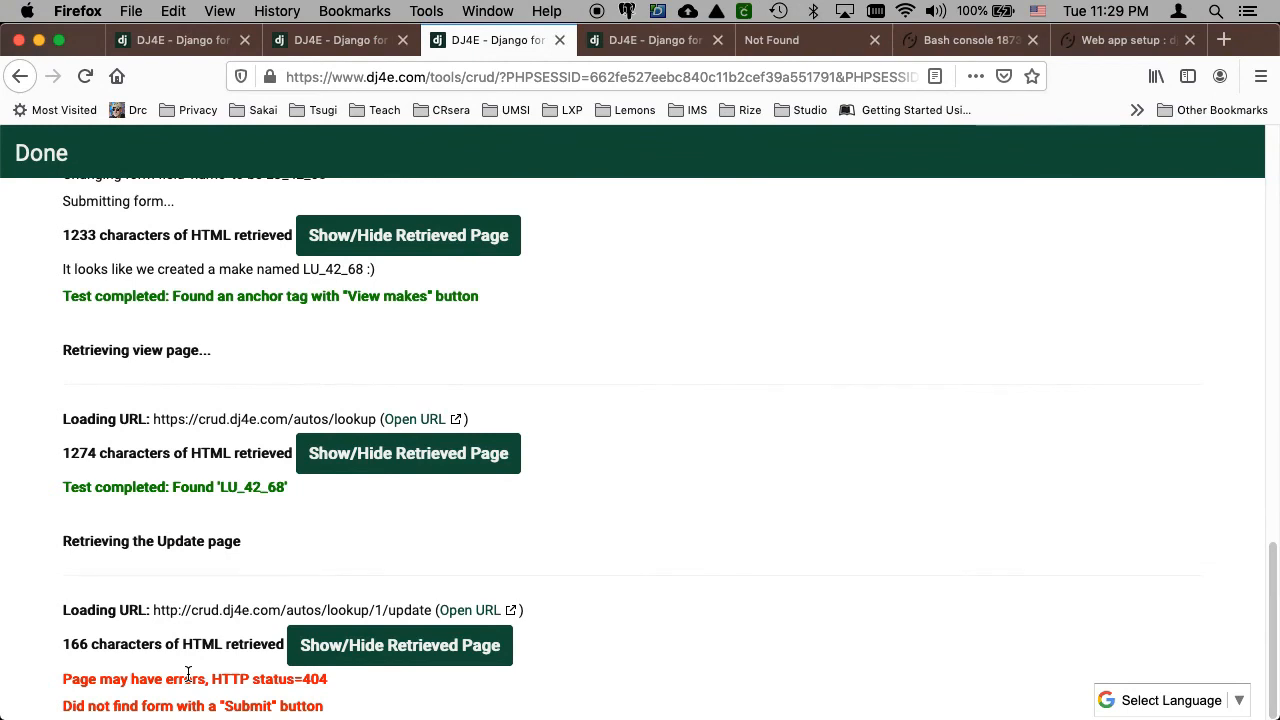
pyautogui.moveTo(208, 672)
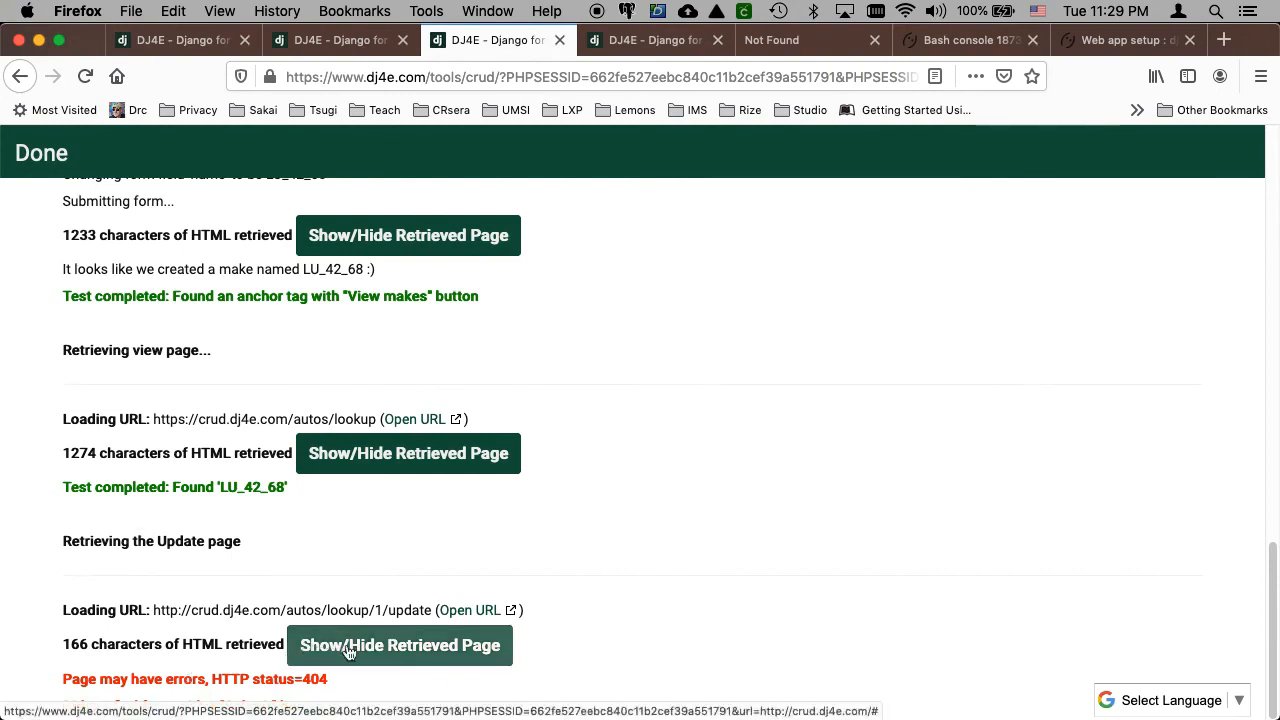
# - Show the retrieved Not Found page for the Update step, then head to the PythonAnywhere Web configuration
pyautogui.click(400, 644)
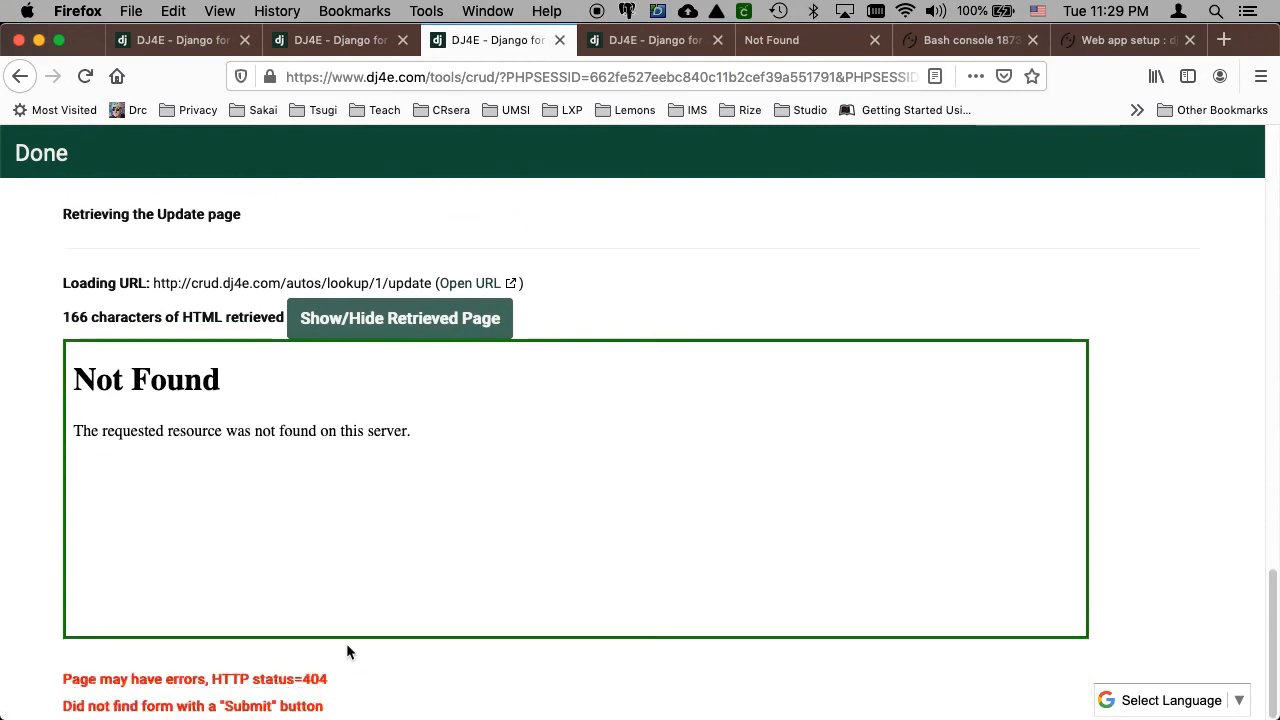
pyautogui.moveTo(160, 690)
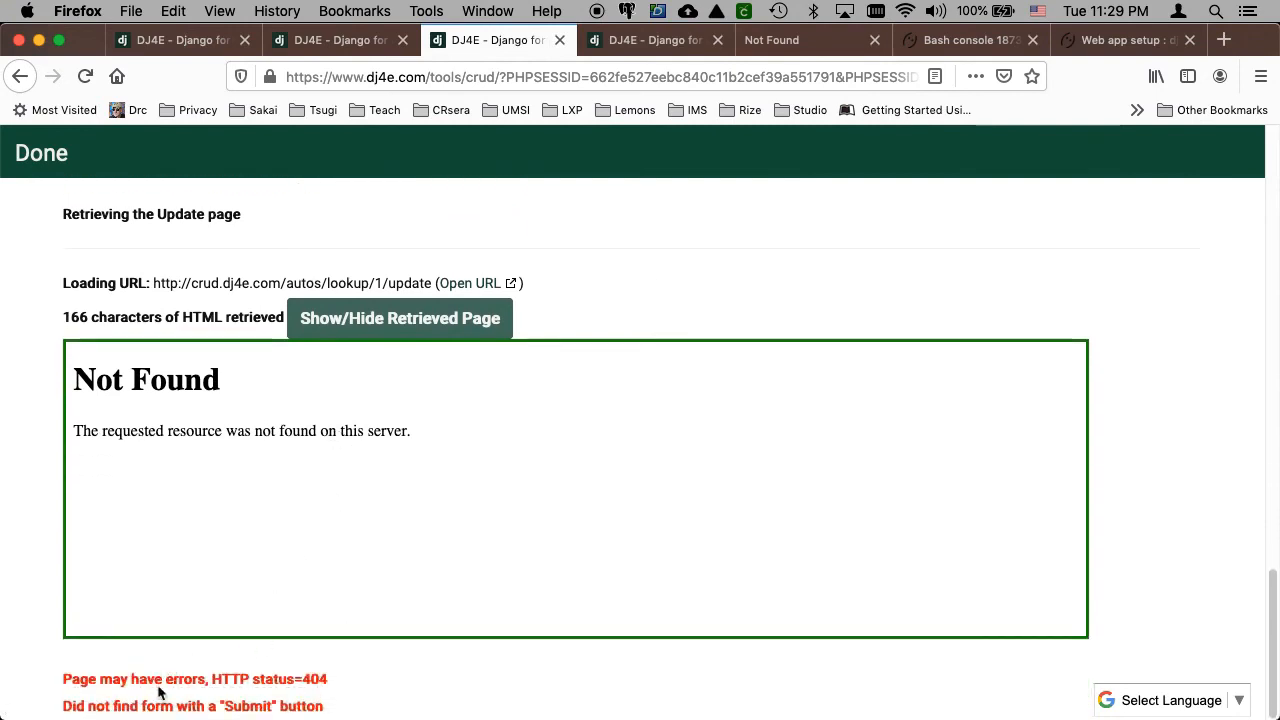
pyautogui.moveTo(168, 406)
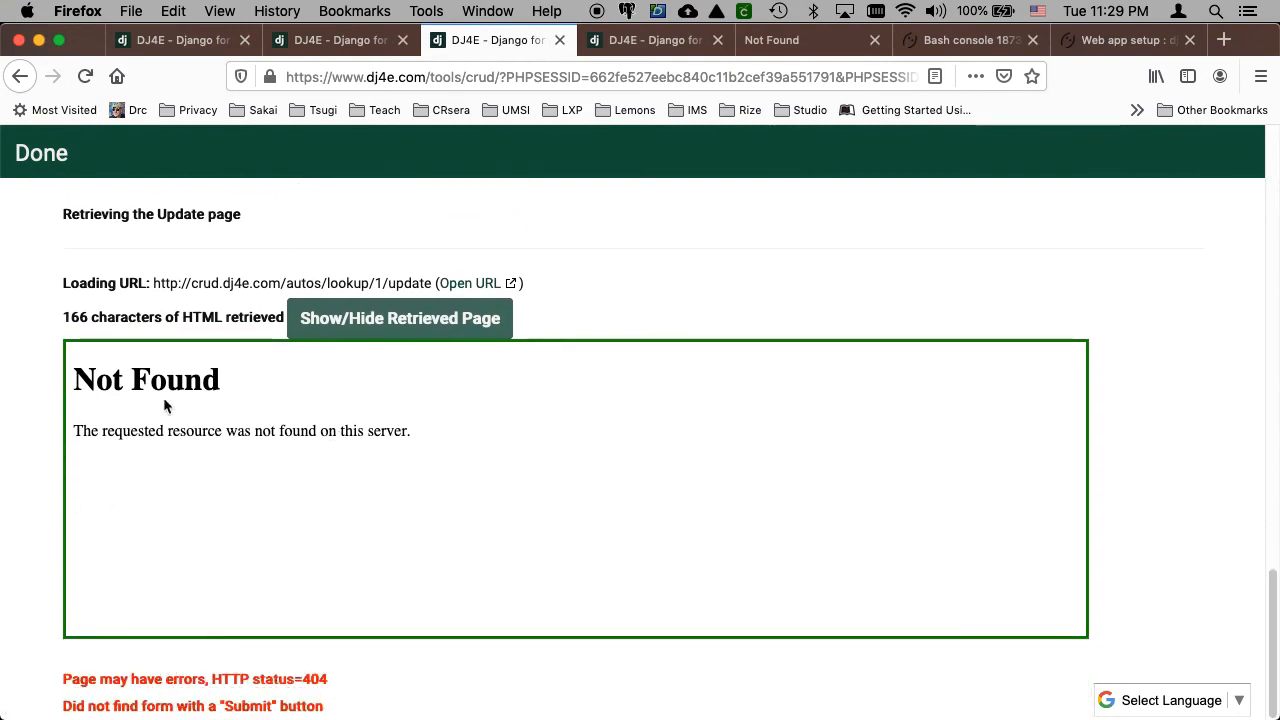
pyautogui.moveTo(156, 288)
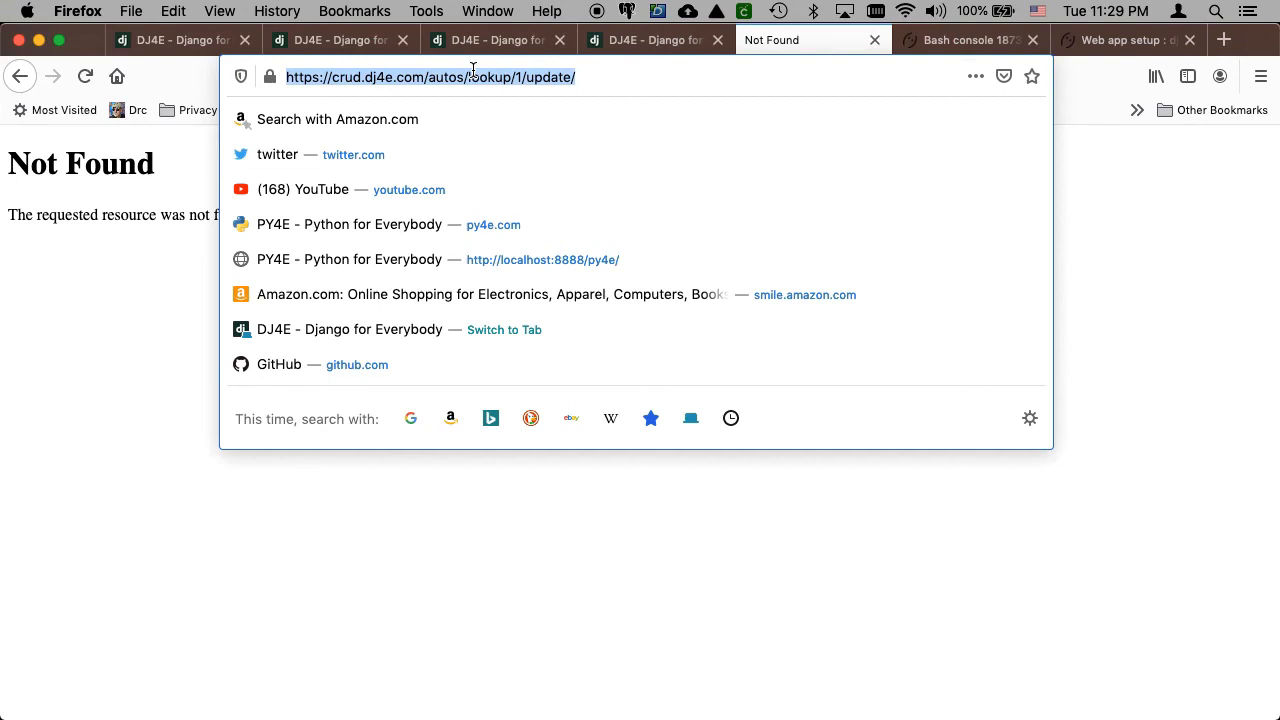
pyautogui.moveTo(656, 40)
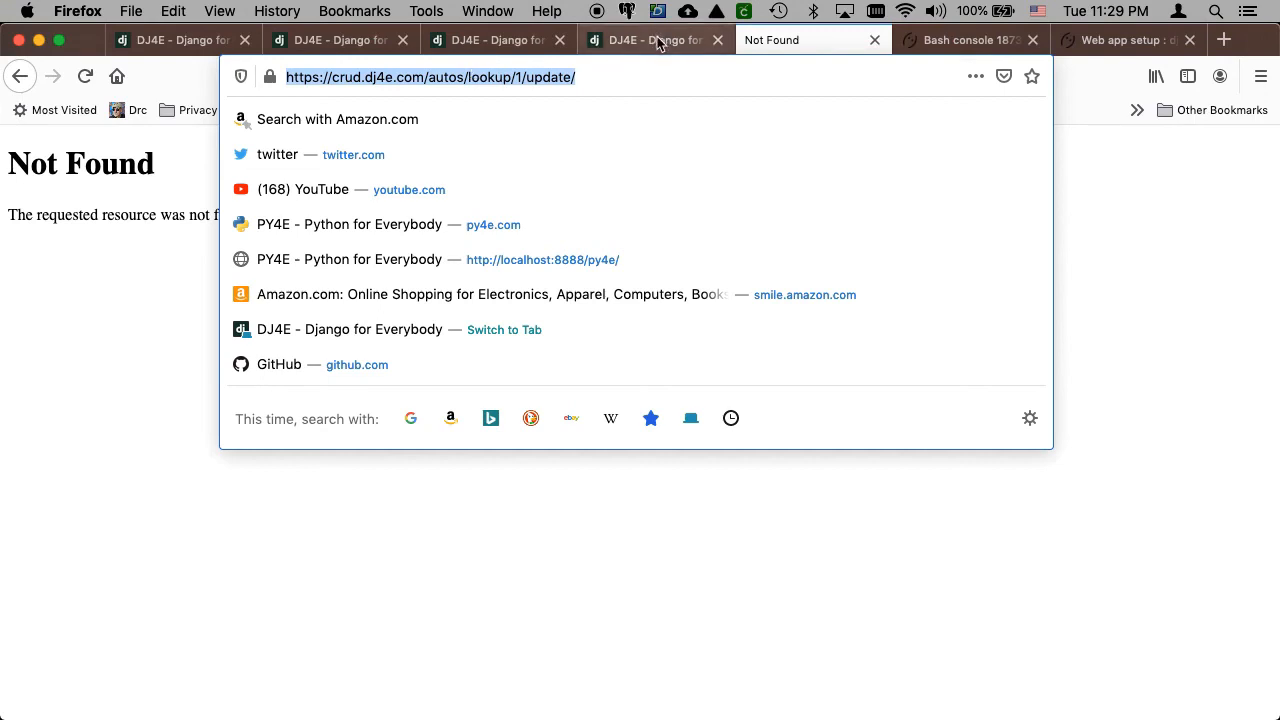
pyautogui.click(490, 40)
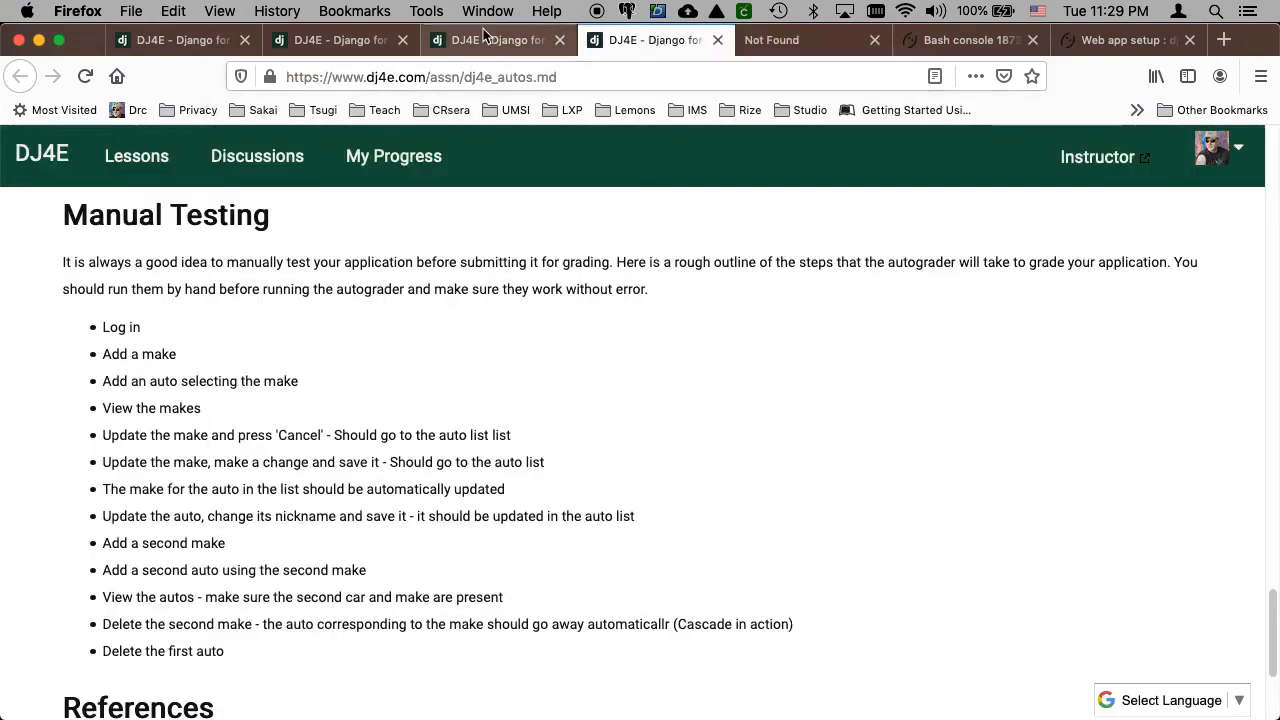
pyautogui.click(490, 40)
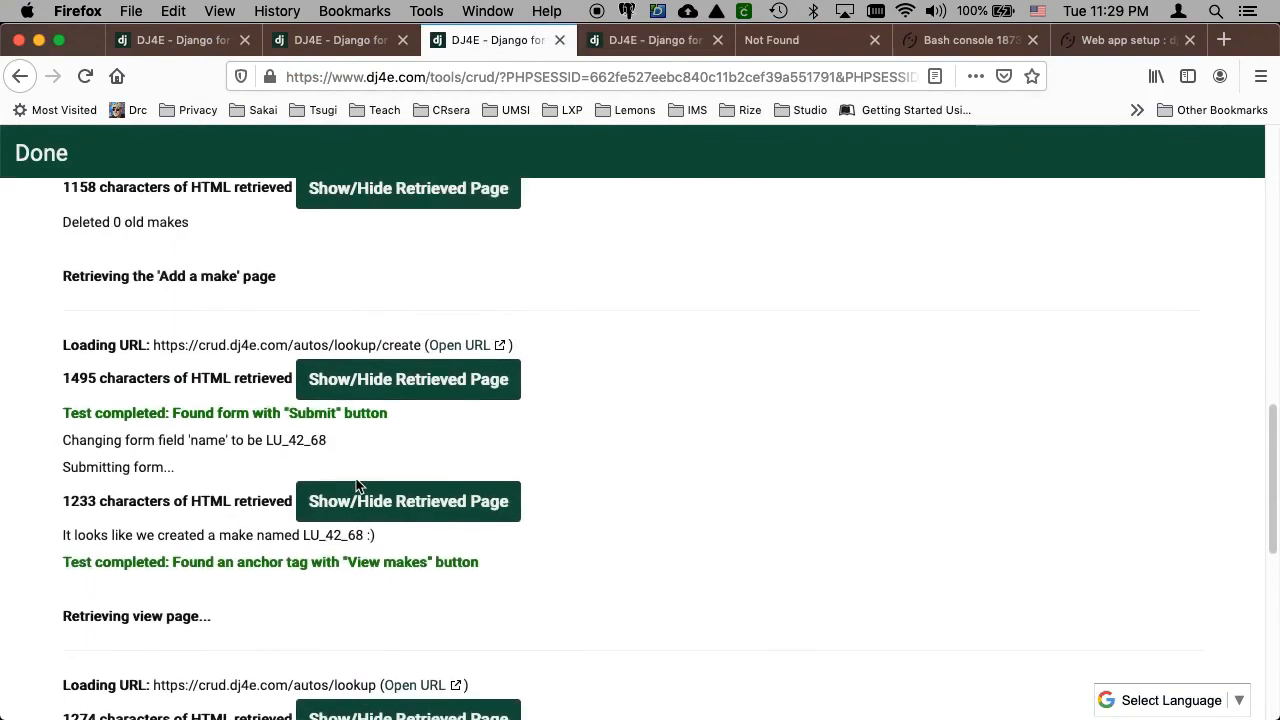
pyautogui.click(960, 40)
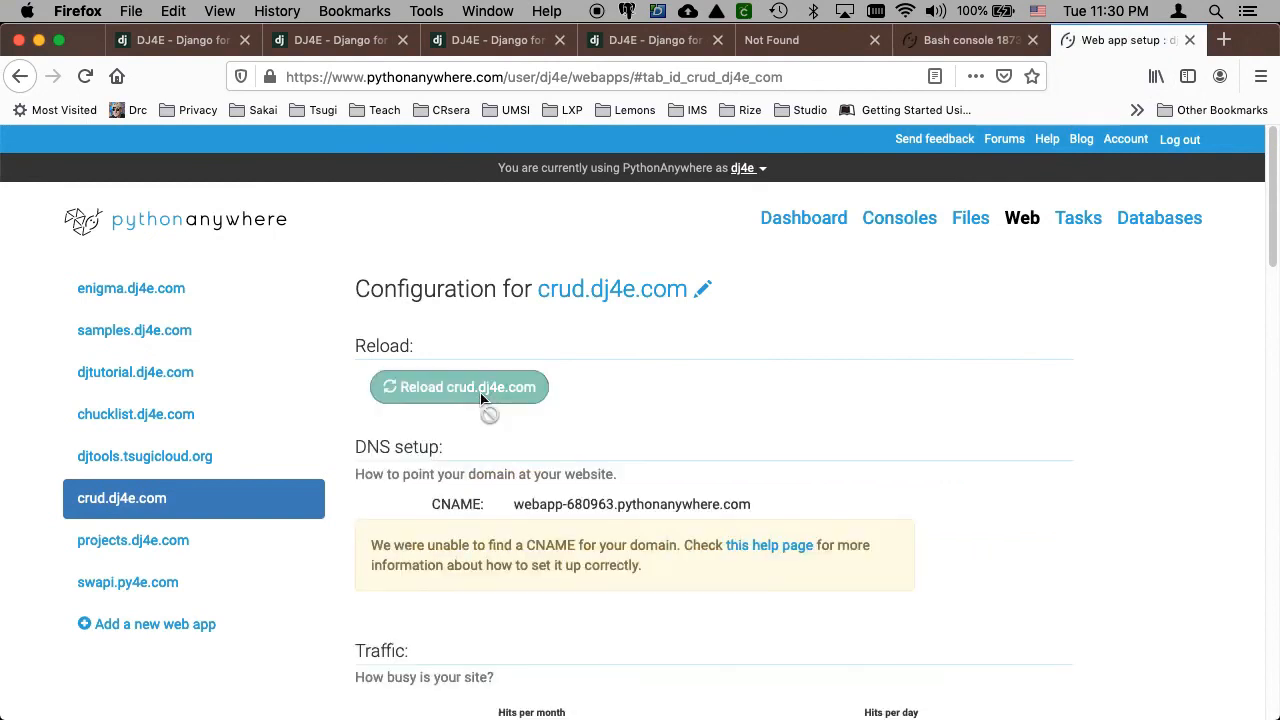
# - Reload crud.dj4e.com and confirm the live Autos List with Neon 1 (Dodge!!) loads again
pyautogui.click(460, 388)
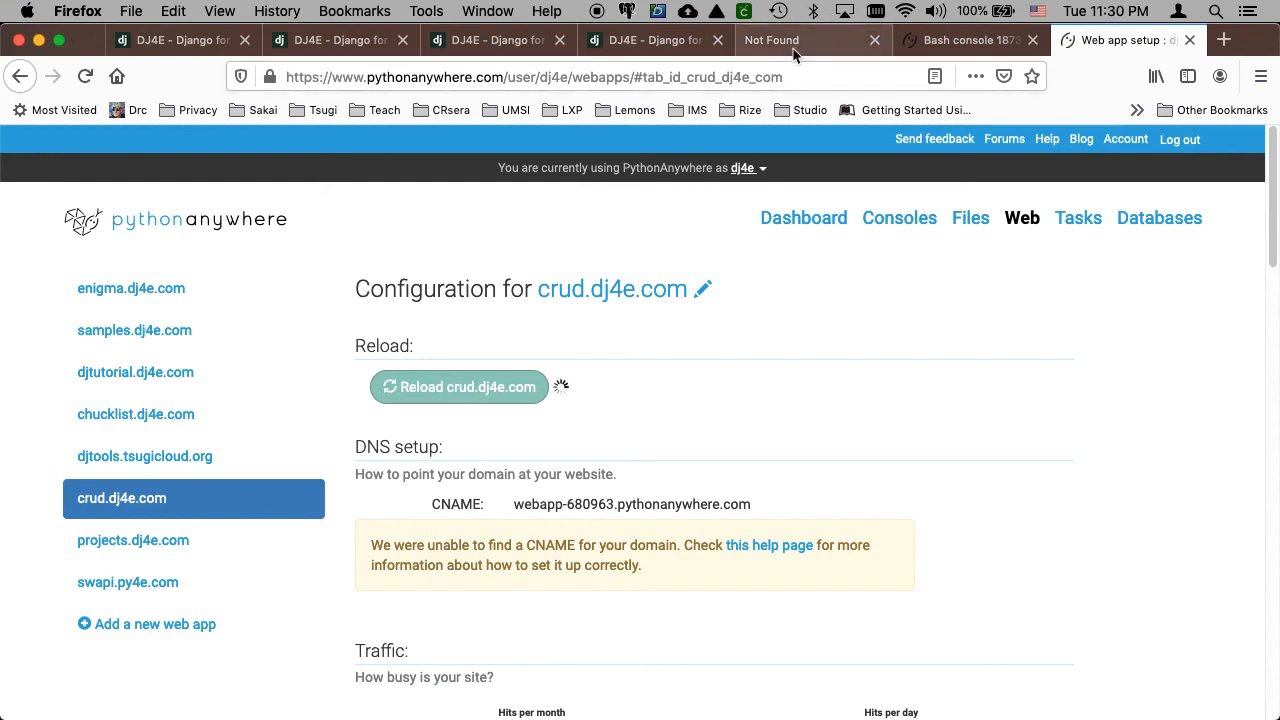
pyautogui.click(796, 40)
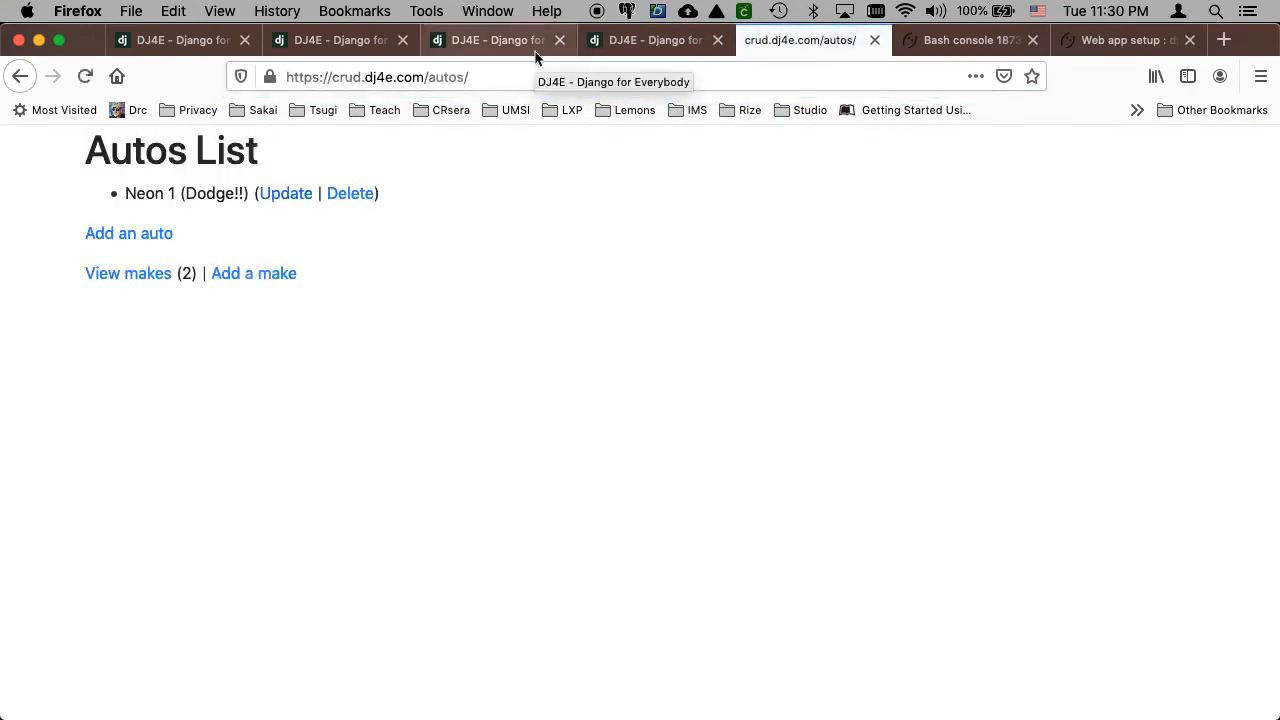
# - Re-run the autograder test against crud.dj4e.com and watch the early checks pass
pyautogui.click(340, 40)
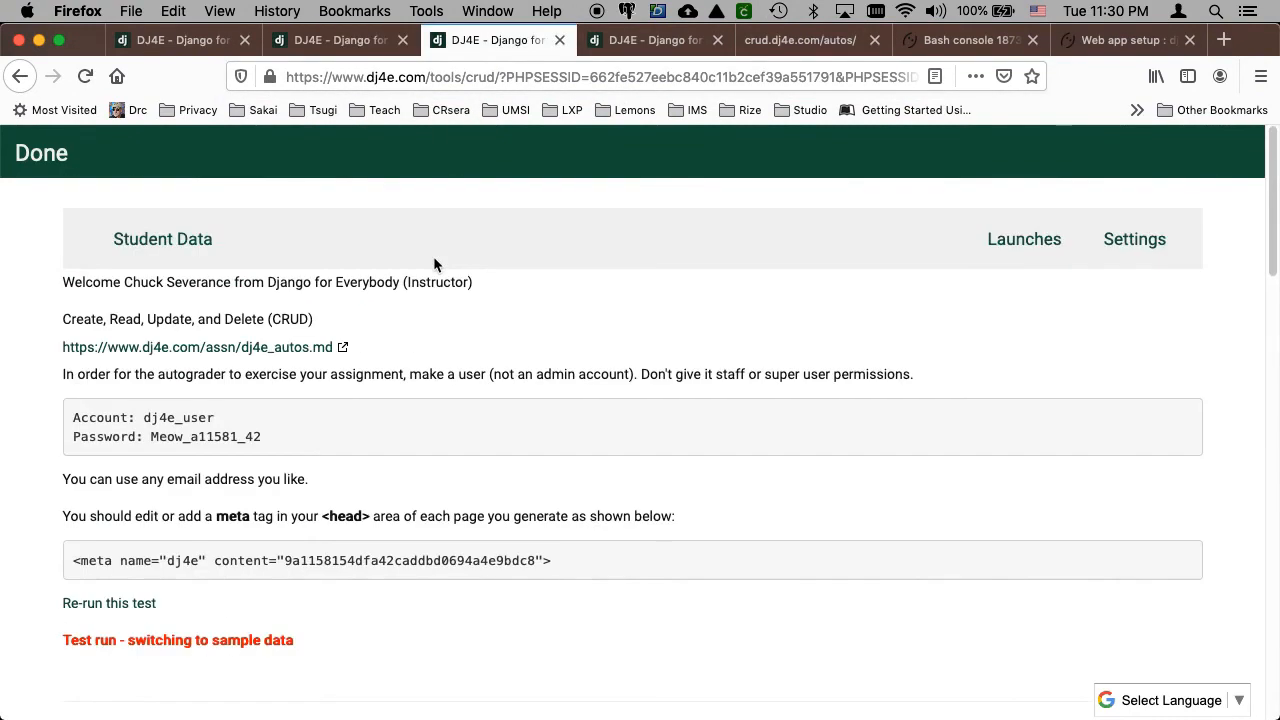
pyautogui.moveTo(120, 604)
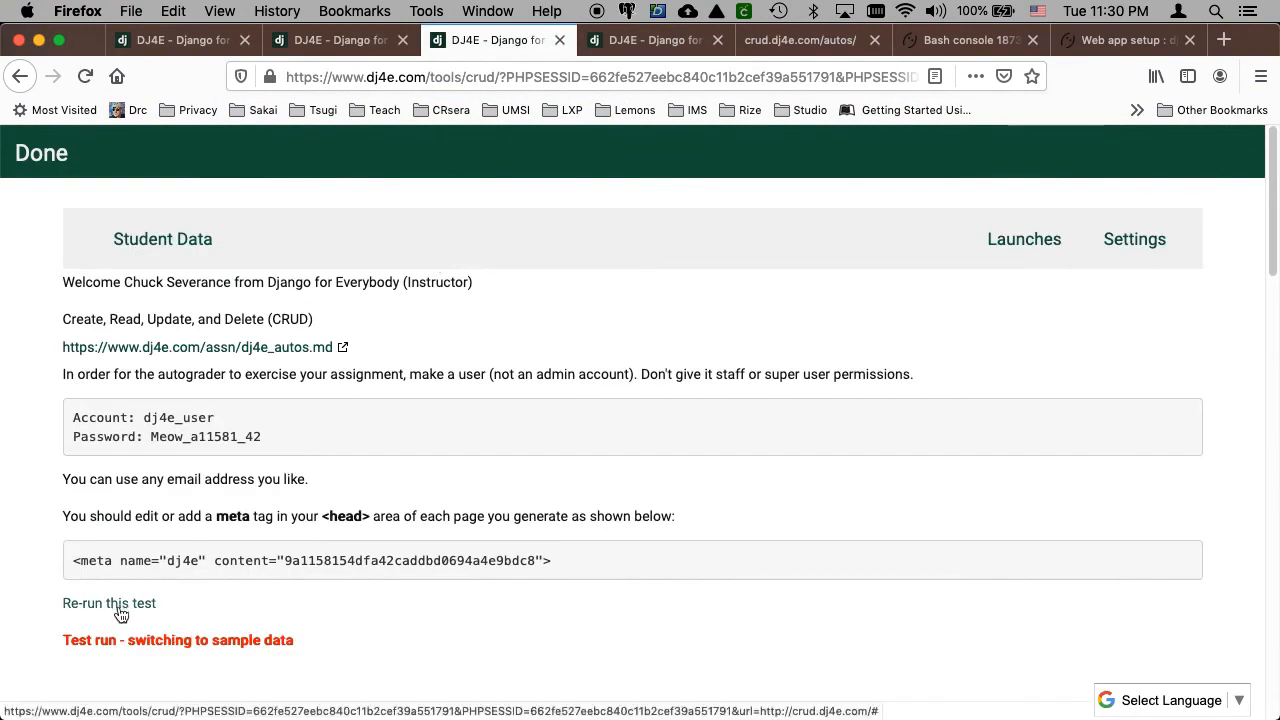
pyautogui.click(108, 604)
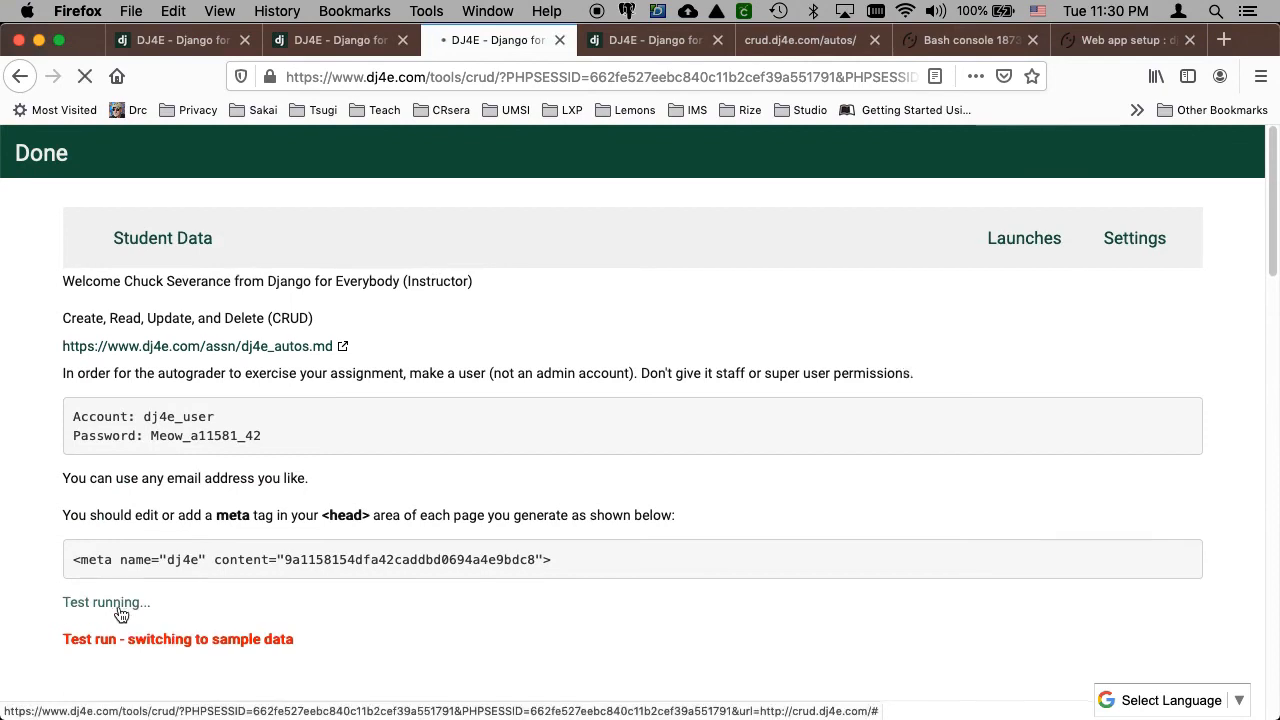
pyautogui.scroll(-3)
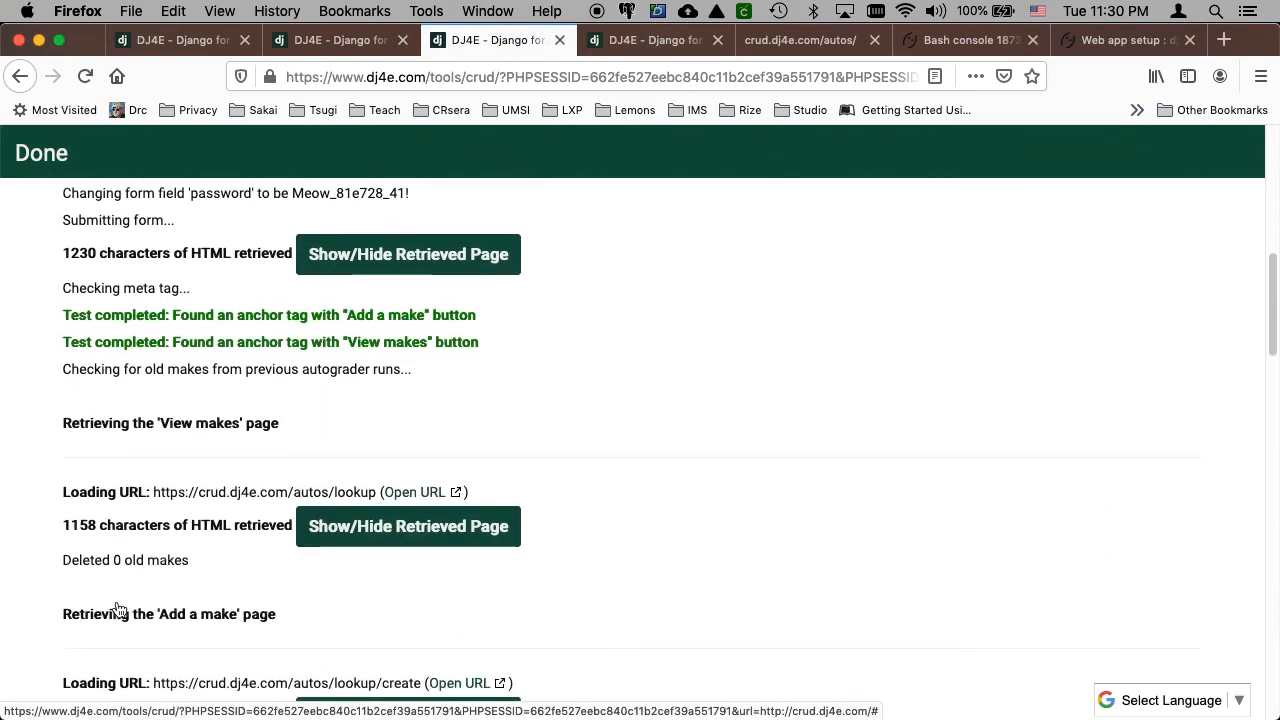
pyautogui.scroll(-3)
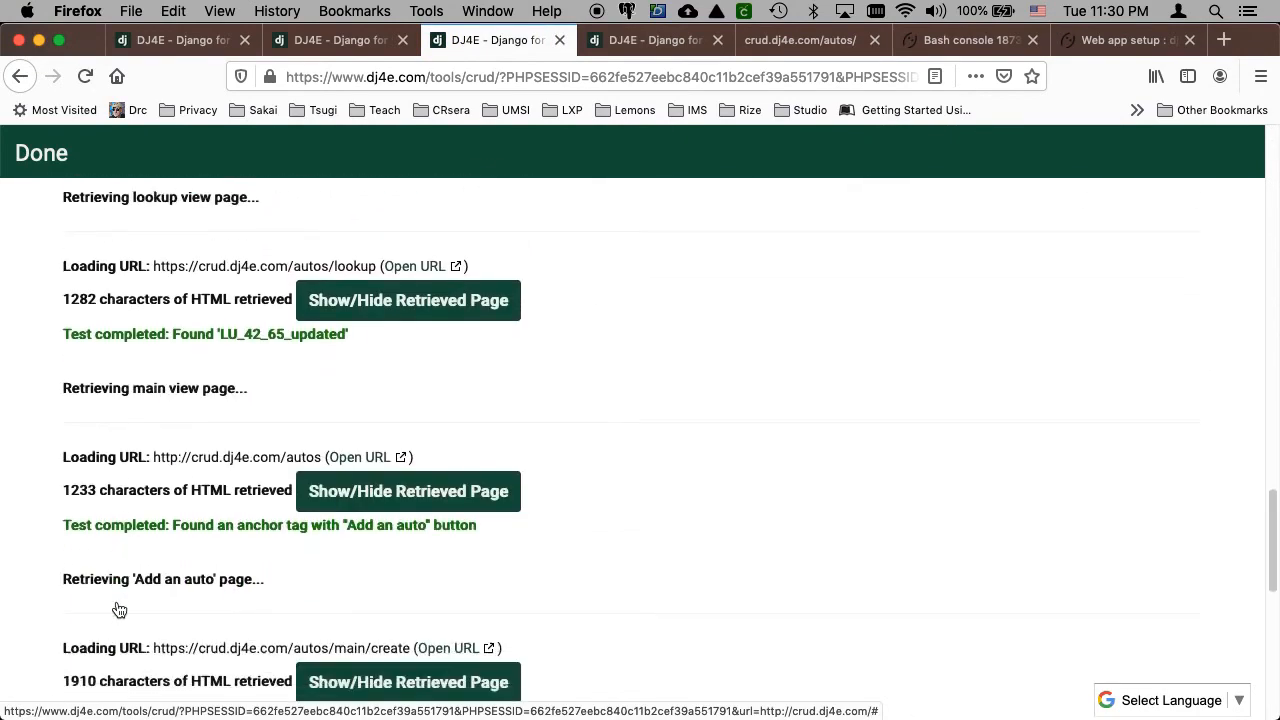
pyautogui.scroll(-3)
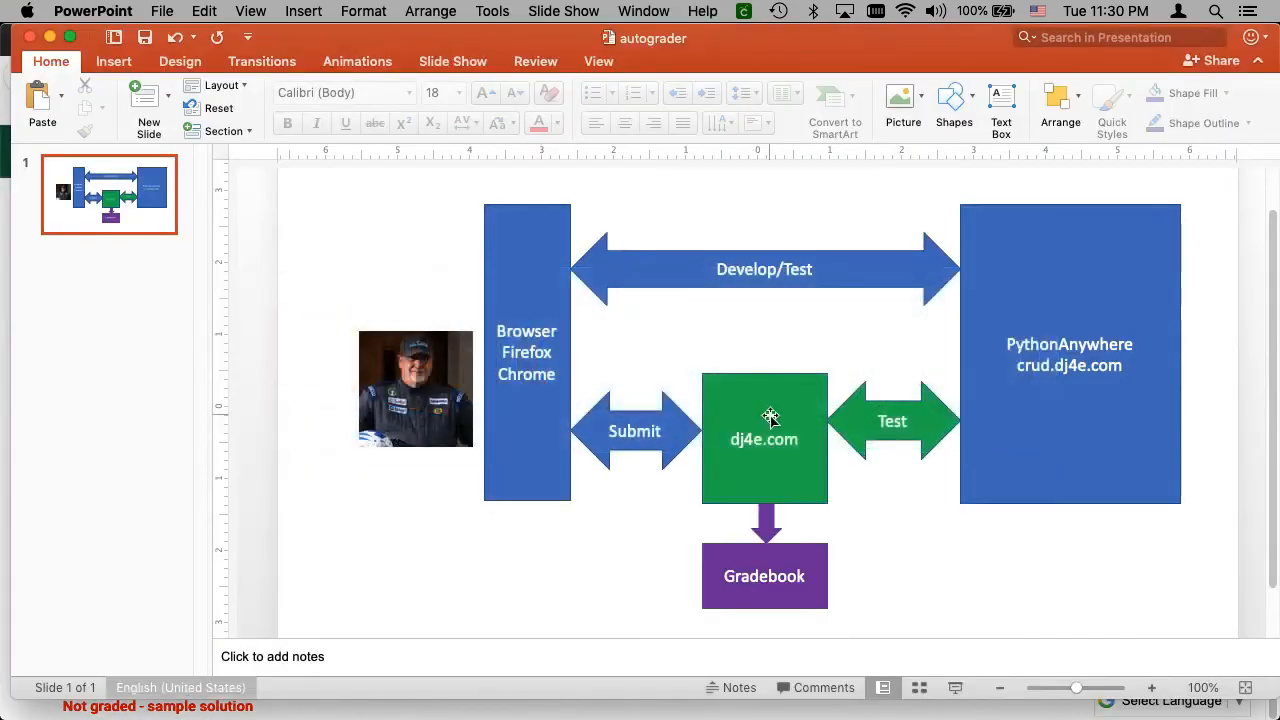
pyautogui.moveTo(884, 236)
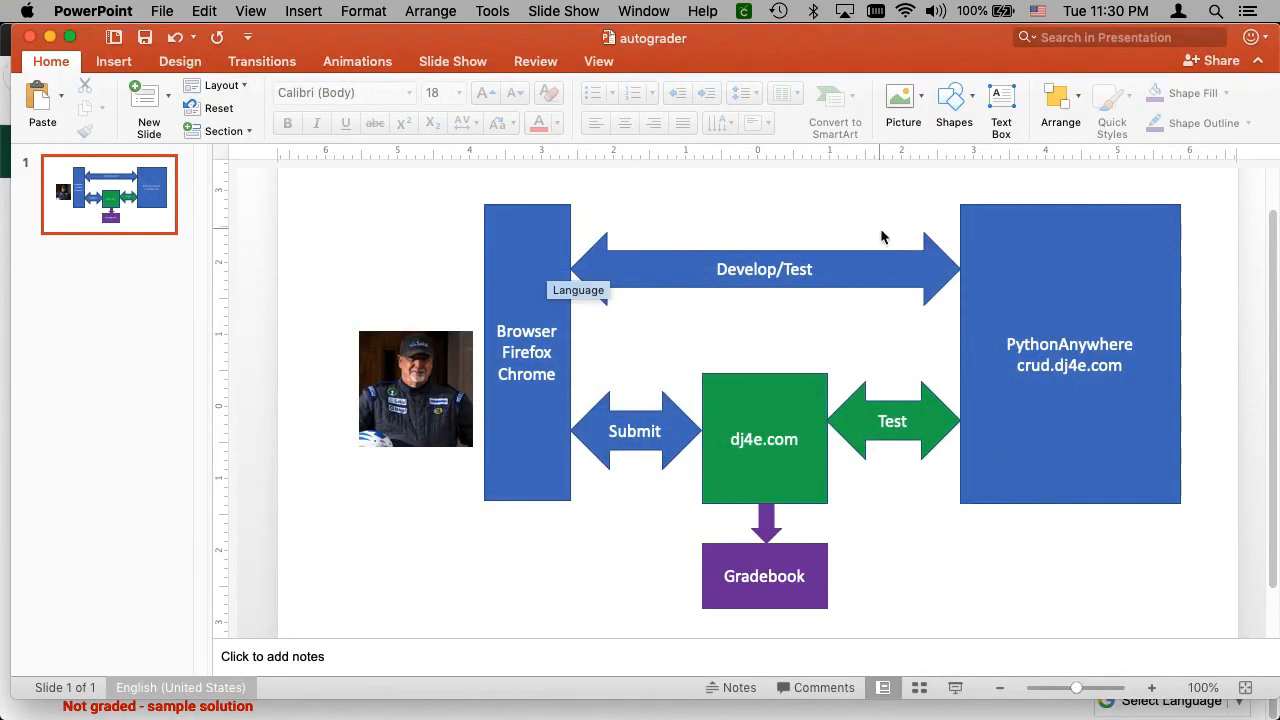
pyautogui.moveTo(796, 308)
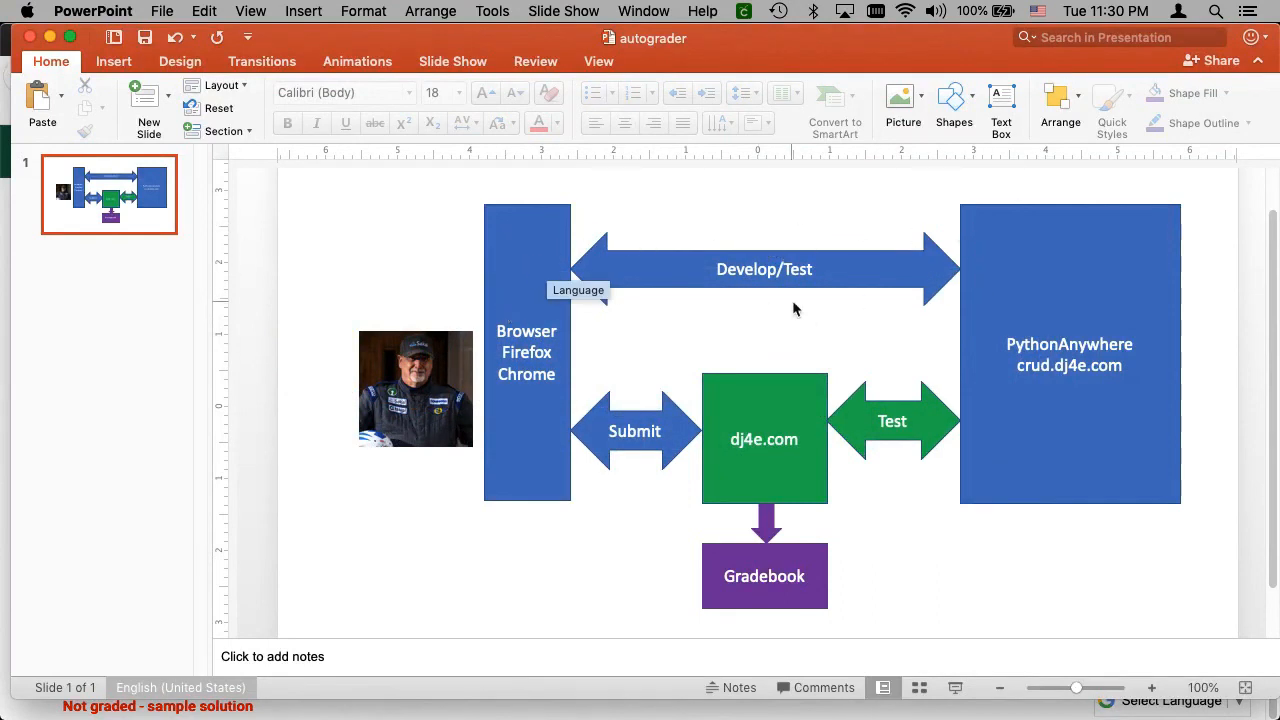
pyautogui.moveTo(650, 418)
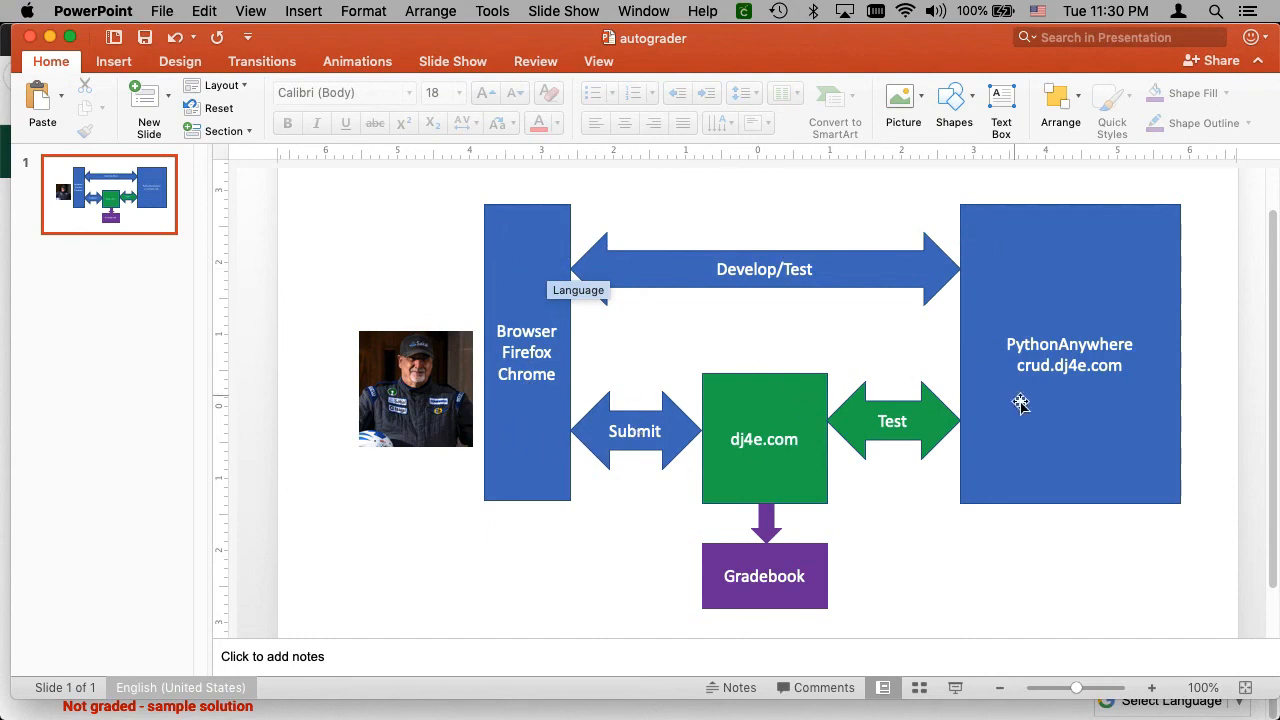
pyautogui.moveTo(844, 412)
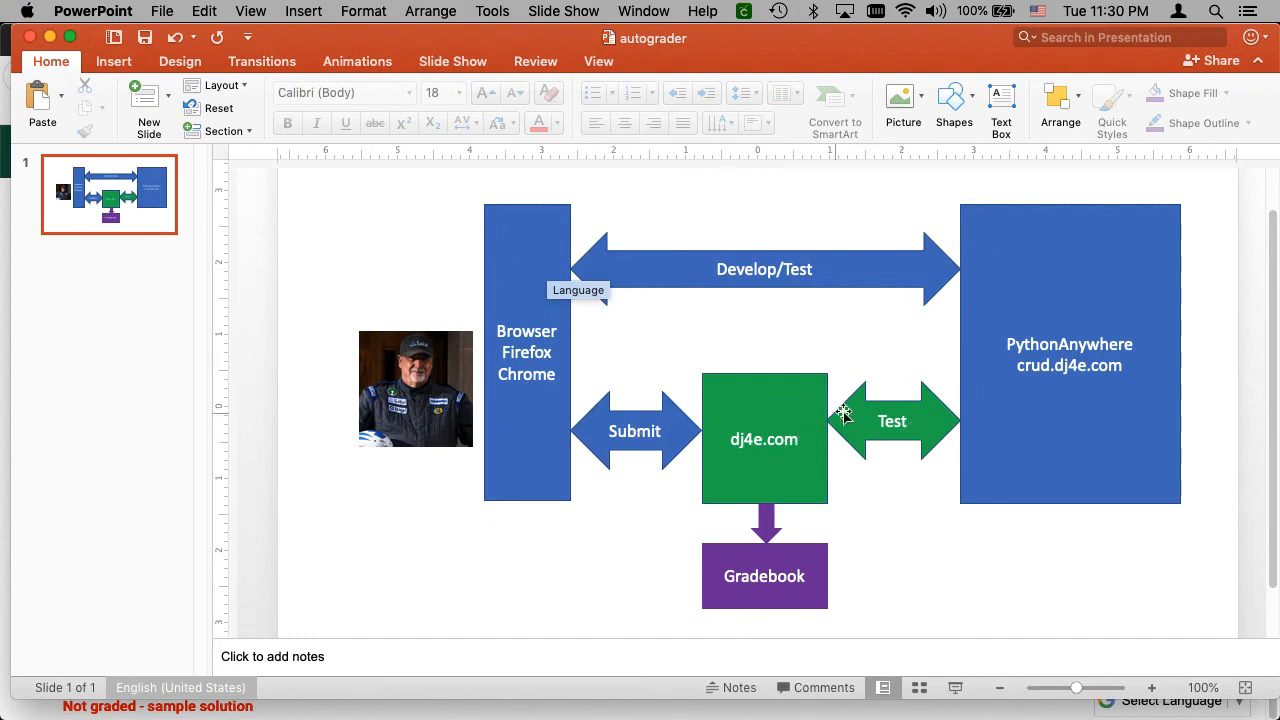
pyautogui.moveTo(844, 454)
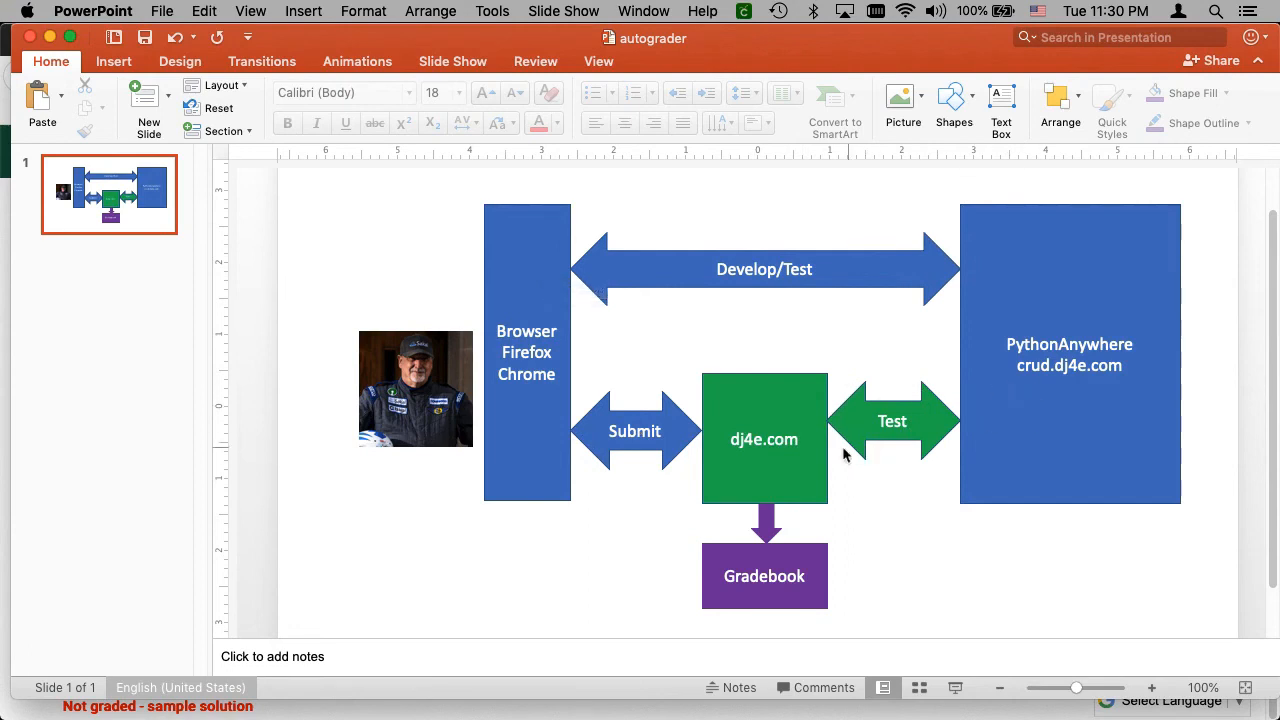
pyautogui.moveTo(808, 418)
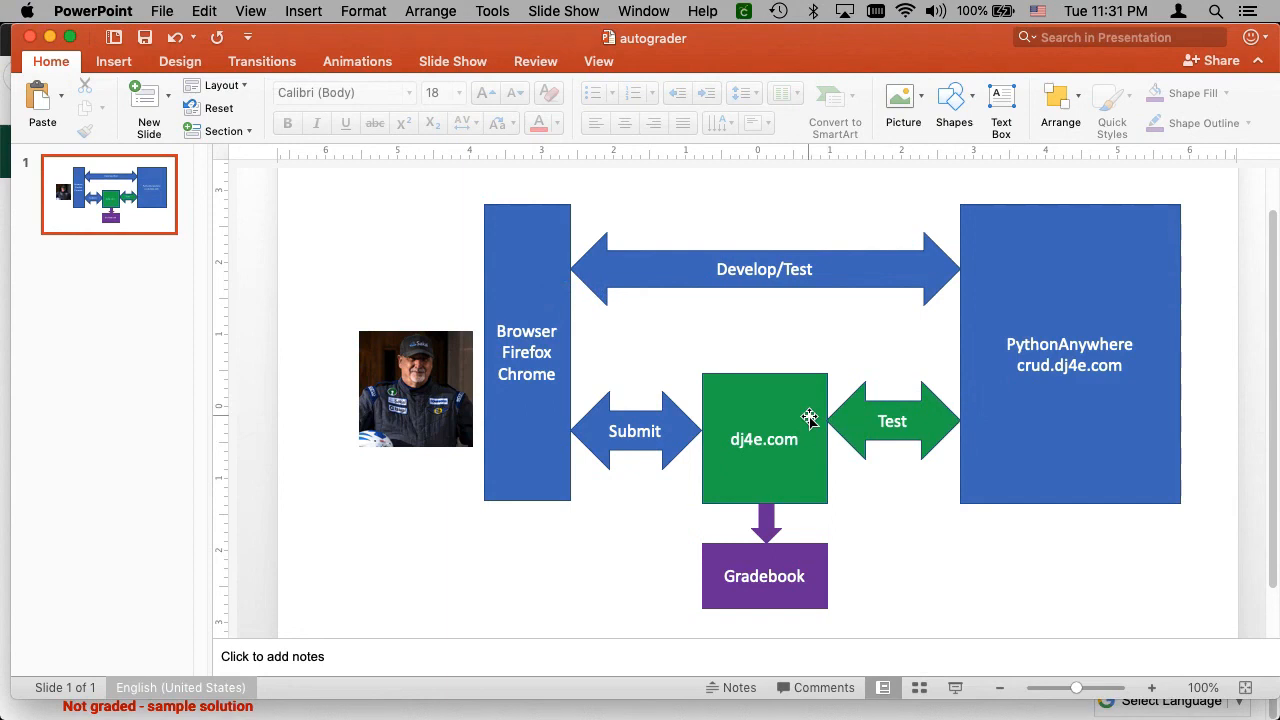
pyautogui.moveTo(844, 412)
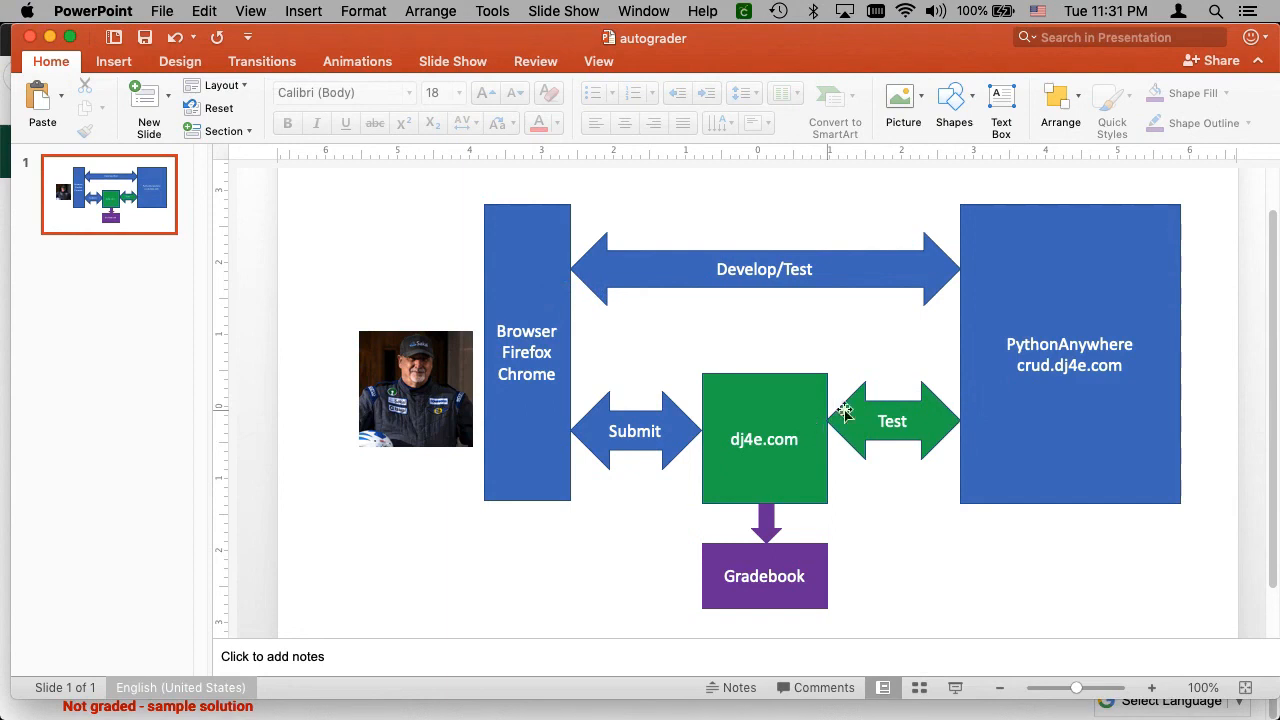
pyautogui.moveTo(822, 384)
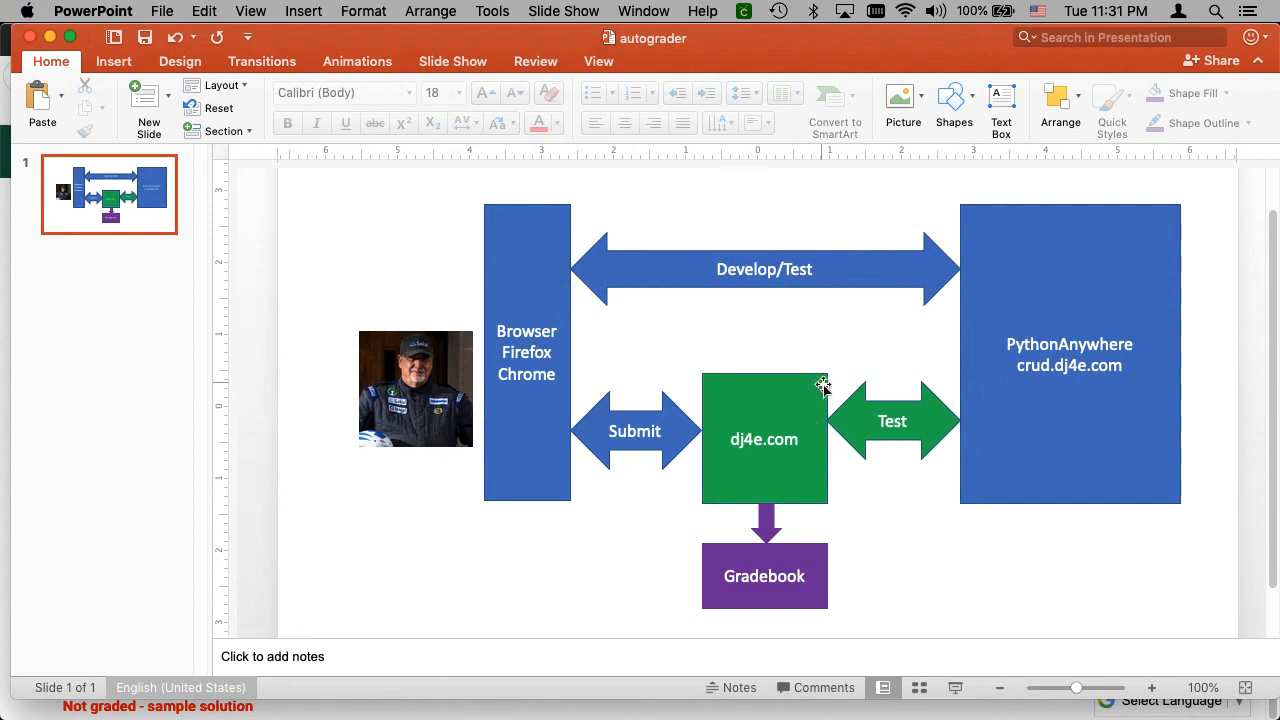
pyautogui.moveTo(784, 432)
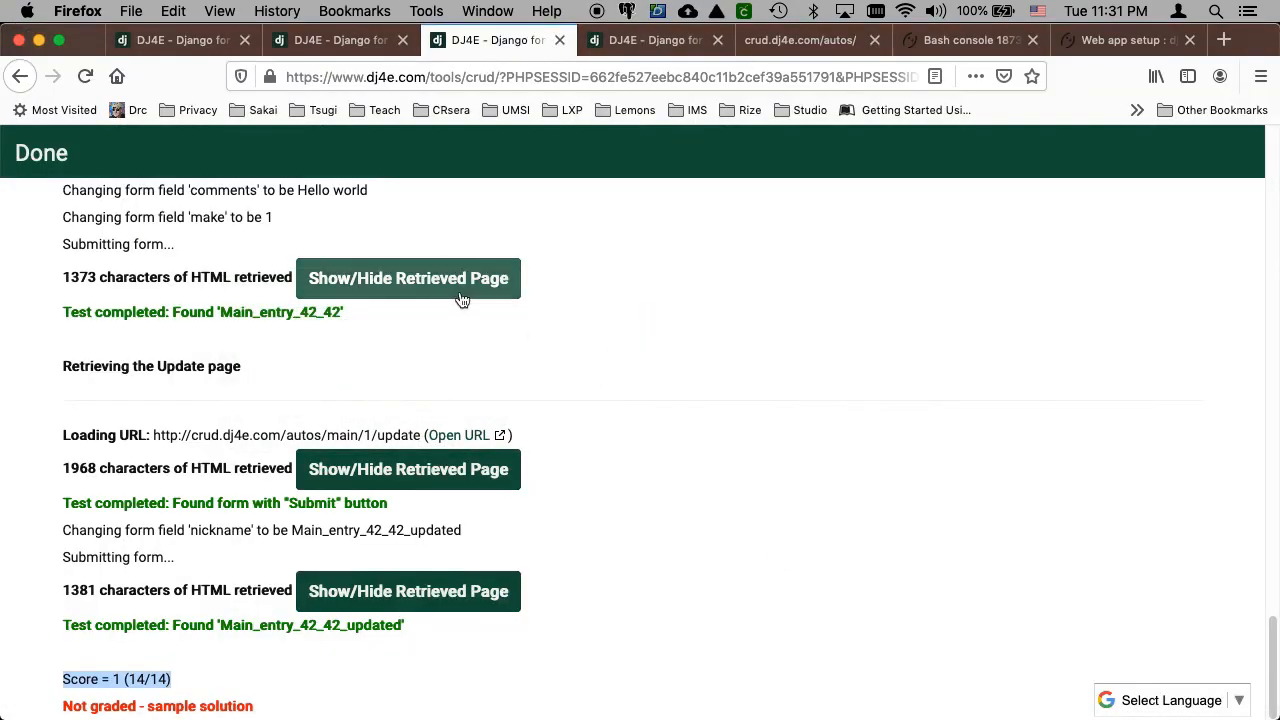
pyautogui.moveTo(490, 532)
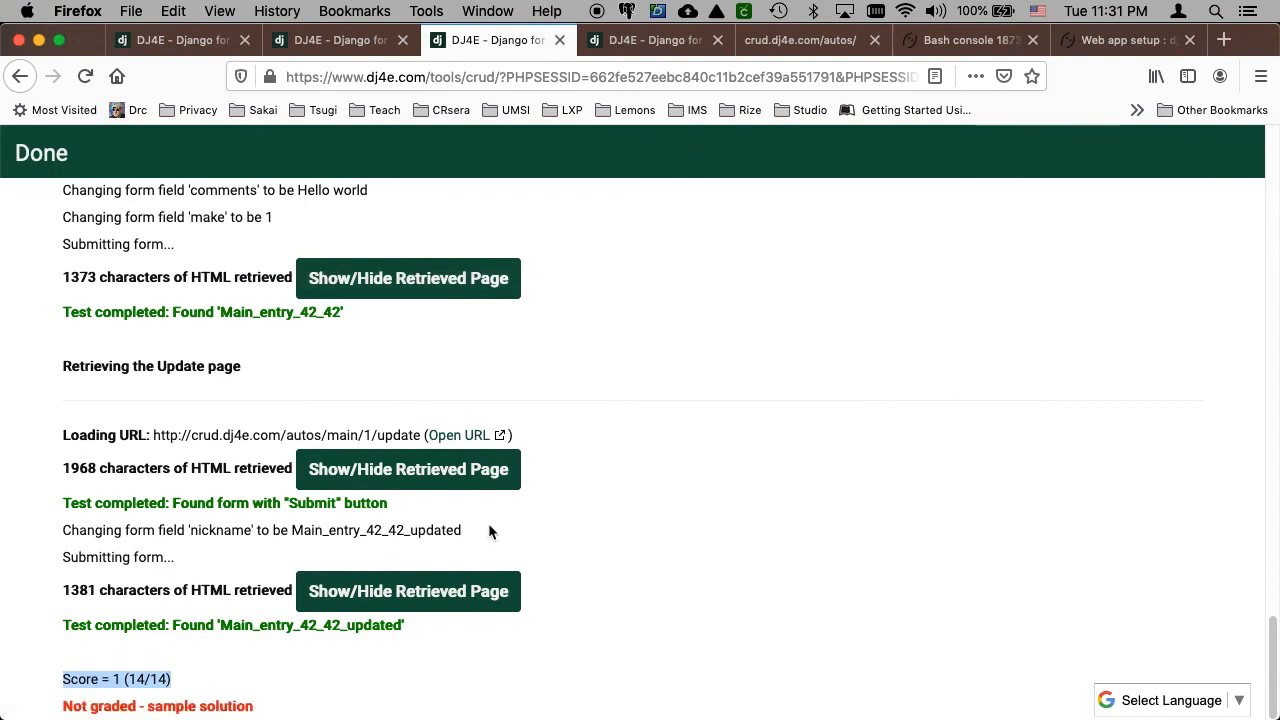
pyautogui.click(408, 590)
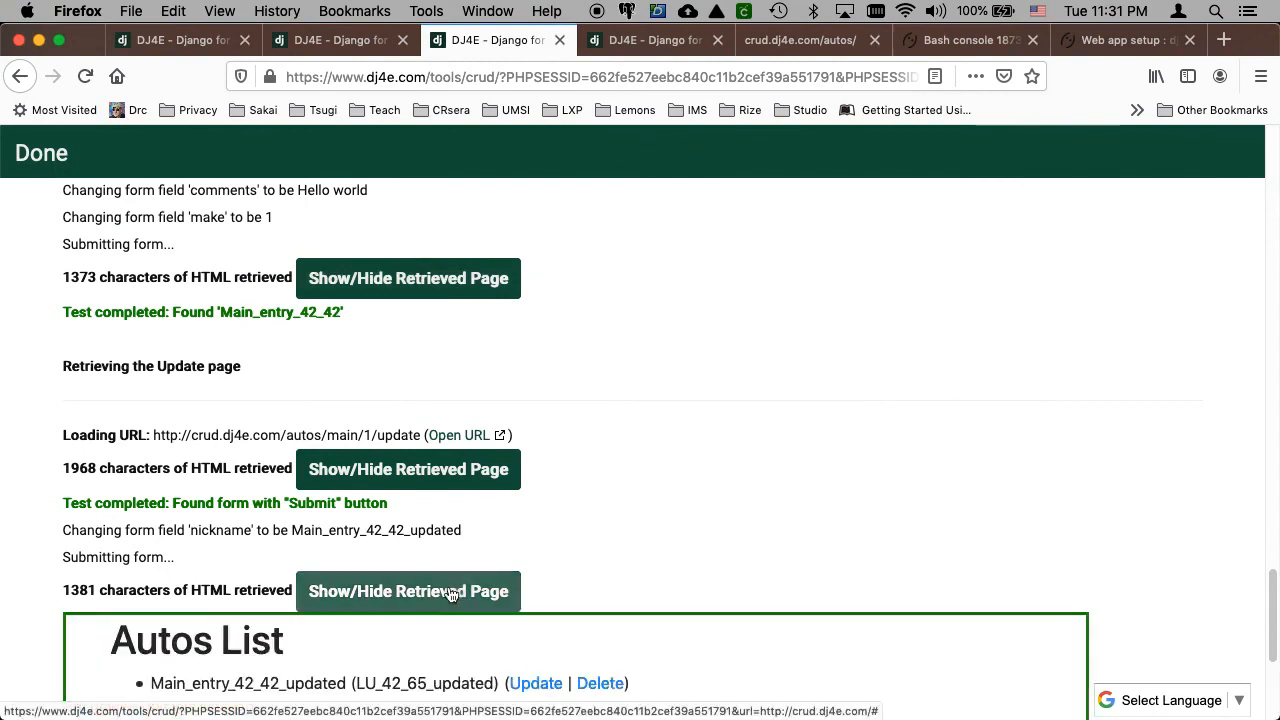
pyautogui.scroll(-3)
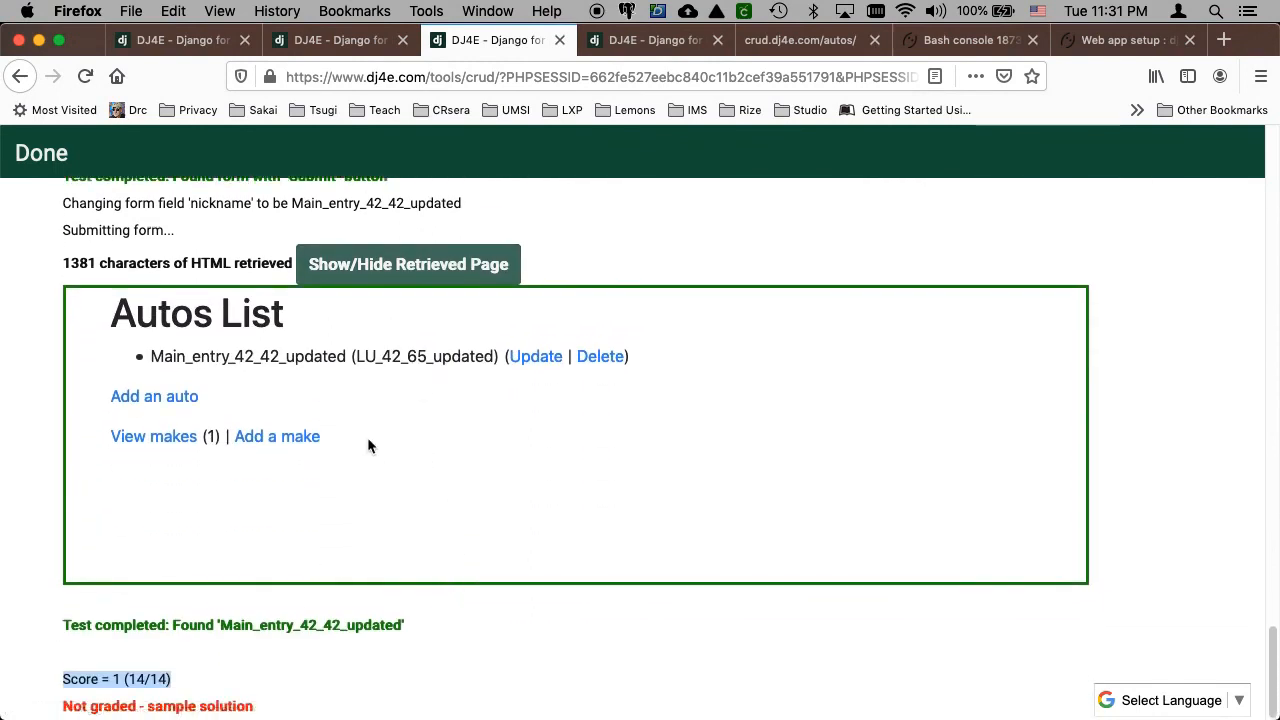
pyautogui.scroll(3)
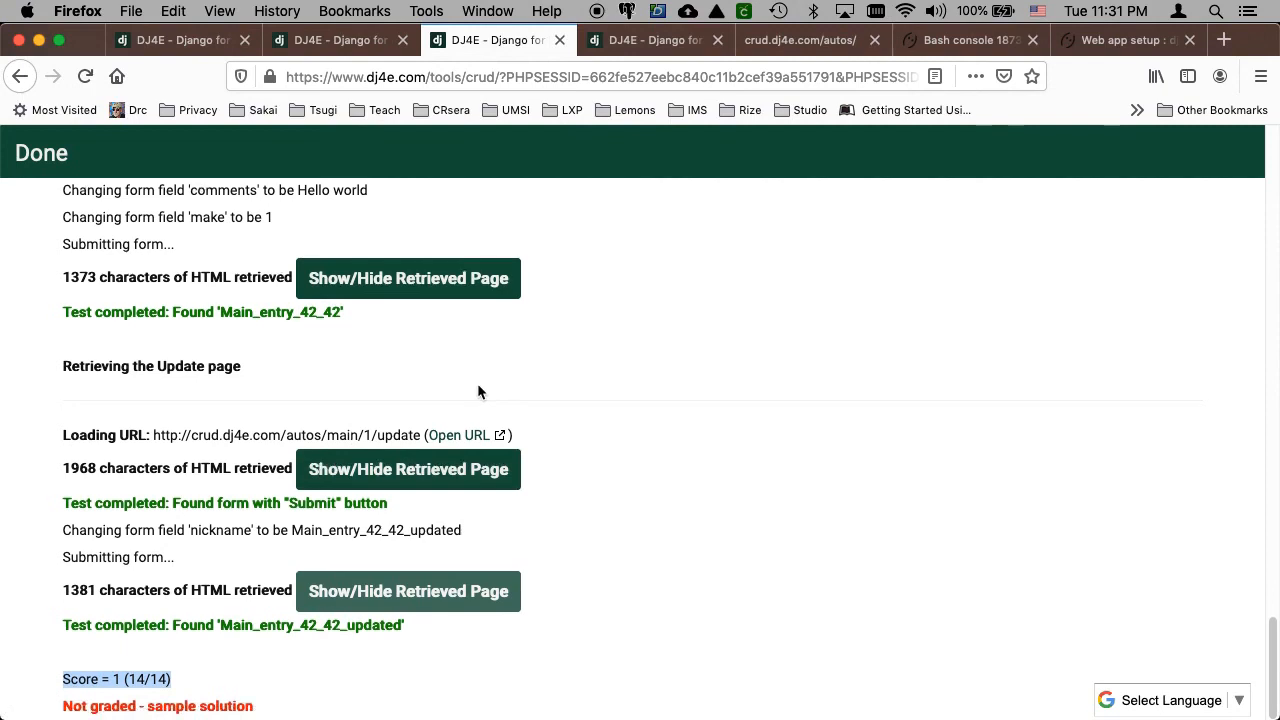
pyautogui.moveTo(286, 390)
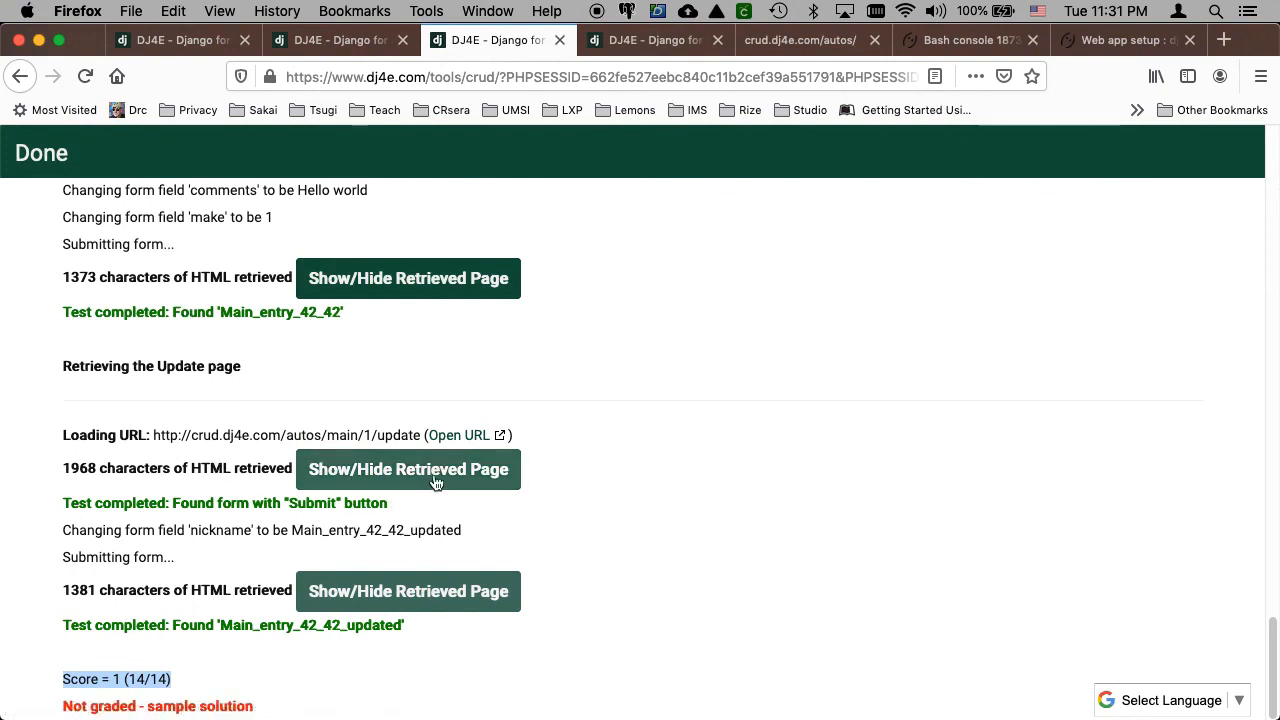
pyautogui.moveTo(430, 480)
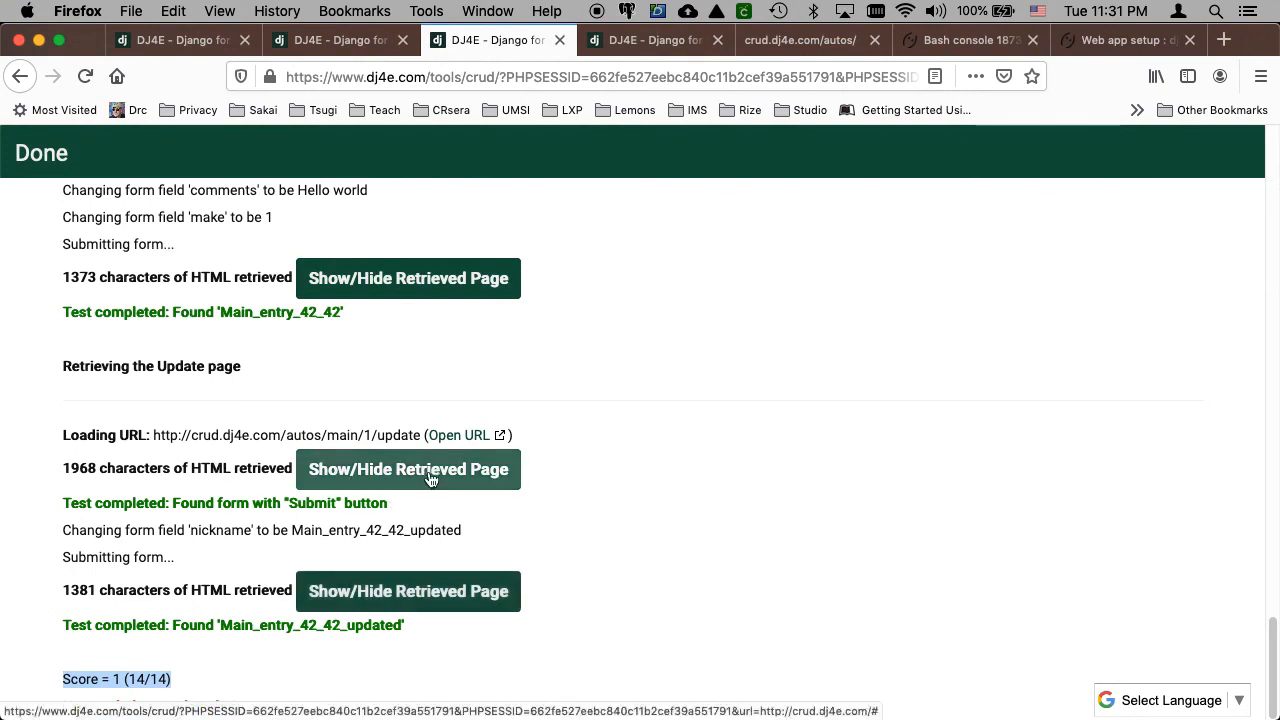
pyautogui.click(408, 468)
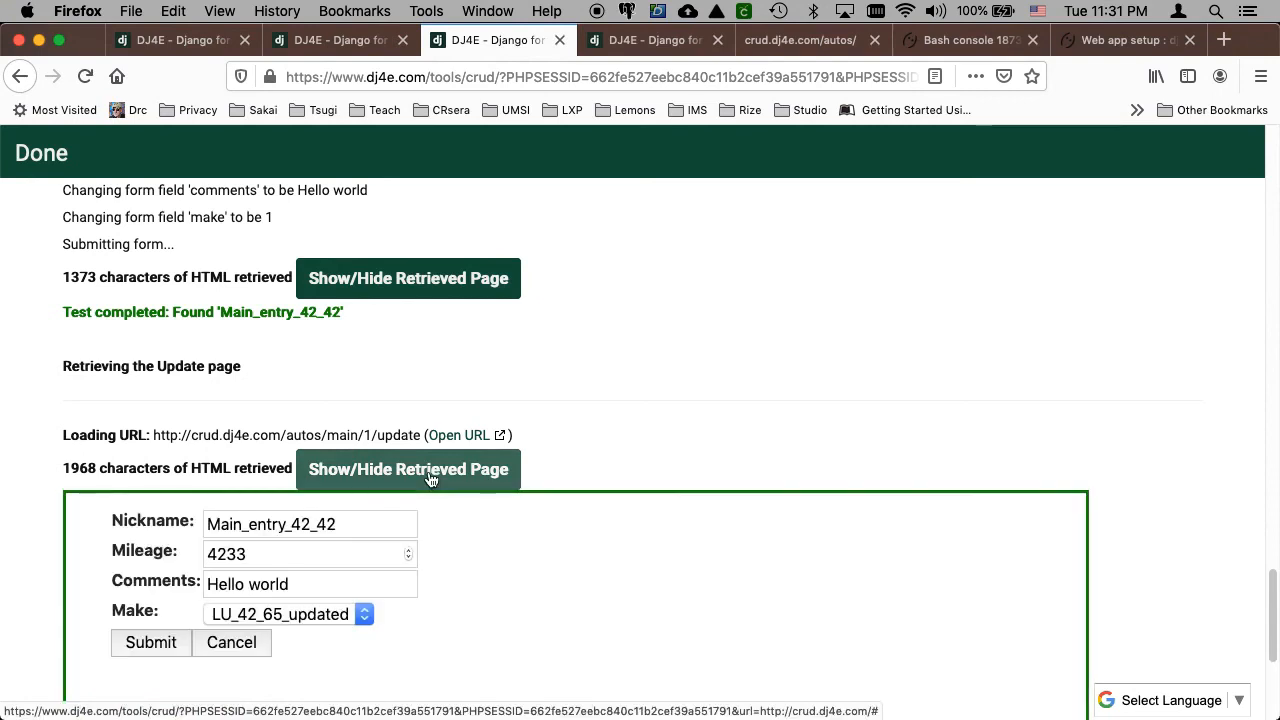
pyautogui.click(408, 468)
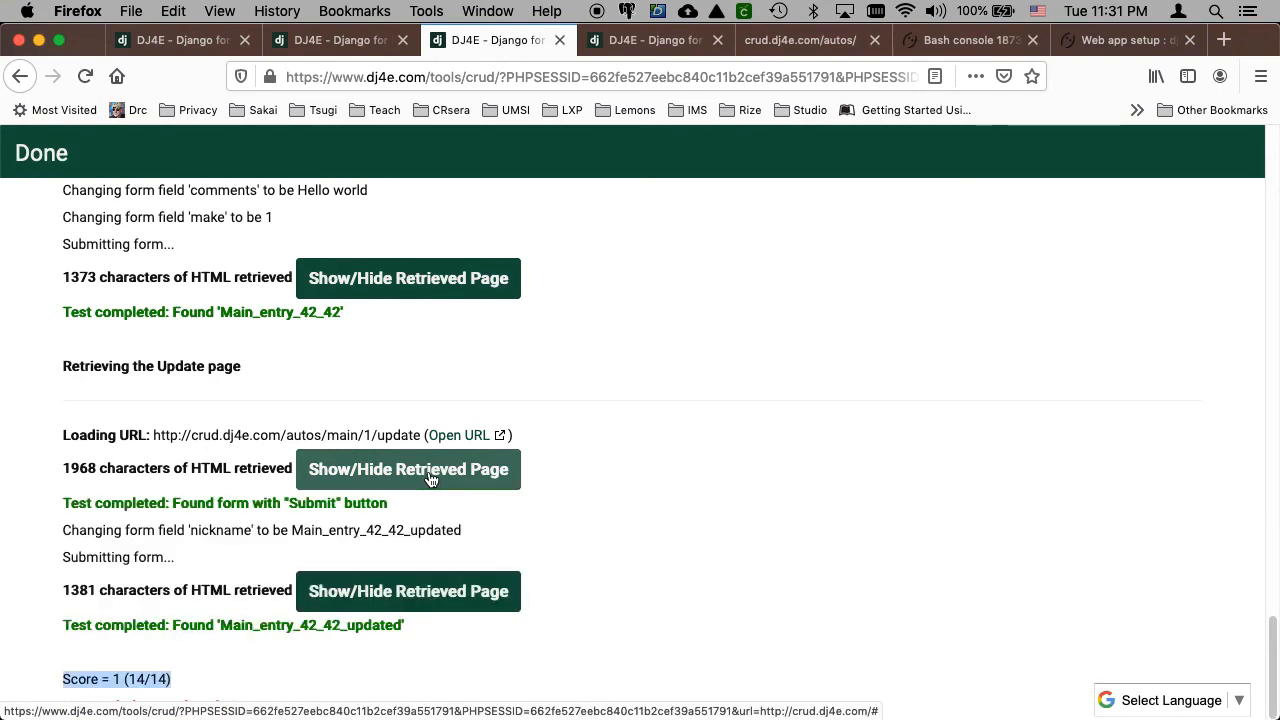
pyautogui.scroll(3)
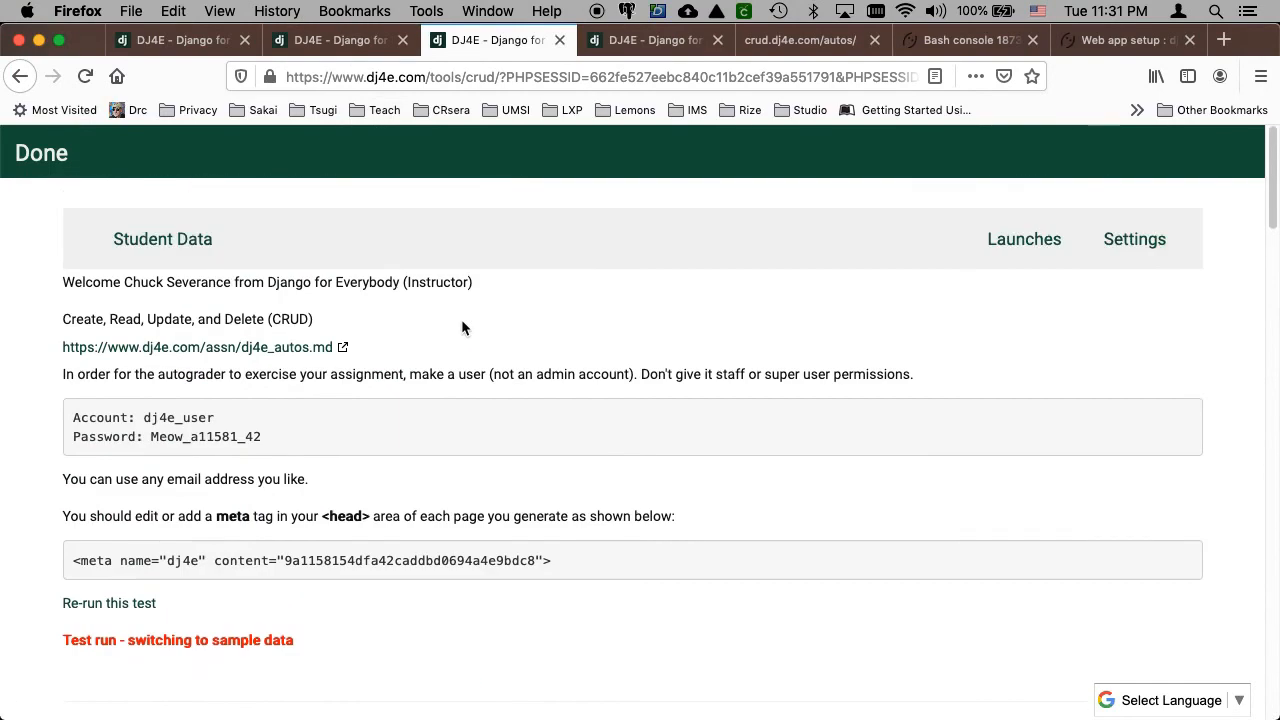
pyautogui.moveTo(452, 332)
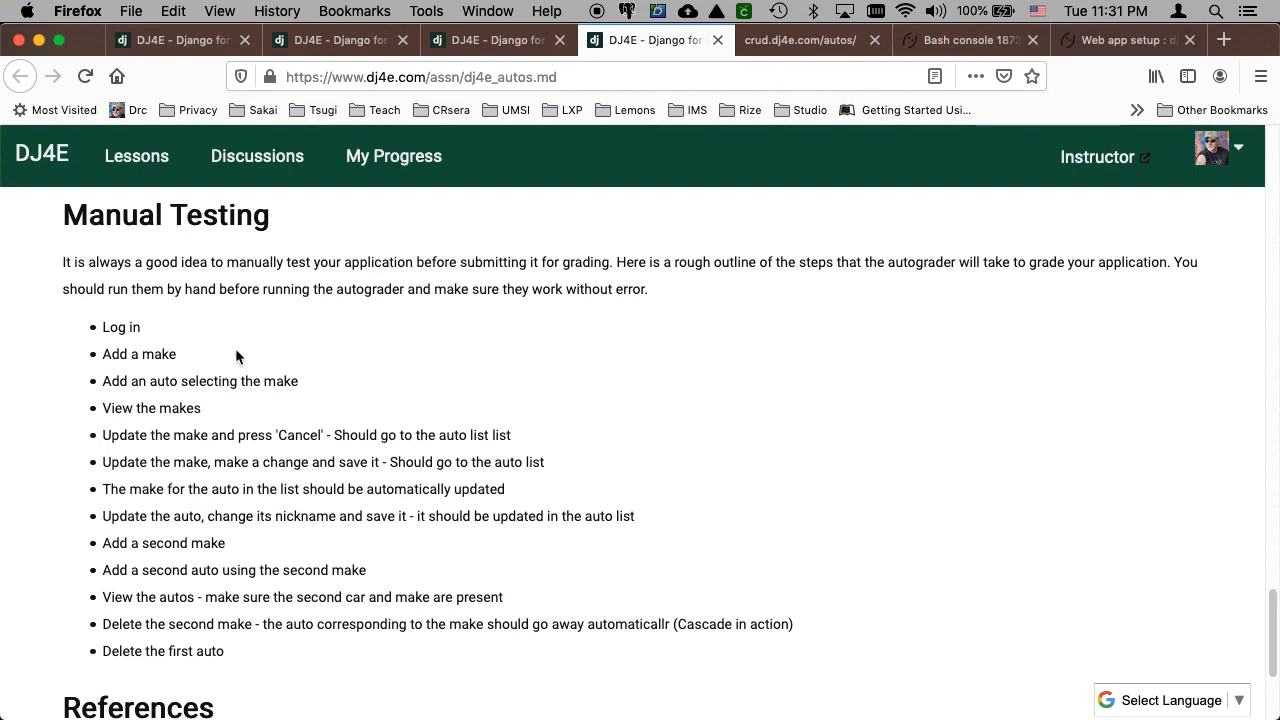
# - Glance at the Autos List and PythonAnywhere Web tabs, then land on the dj4e.com home page
pyautogui.click(800, 40)
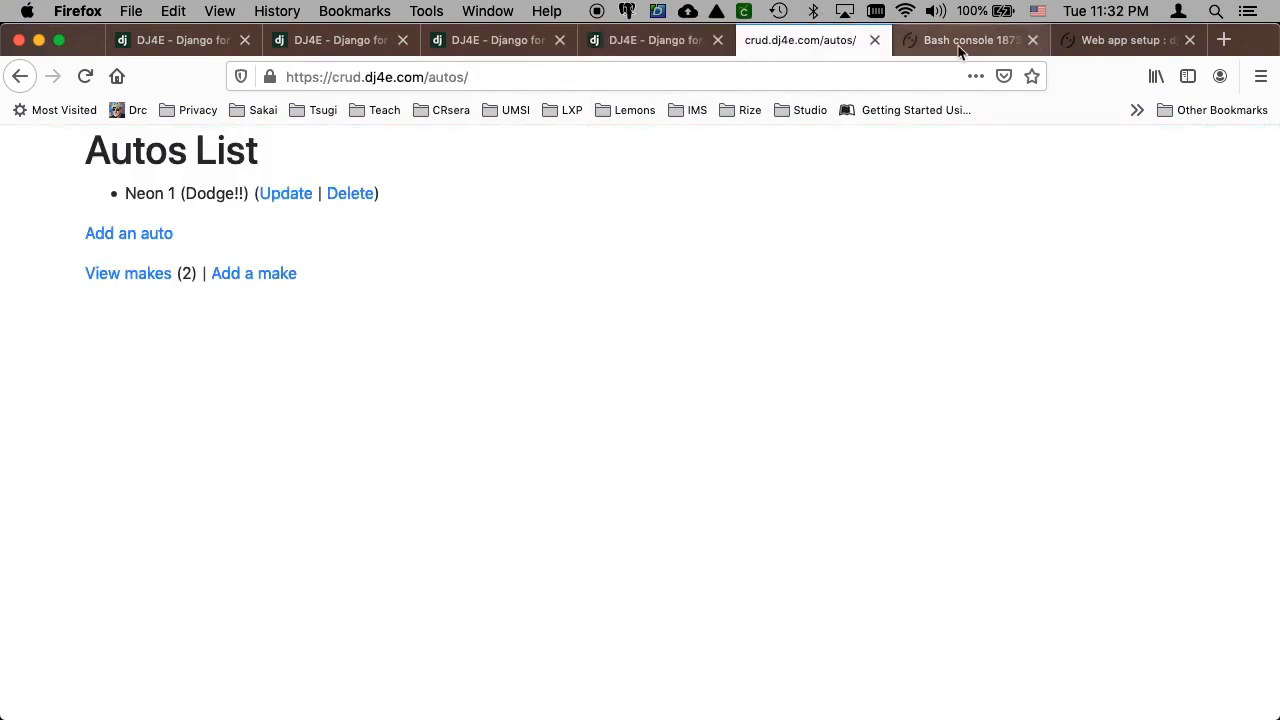
pyautogui.click(966, 40)
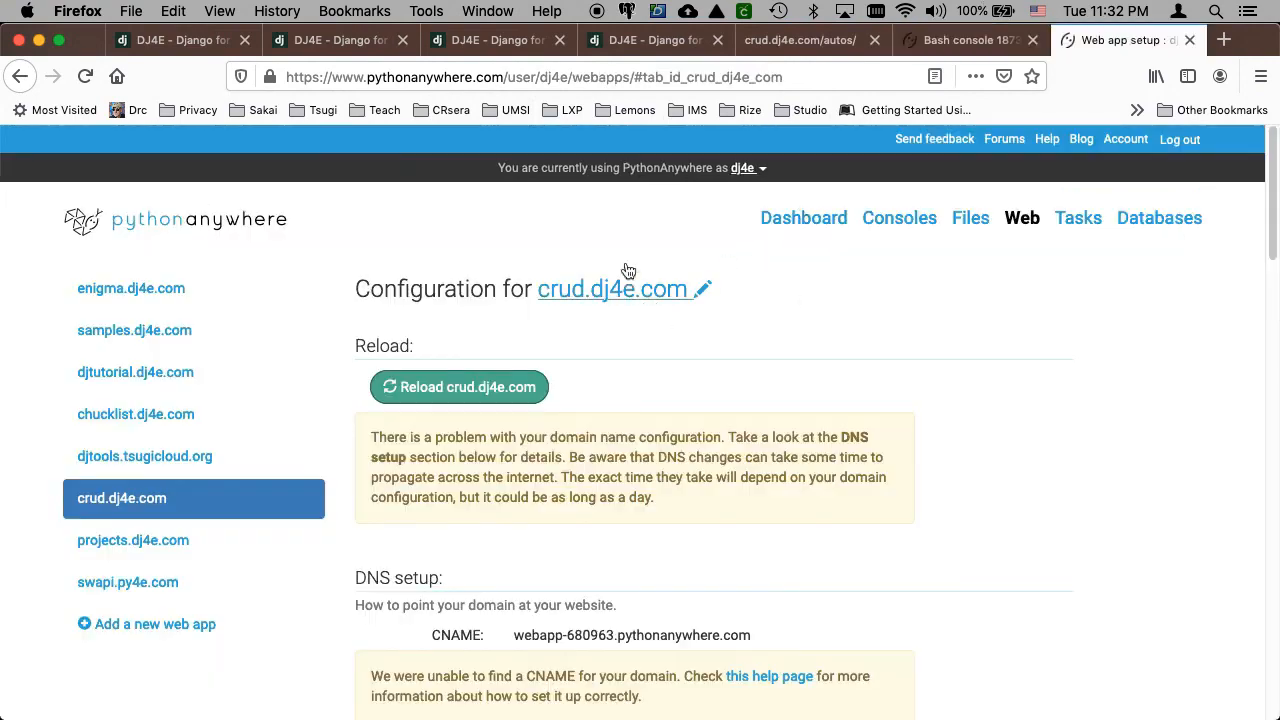
pyautogui.moveTo(600, 258)
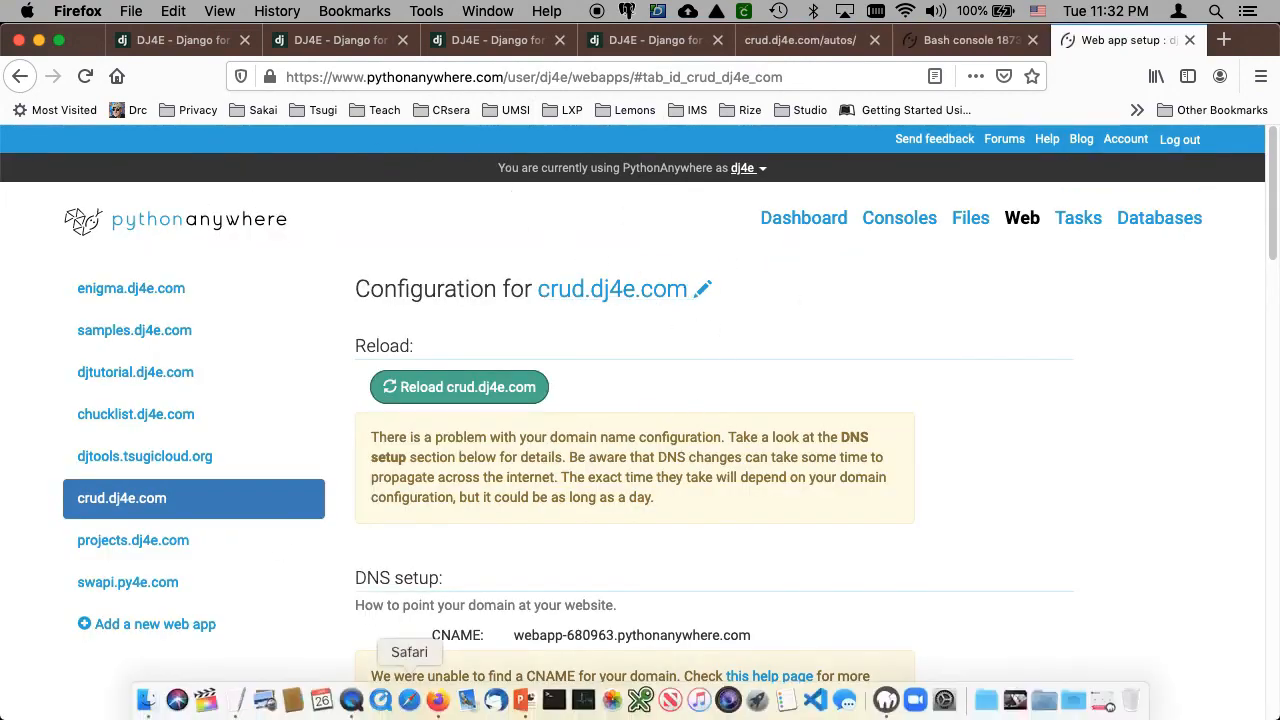
pyautogui.click(180, 40)
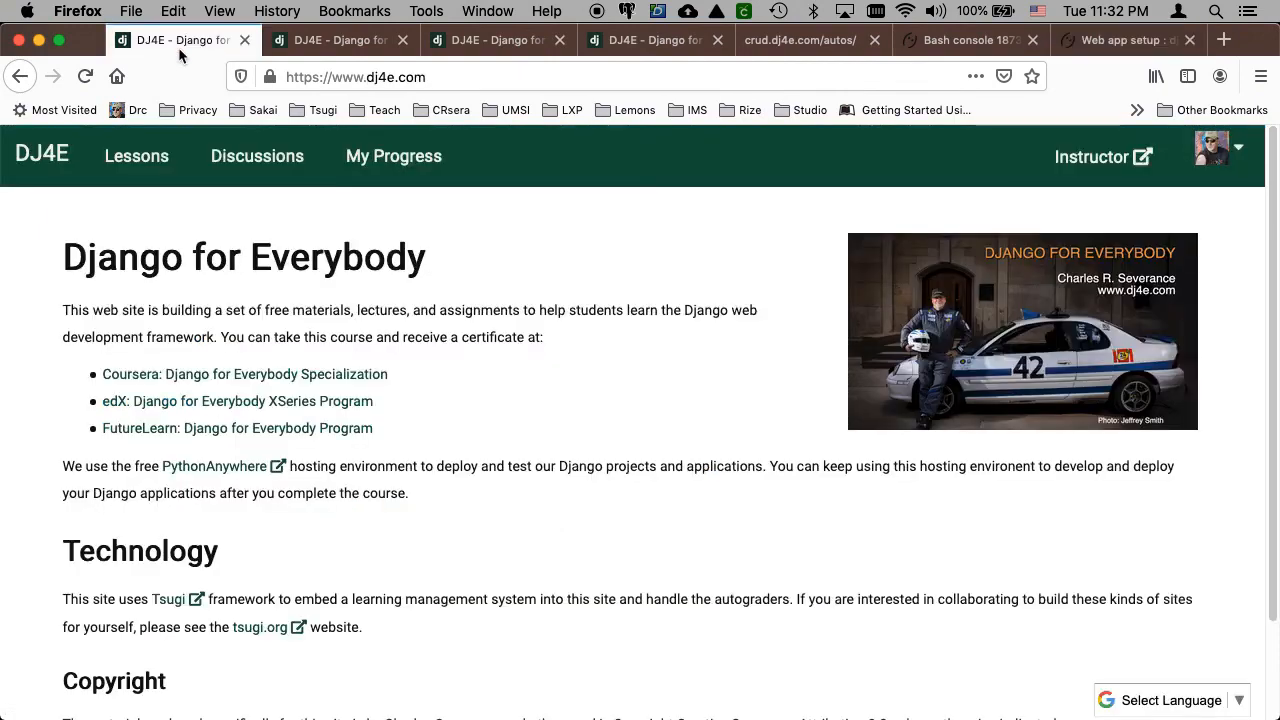